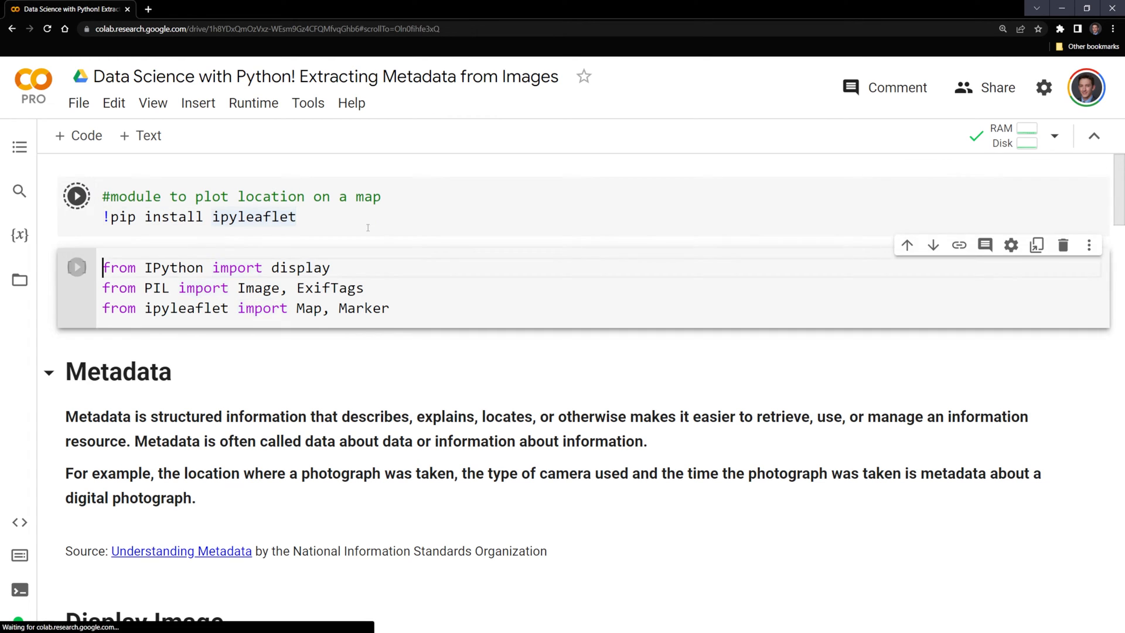
# Step: Run the import cell for IPython display, PIL Image/ExifTags and ipyleaflet Map/Marker
pyautogui.click(76, 196)
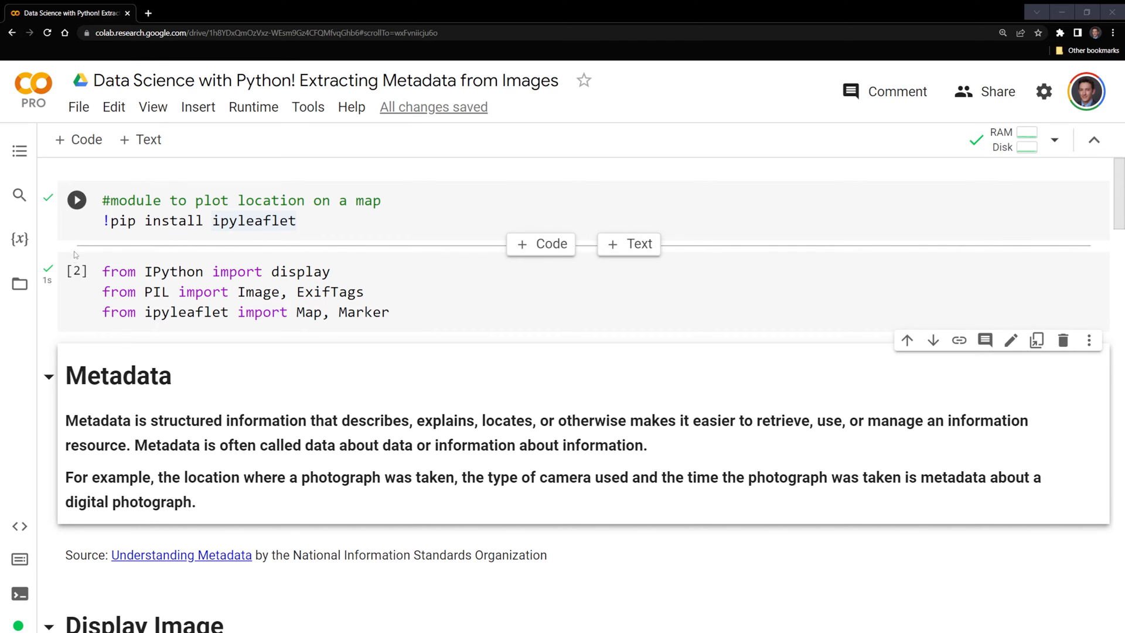
pyautogui.moveTo(19, 286)
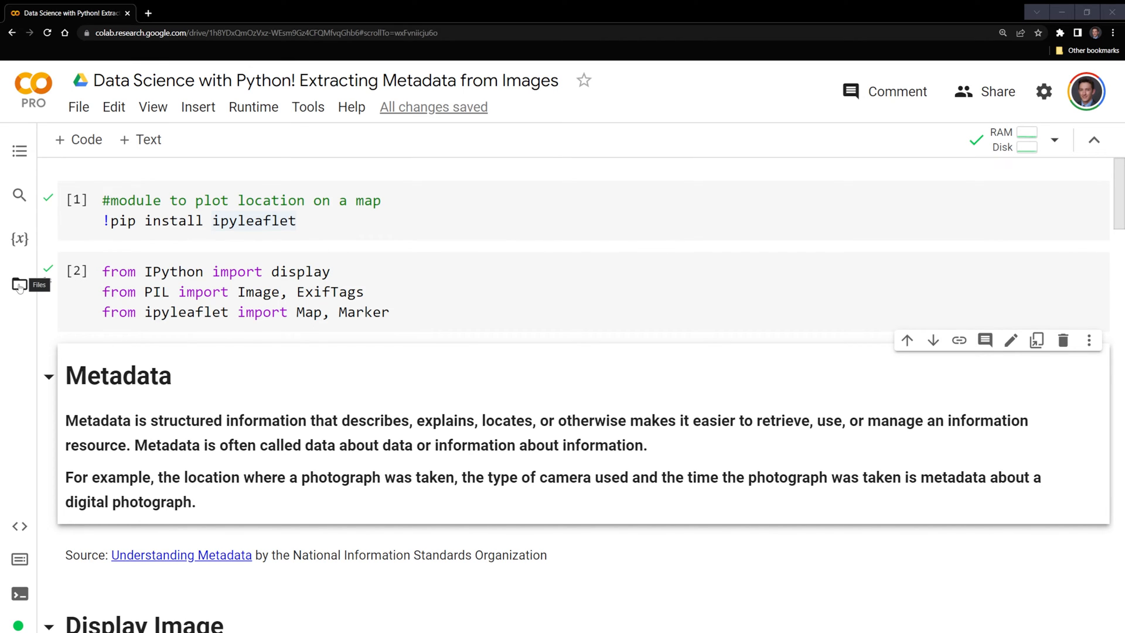
# Step: Run display.Image('/content/climb_photo.jpg') to show the climbing photo as cell output
pyautogui.click(19, 282)
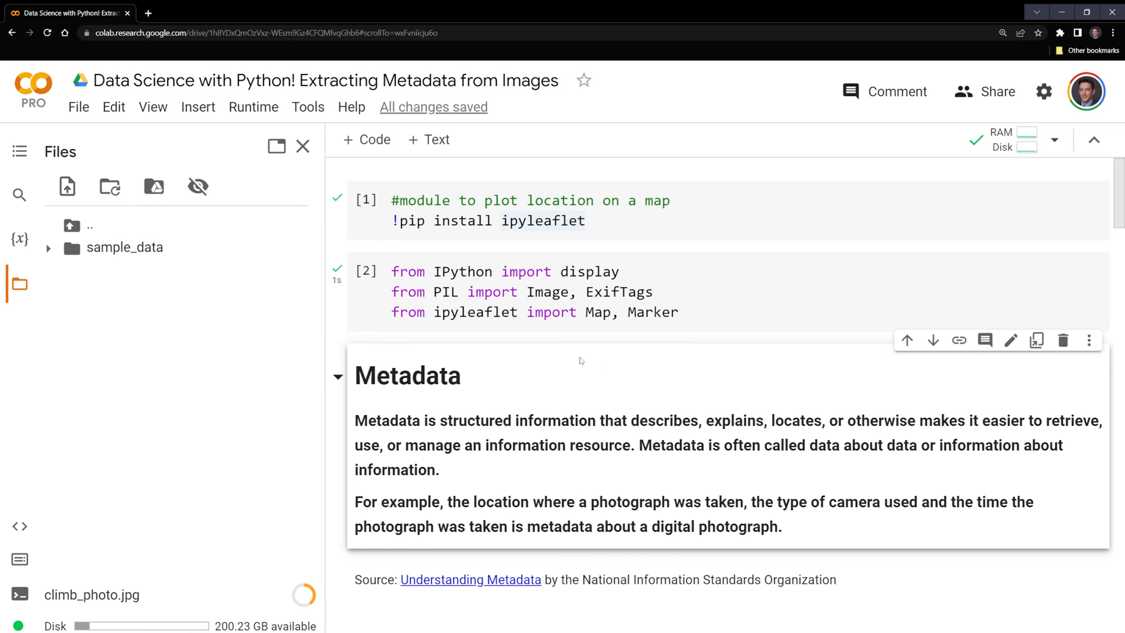
pyautogui.scroll(-3)
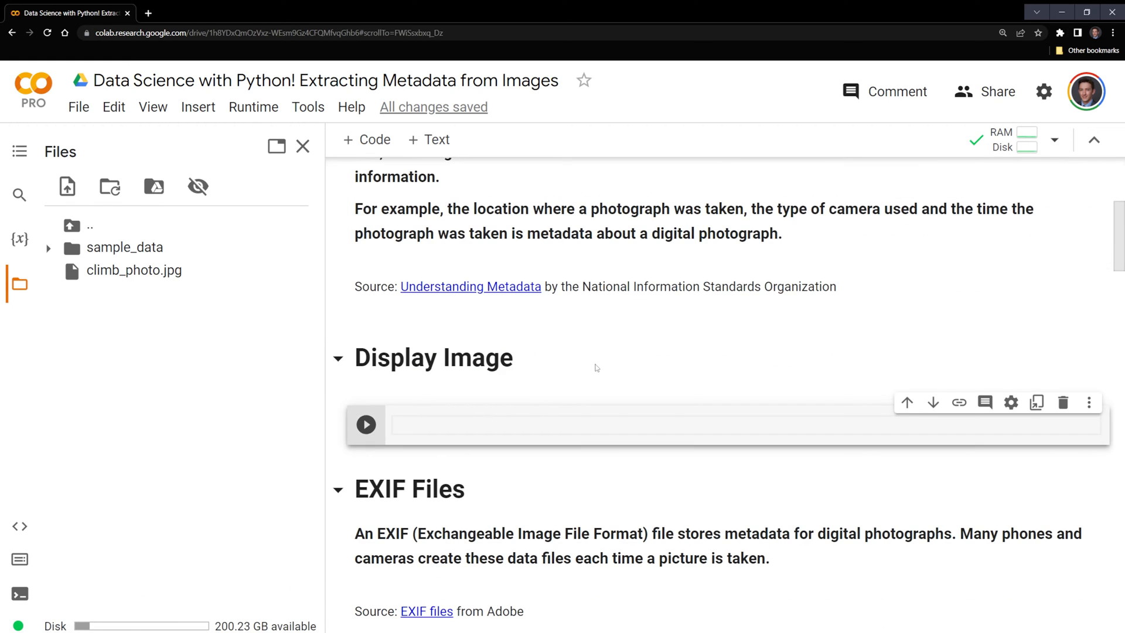
pyautogui.write('display.')
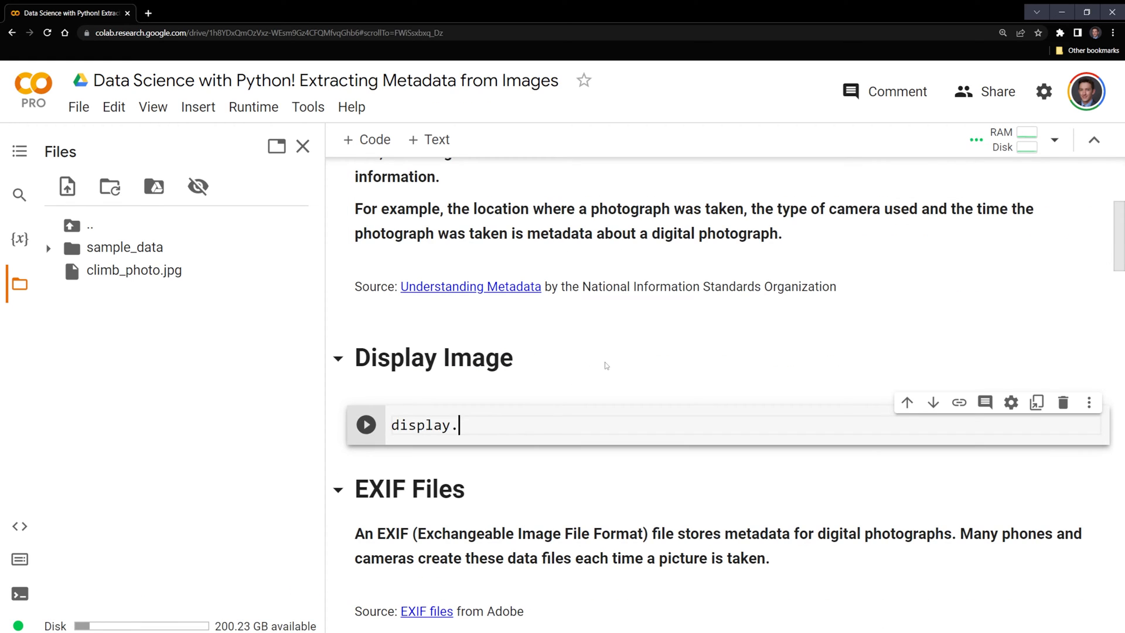
pyautogui.write('Image()')
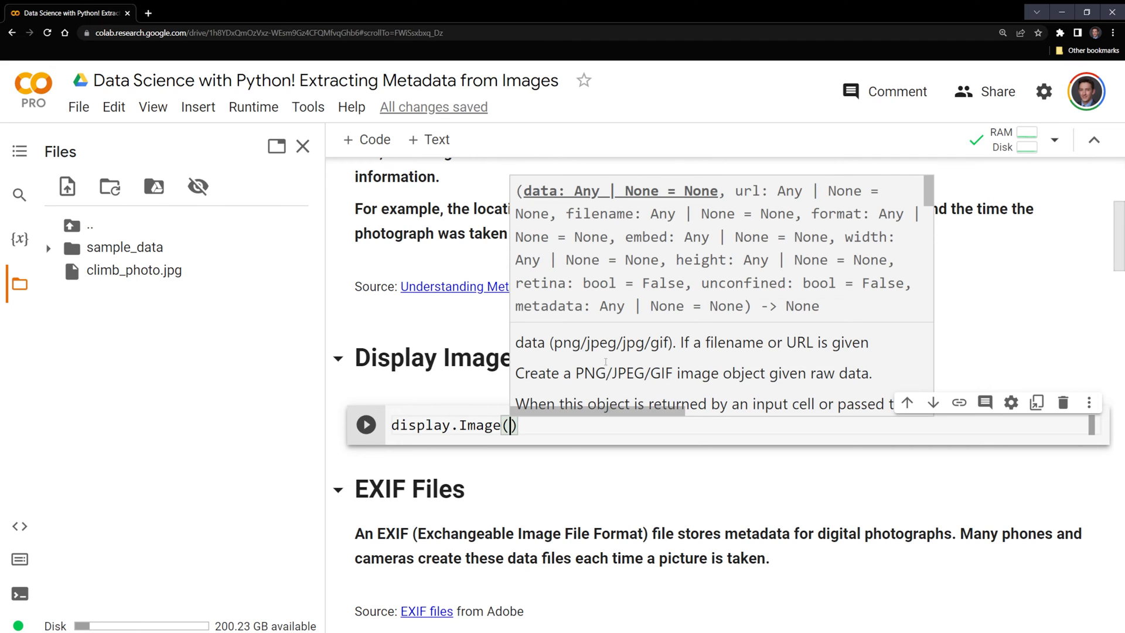
pyautogui.rightClick(133, 271)
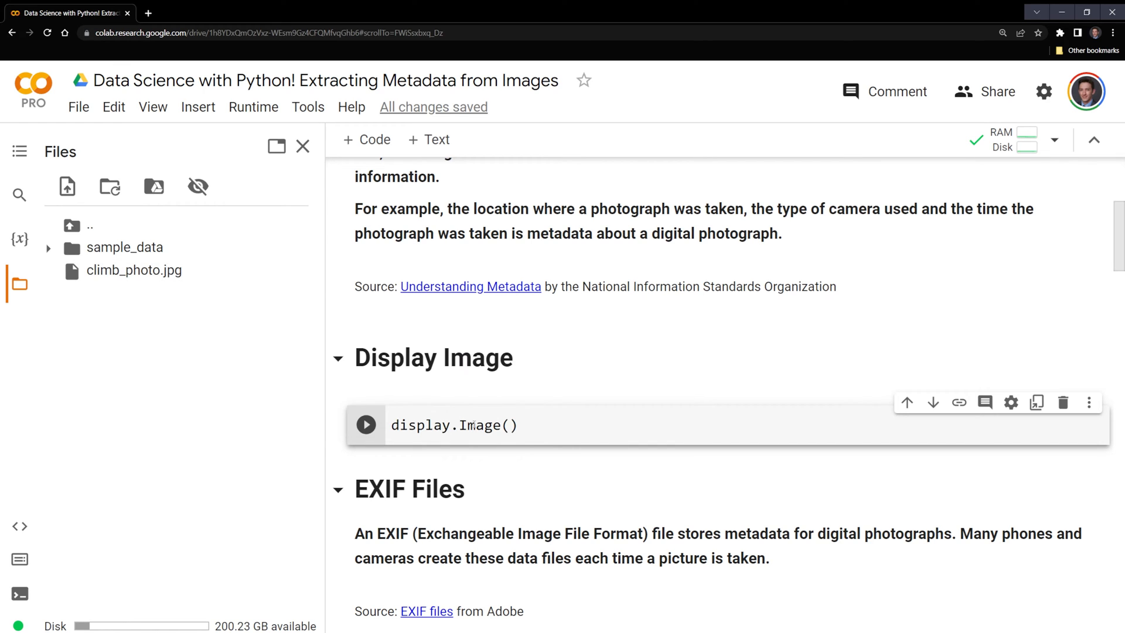
pyautogui.write("'/content/climb_photo.jpg'")
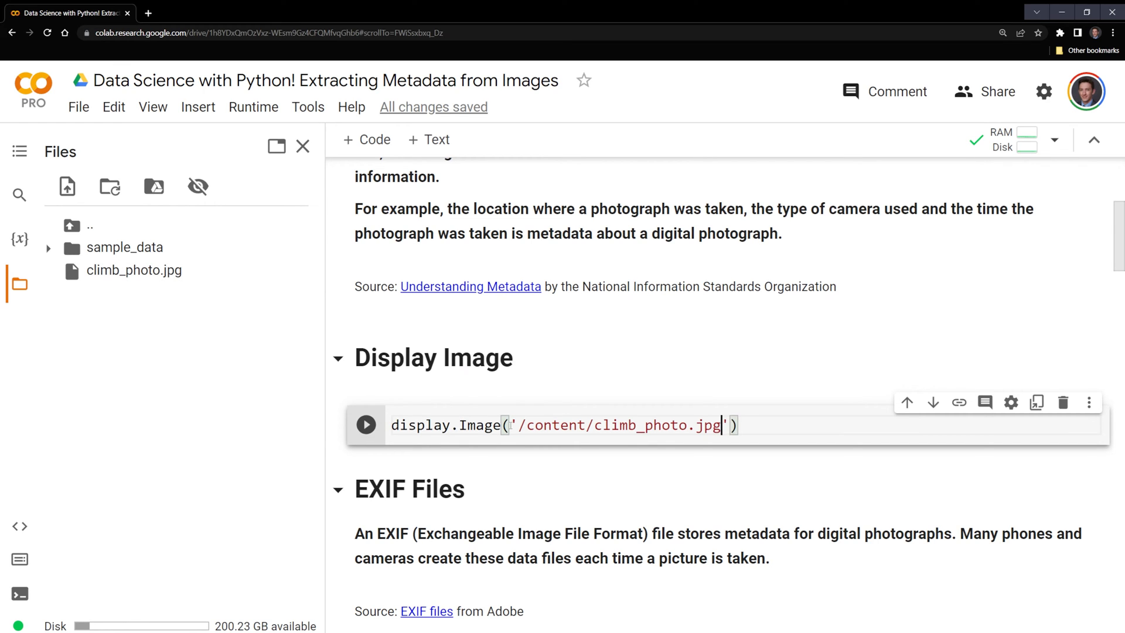
pyautogui.write(',')
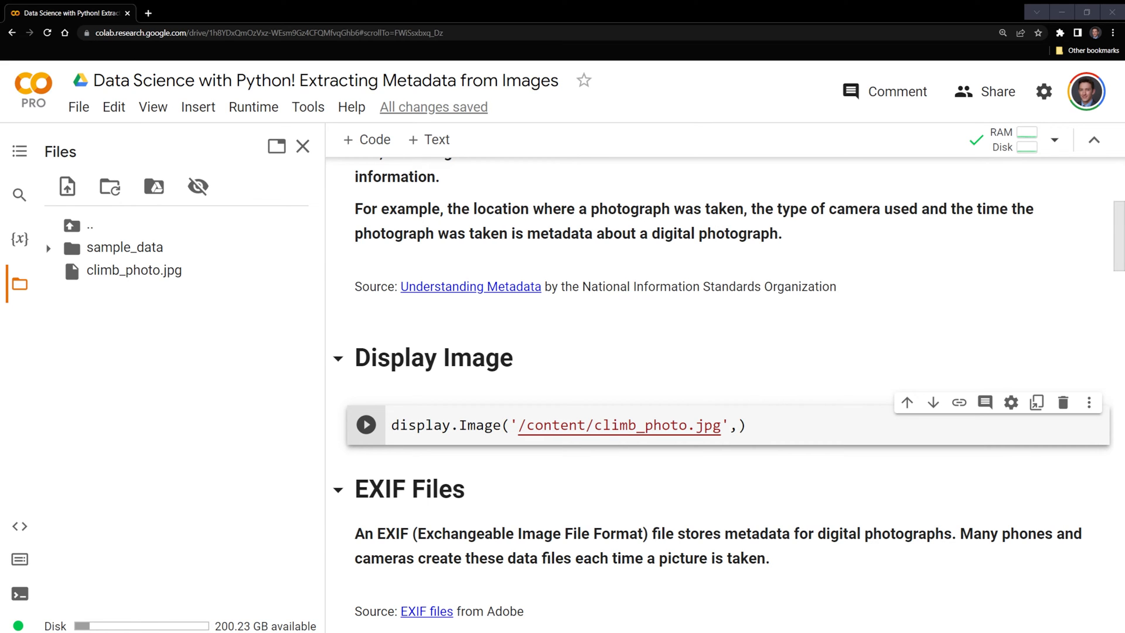
pyautogui.click(365, 424)
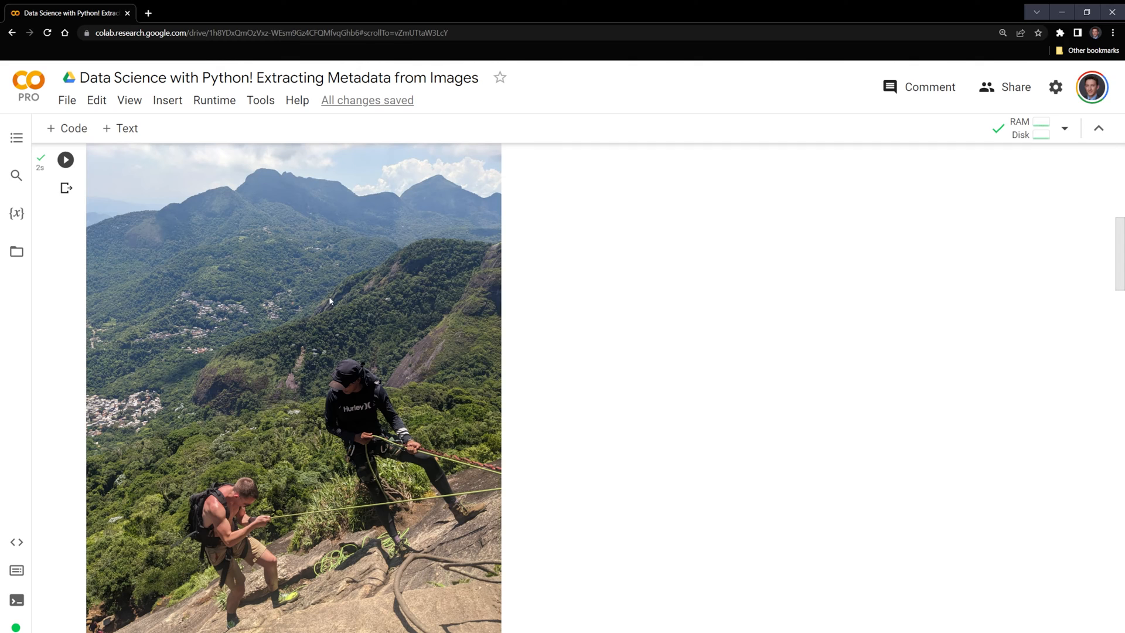
pyautogui.moveTo(254, 318)
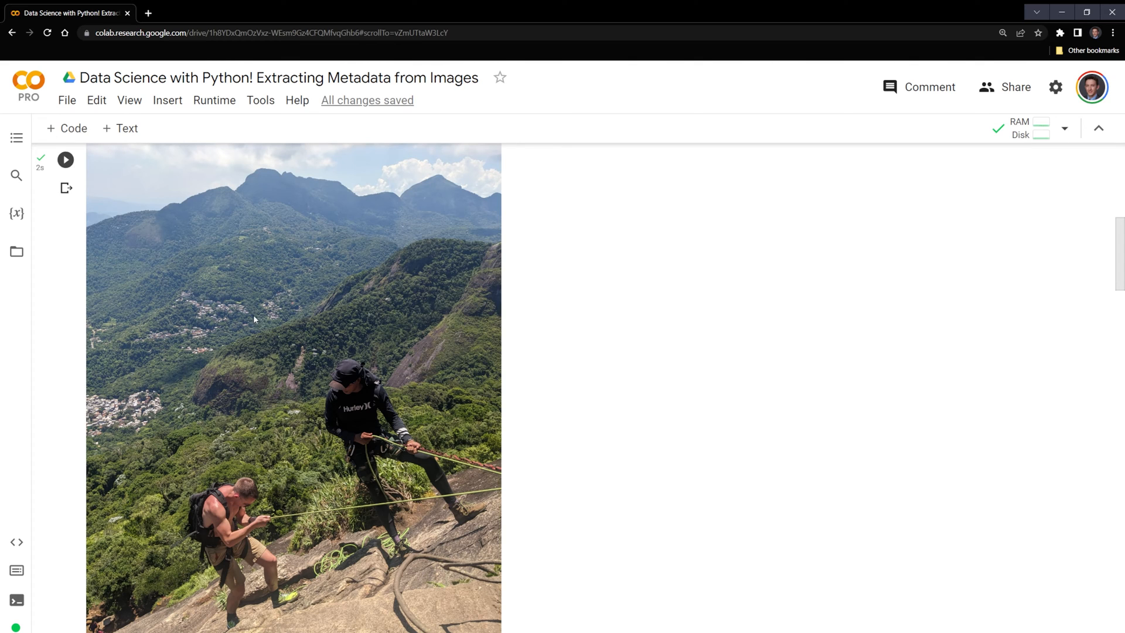
pyautogui.moveTo(374, 356)
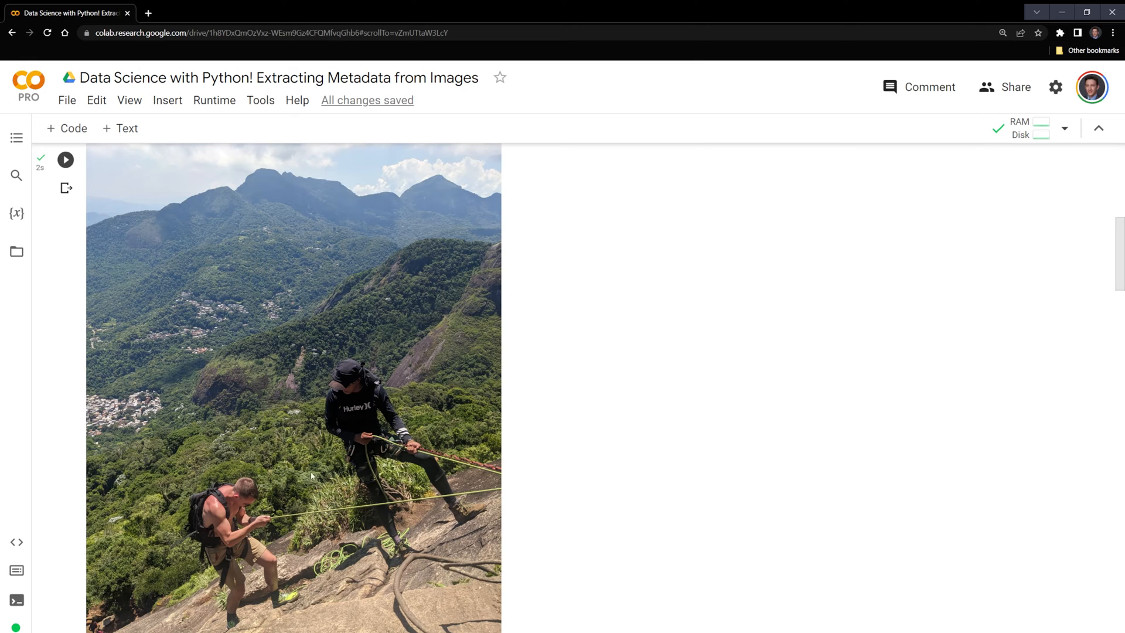
pyautogui.scroll(-3)
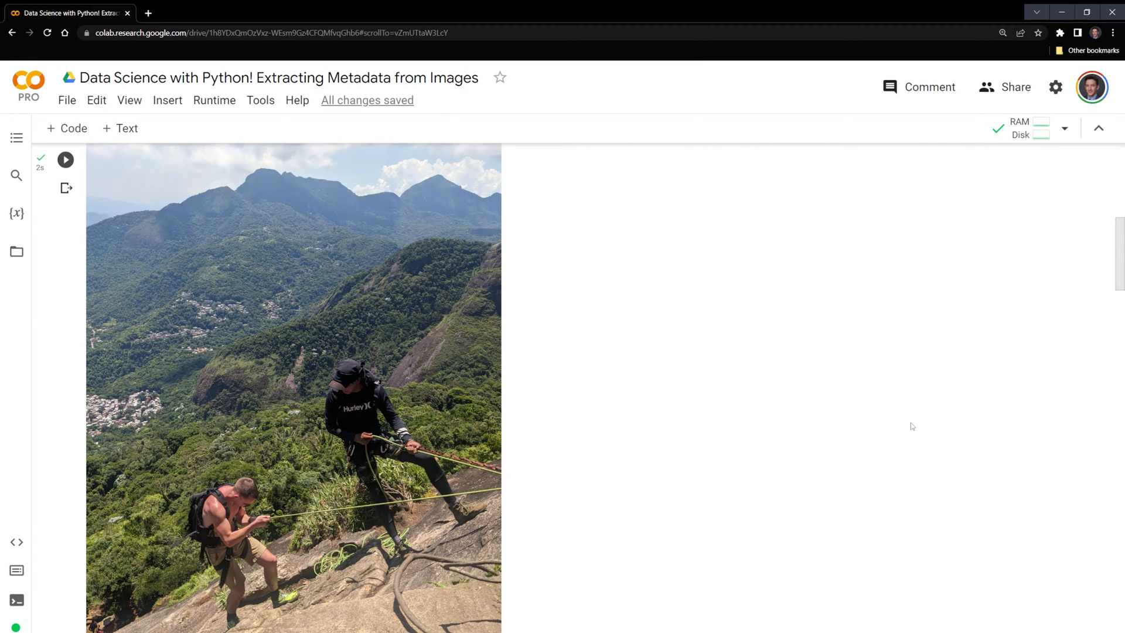
pyautogui.scroll(-3)
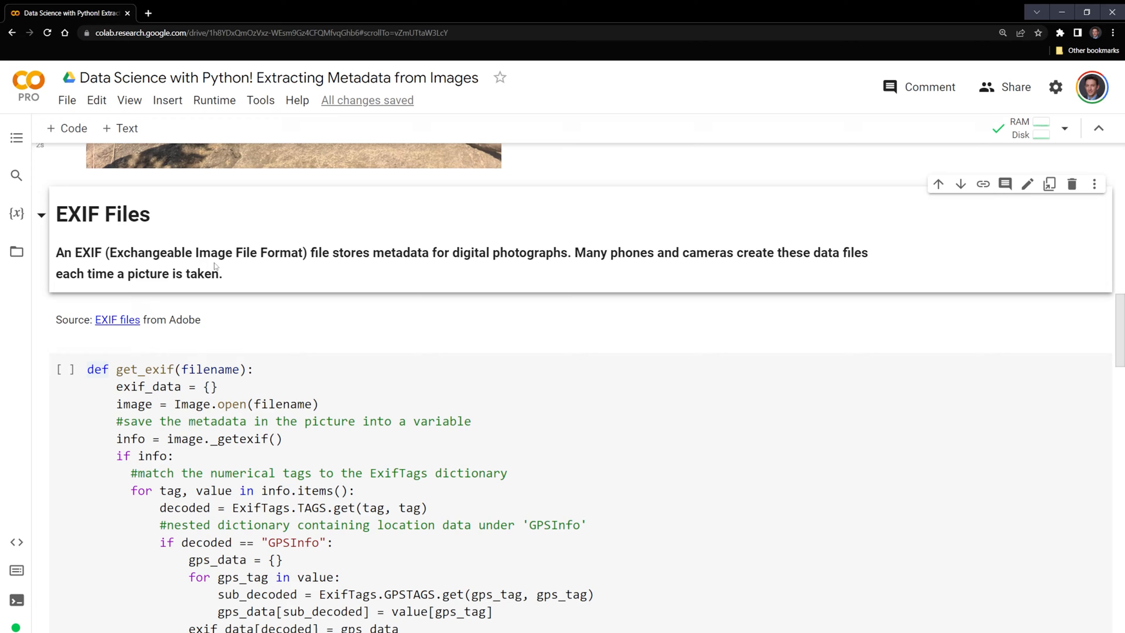
pyautogui.moveTo(396, 274)
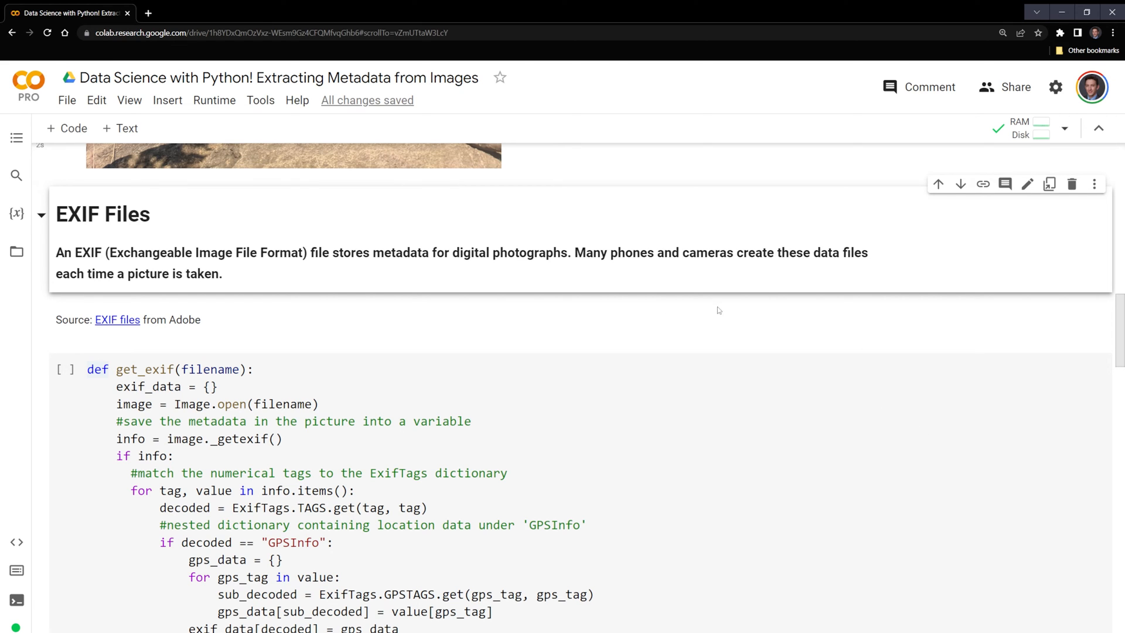
# Step: Review the get_exif code, glance at the Files pane, and run the function cell
pyautogui.scroll(-3)
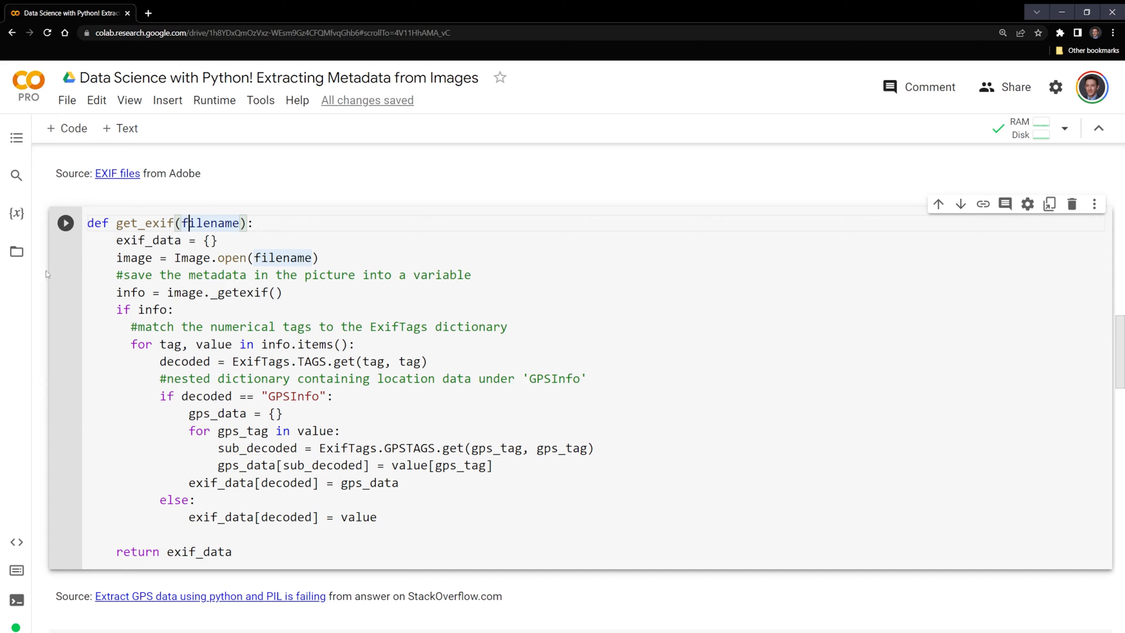
pyautogui.click(16, 251)
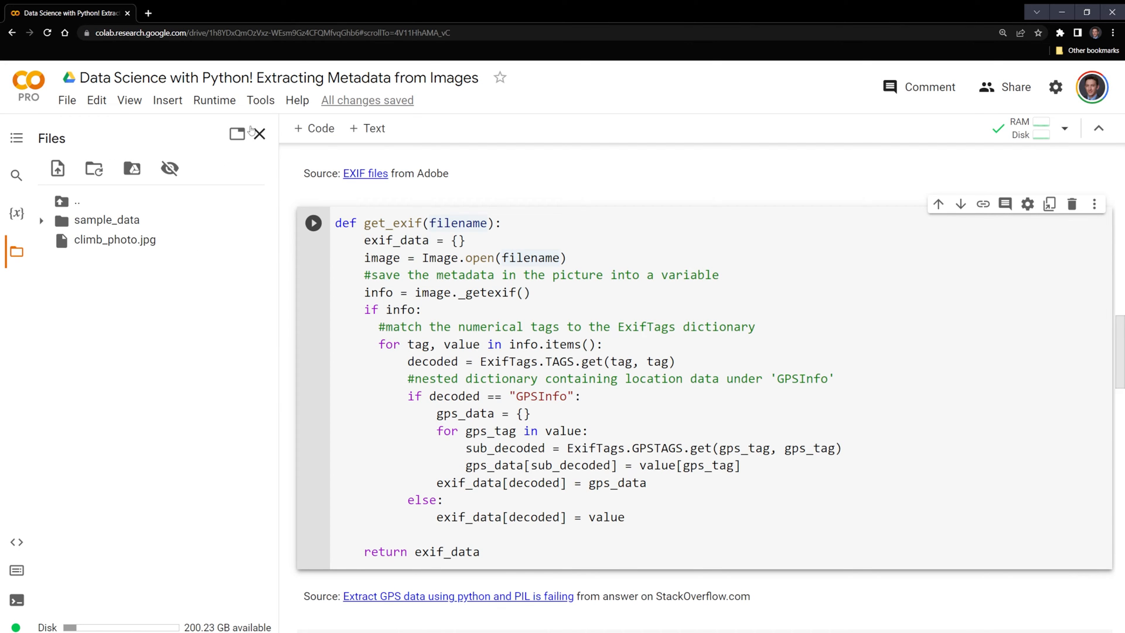
pyautogui.click(259, 134)
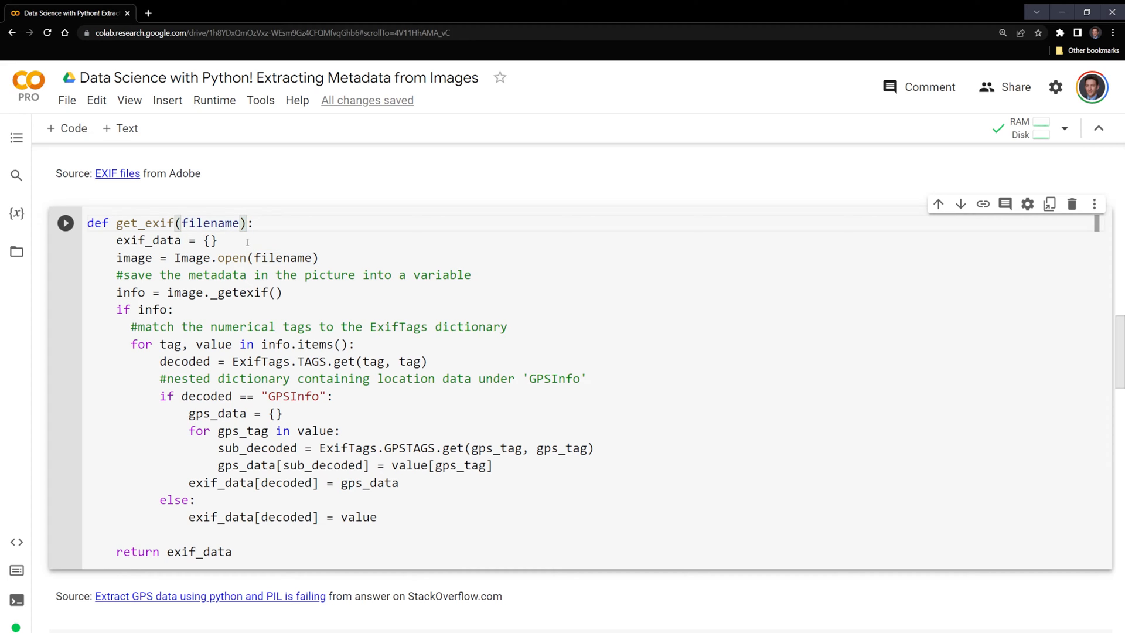
pyautogui.click(219, 240)
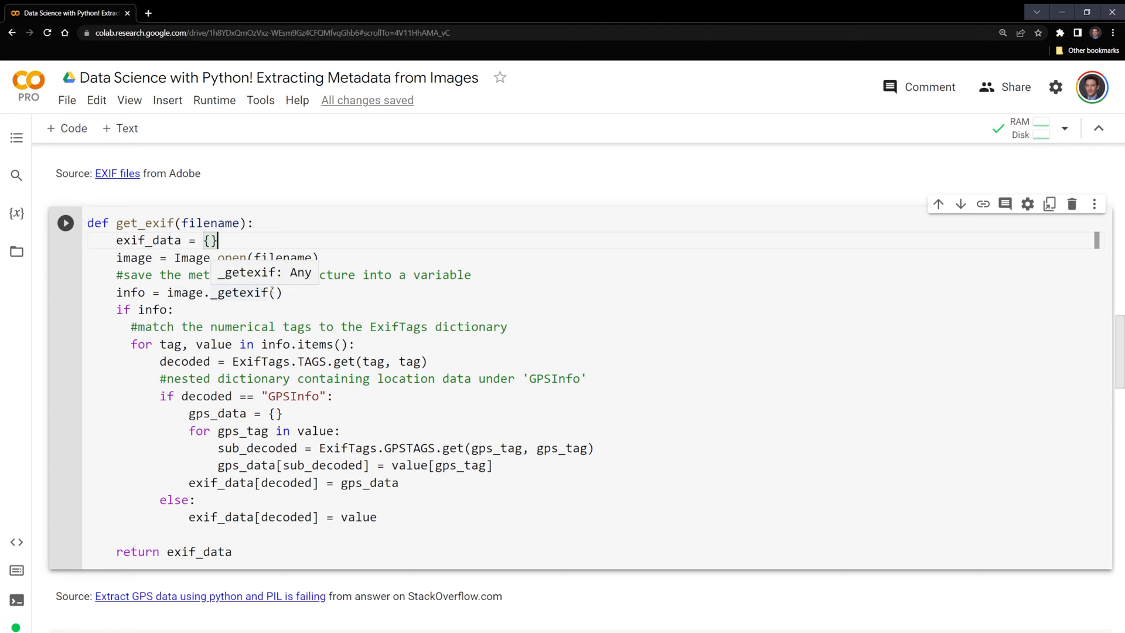
pyautogui.moveTo(185, 292)
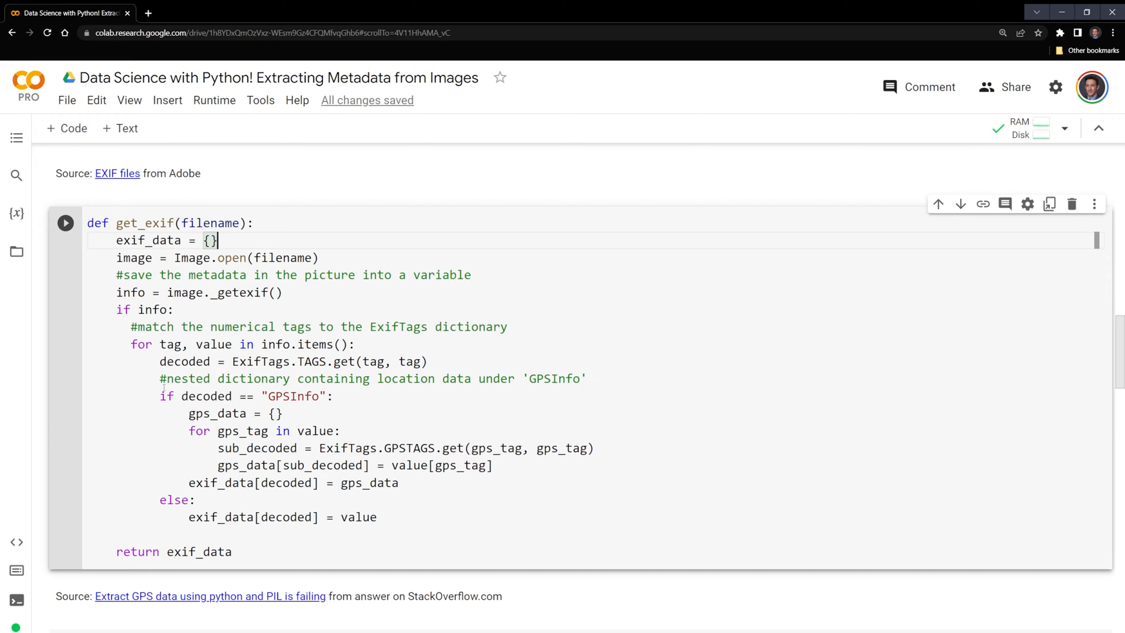
pyautogui.click(321, 396)
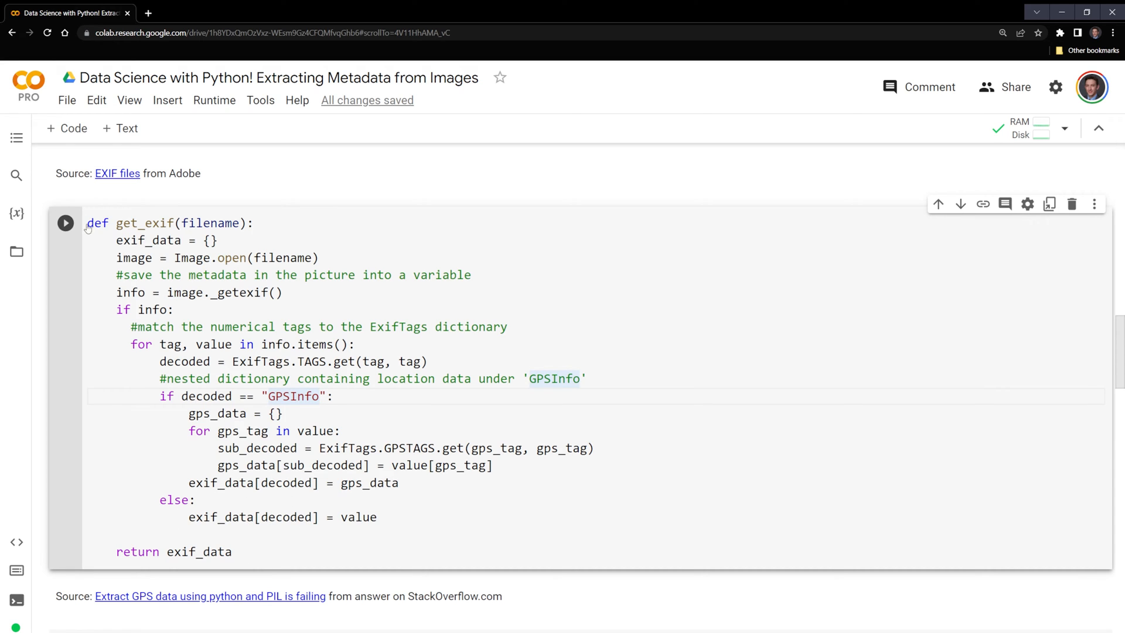
pyautogui.click(447, 274)
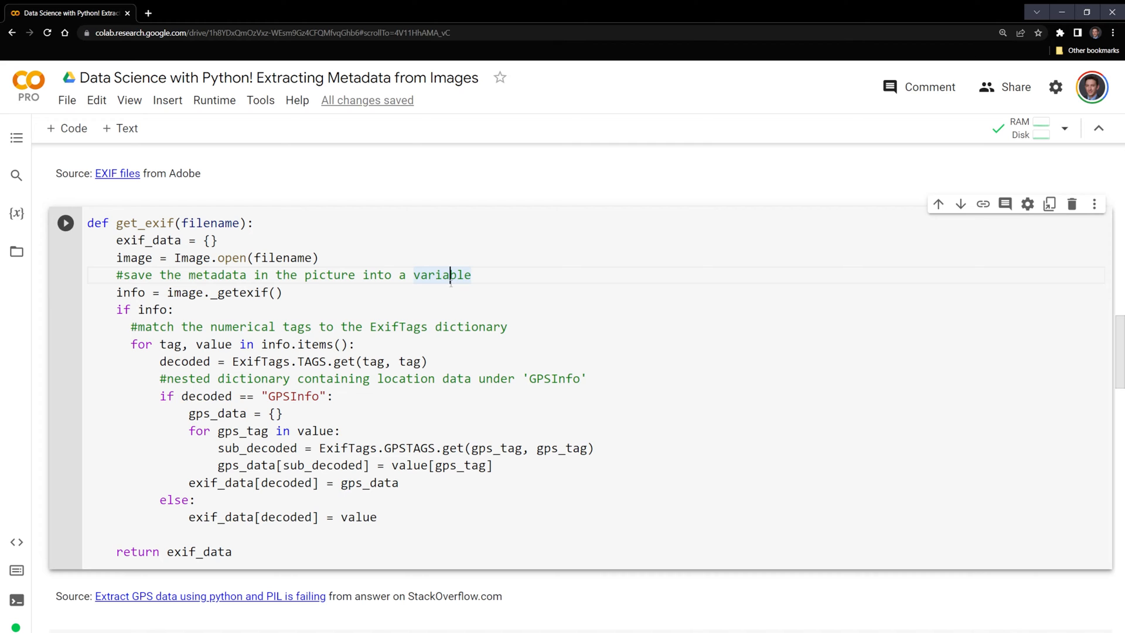
# Step: Write exif_data = get_exif('/content/climb_photo.jpg') to load the photo's EXIF data
pyautogui.scroll(-3)
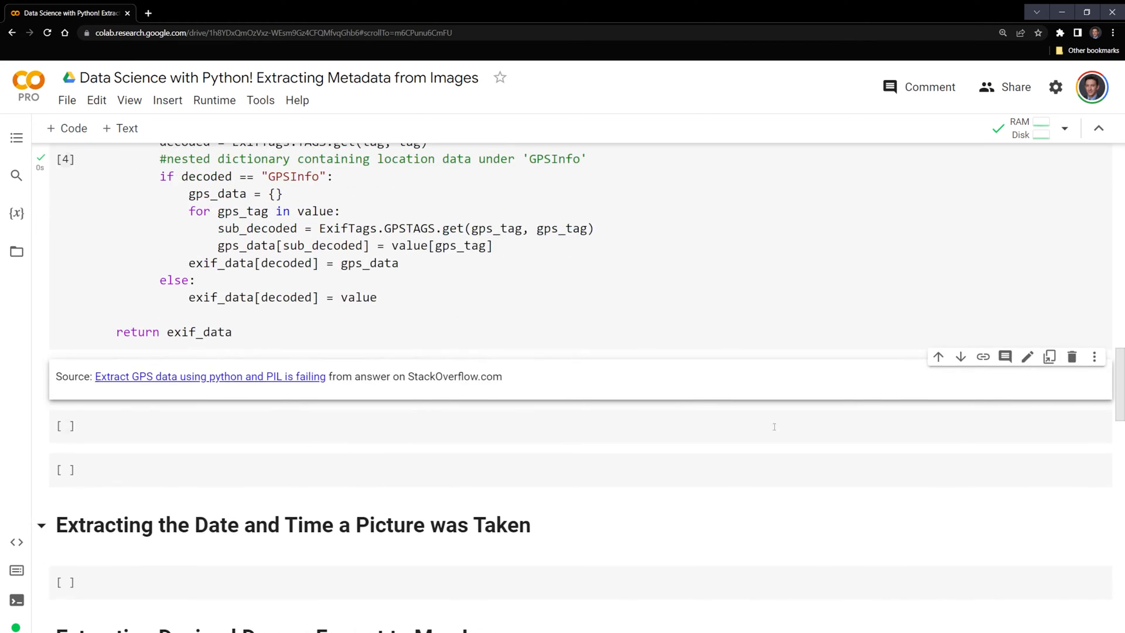
pyautogui.moveTo(538, 575)
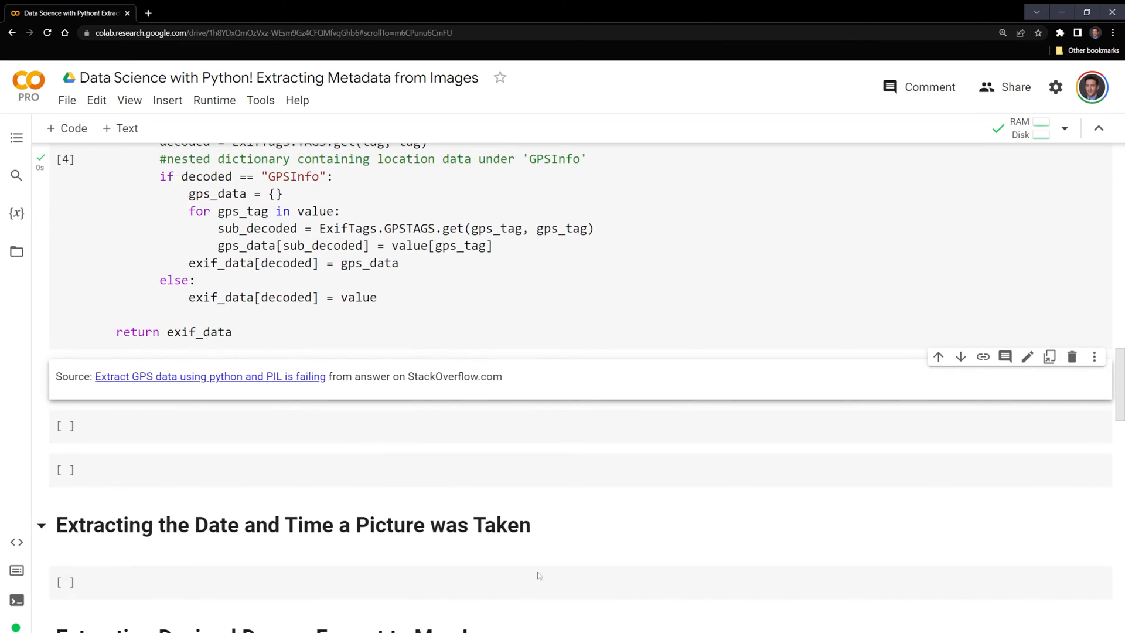
pyautogui.write('ex')
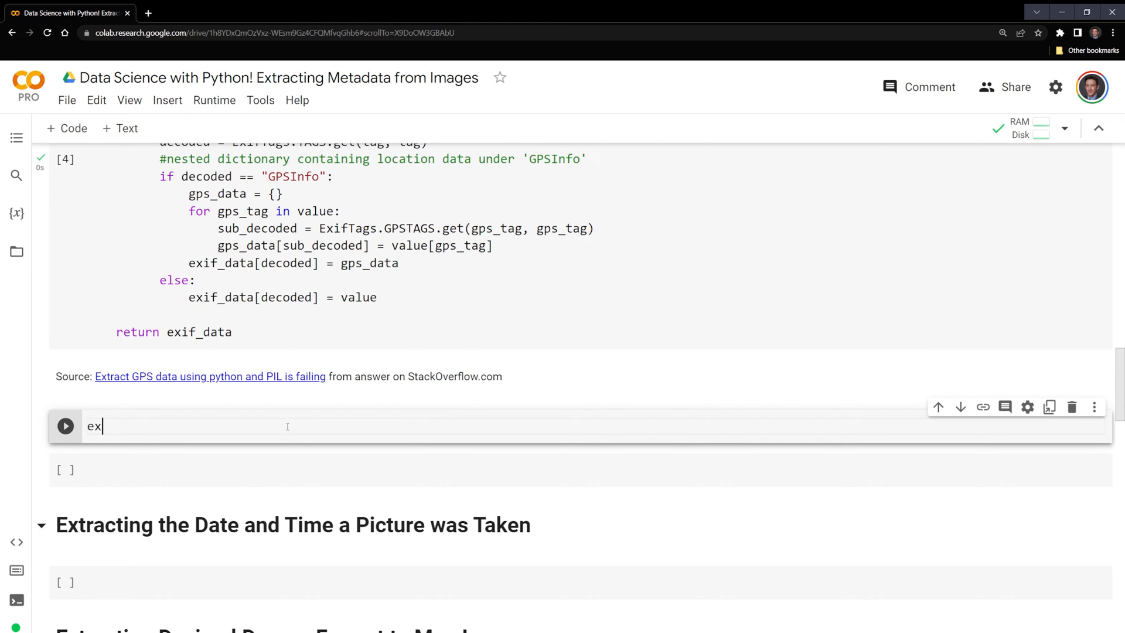
pyautogui.write('if_d')
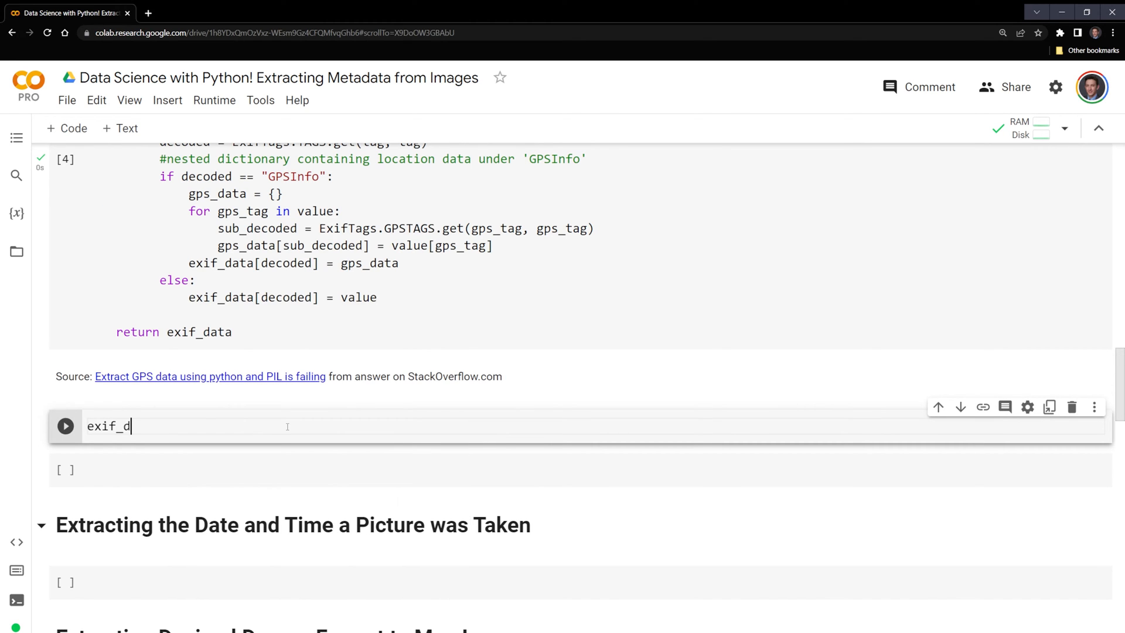
pyautogui.write('ata =')
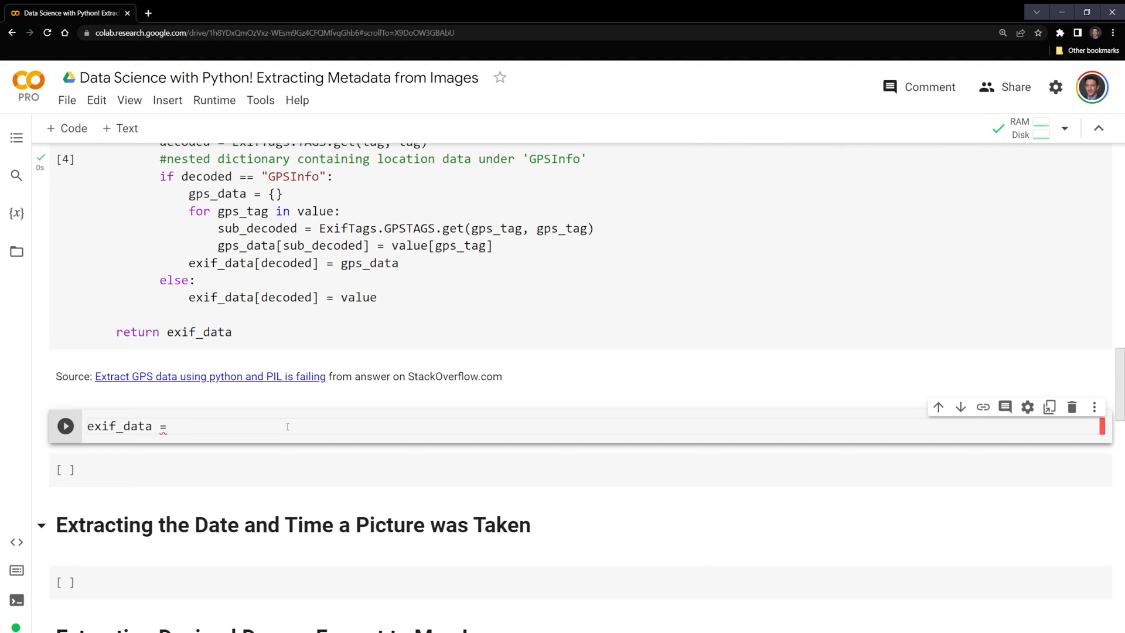
pyautogui.write("get_exif('")
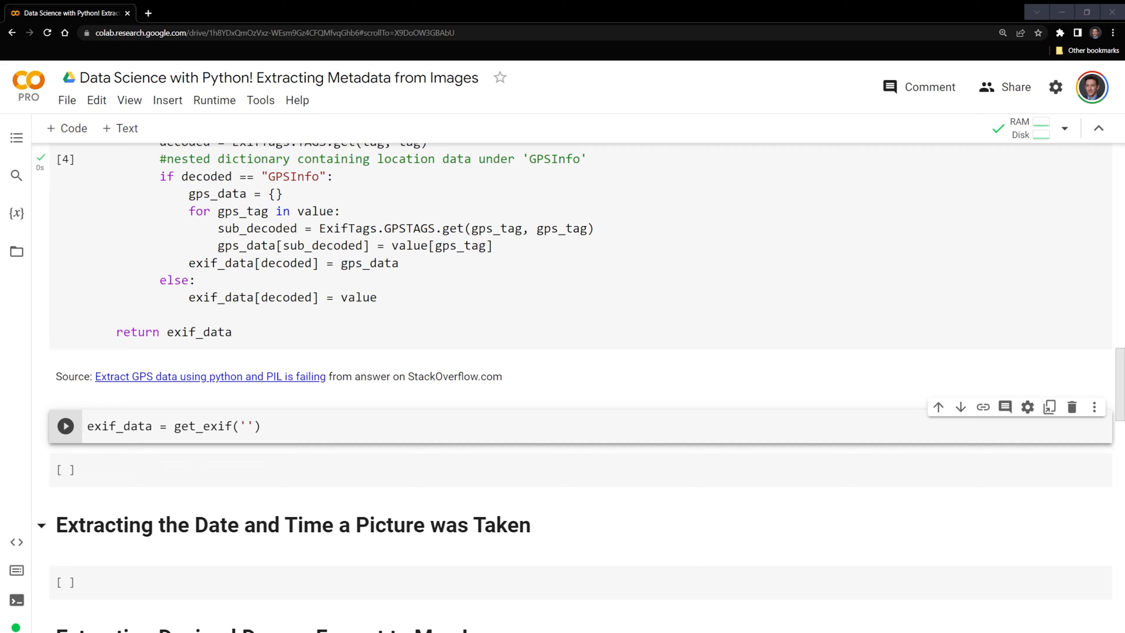
pyautogui.write('/content/climb_photo.jpg')
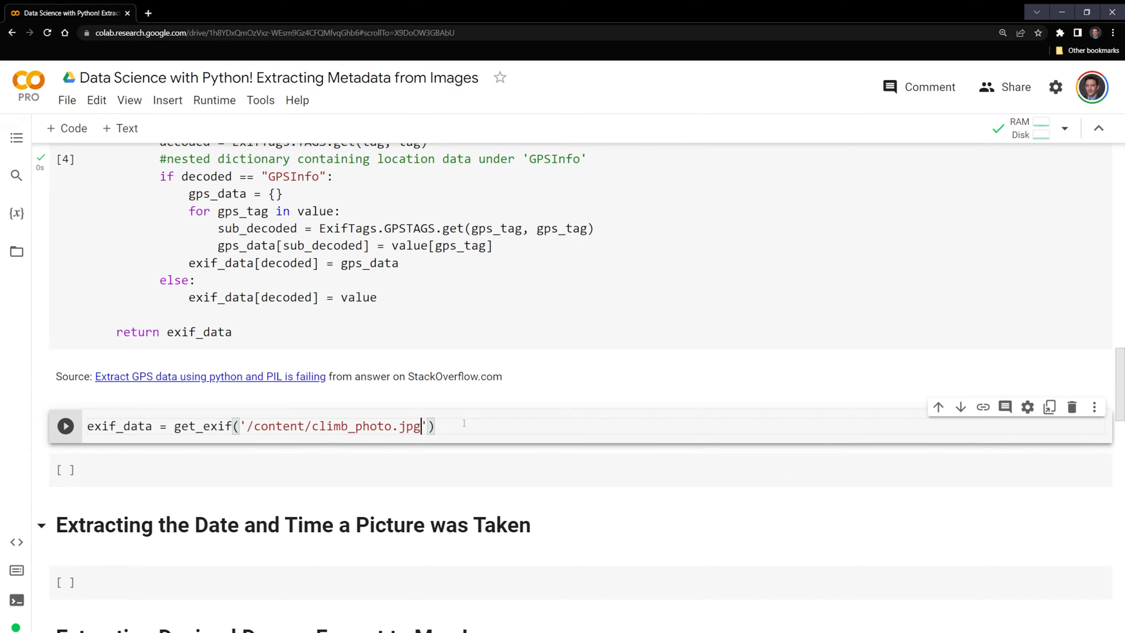
# Step: Add a print(exif_data) cell showing image dimensions and the GPSInfo dictionary
pyautogui.doubleClick(119, 427)
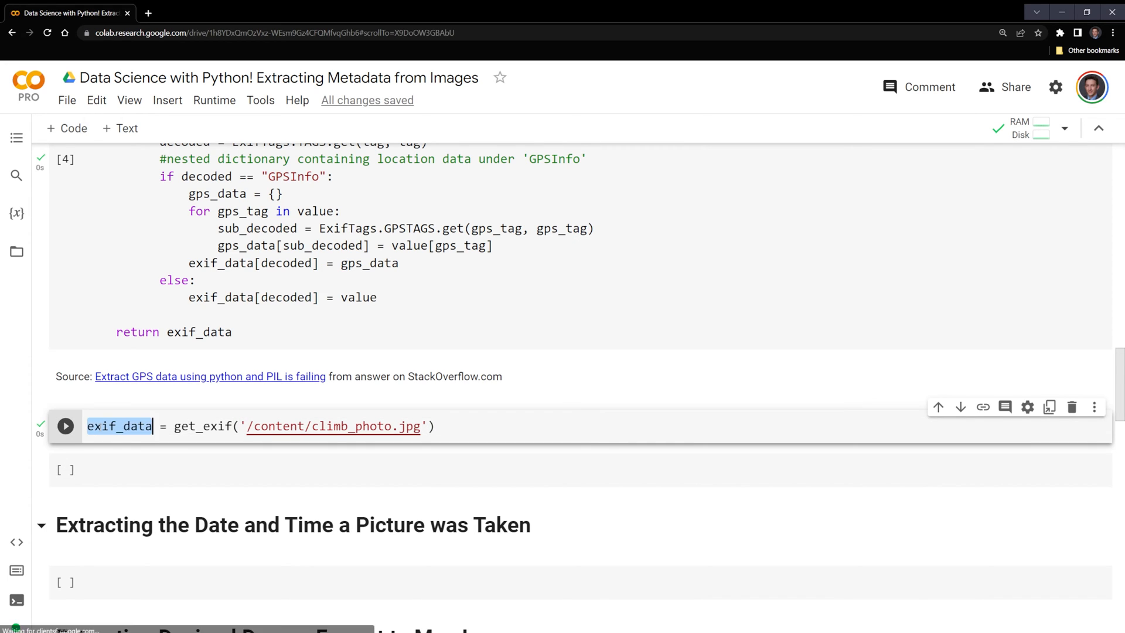
pyautogui.write('print(exif_data')
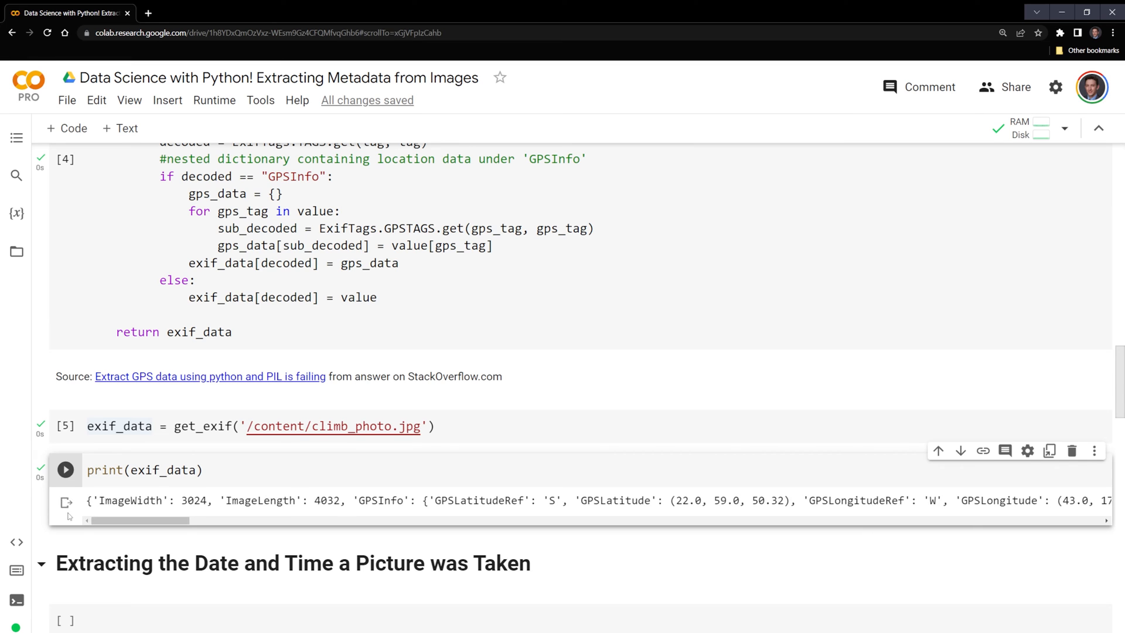
# Step: Evaluate exif_data['DateTime'] to get the capture timestamp 2023:02:22 12:37:55, then move to the decimal degrees section
pyautogui.scroll(-3)
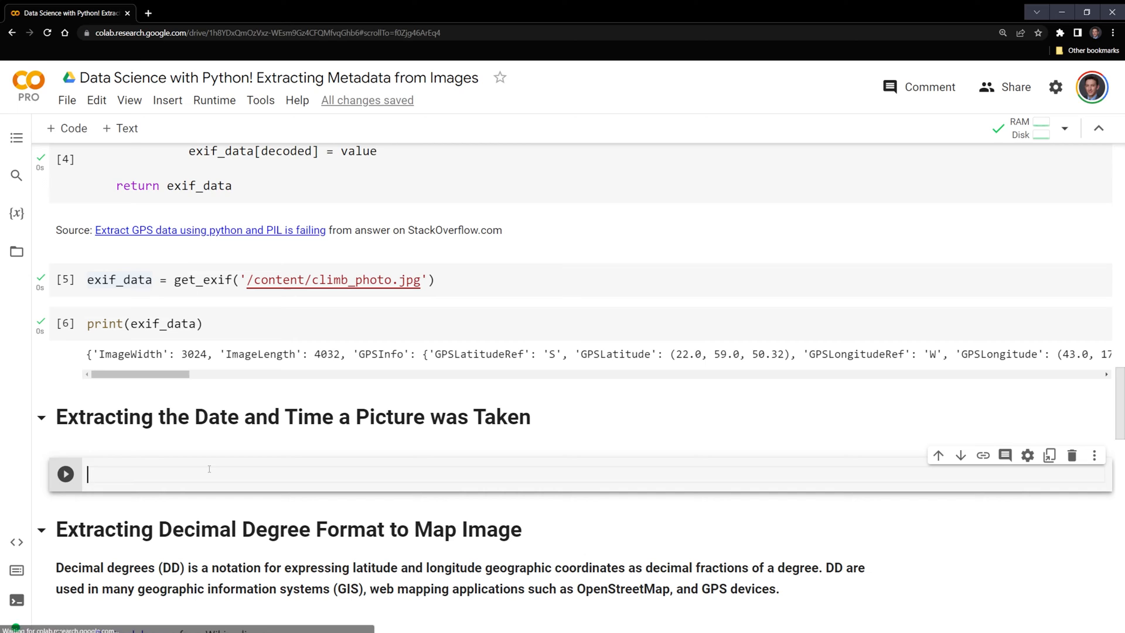
pyautogui.write('exif_data')
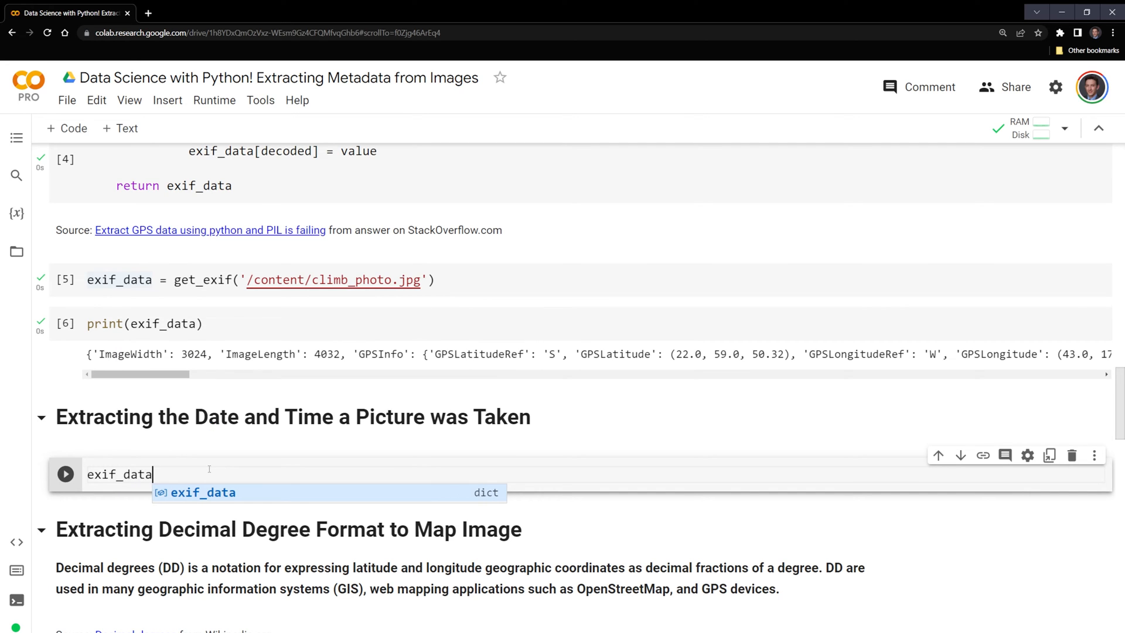
pyautogui.write('[]')
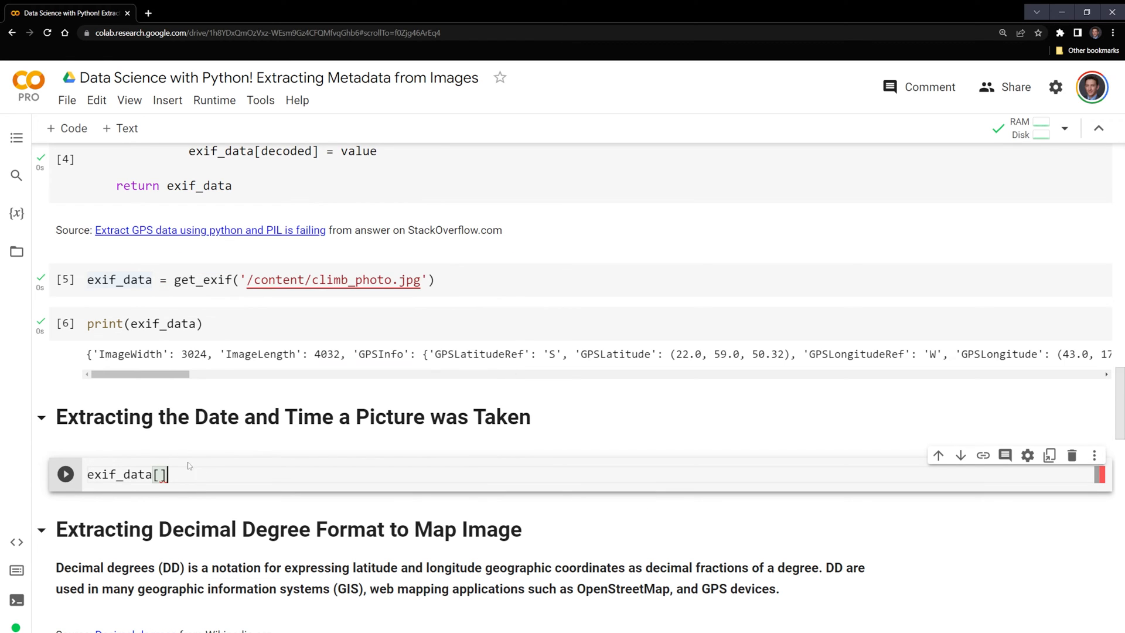
pyautogui.write("''")
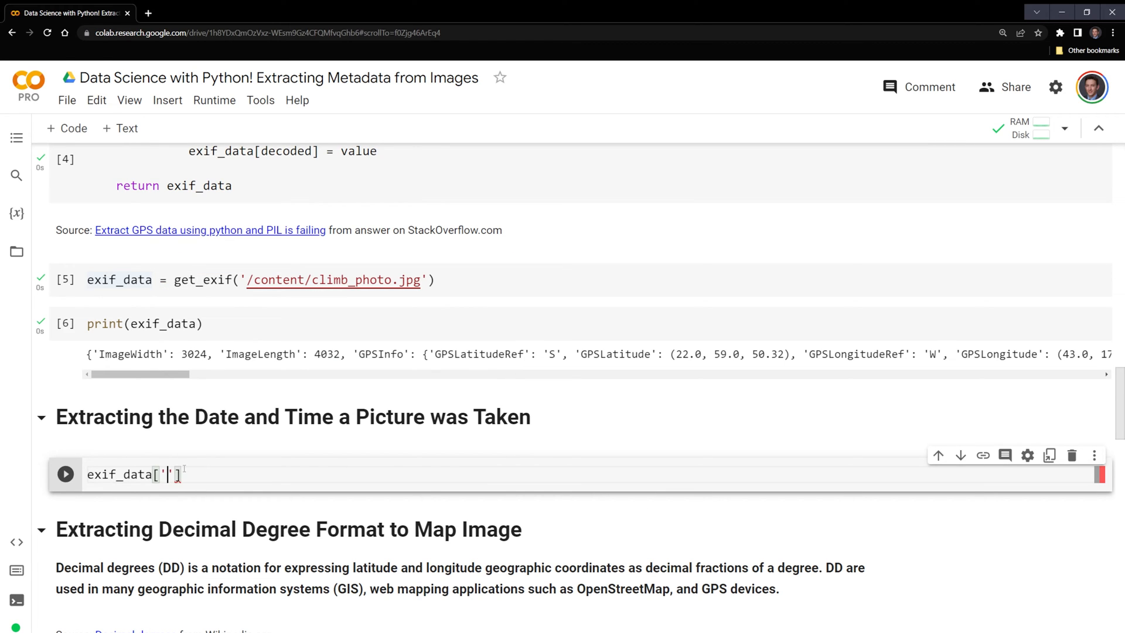
pyautogui.write('DateTime')
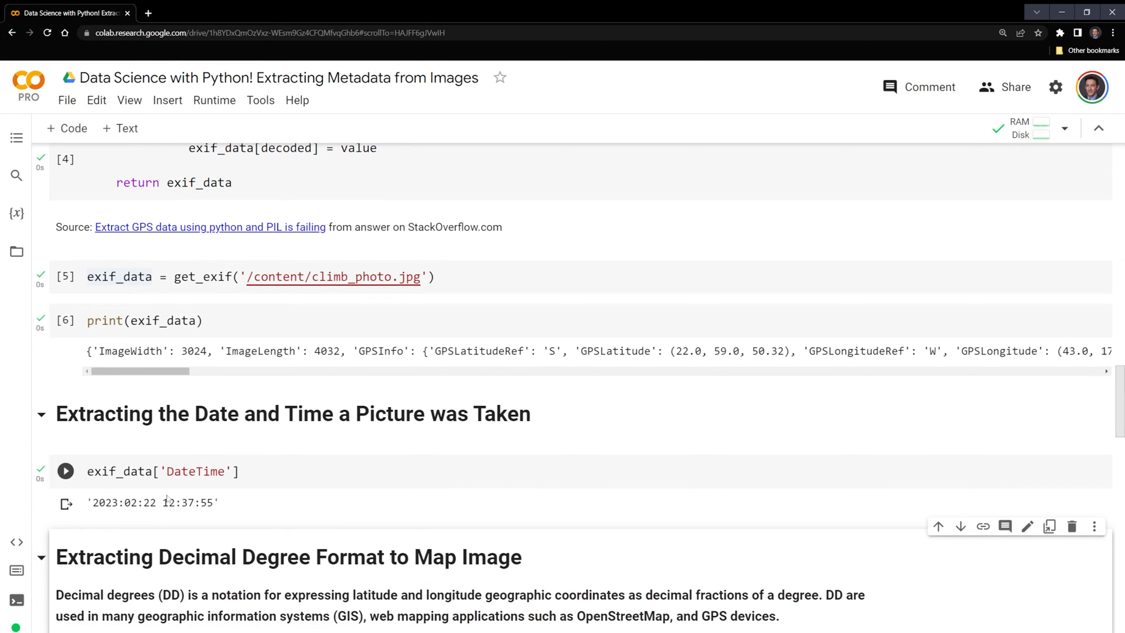
pyautogui.scroll(-3)
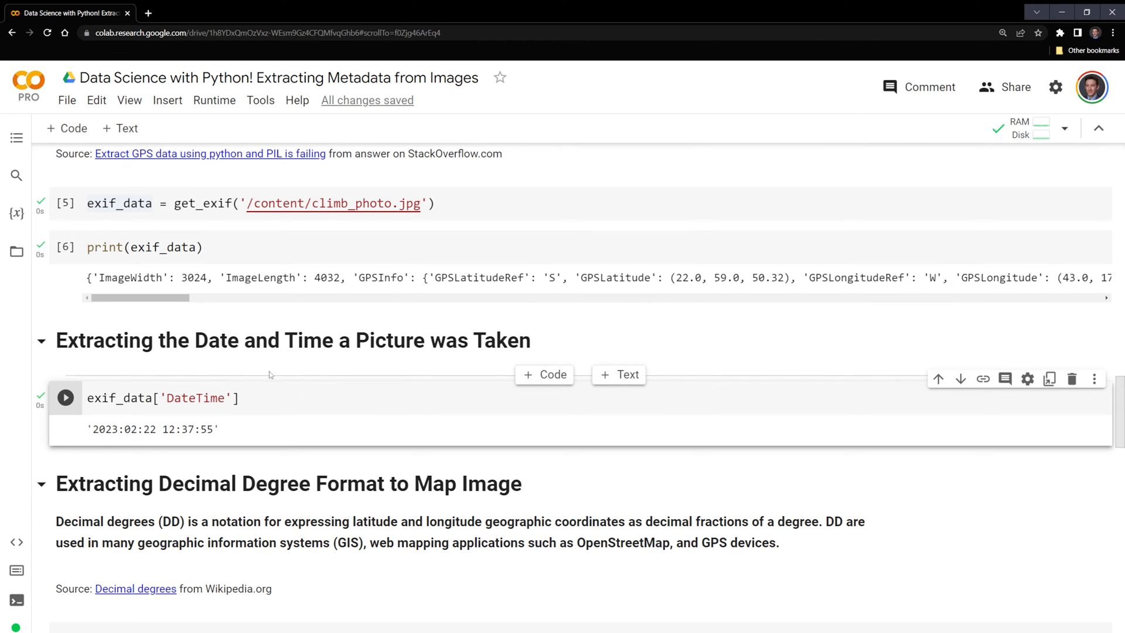
pyautogui.moveTo(431, 425)
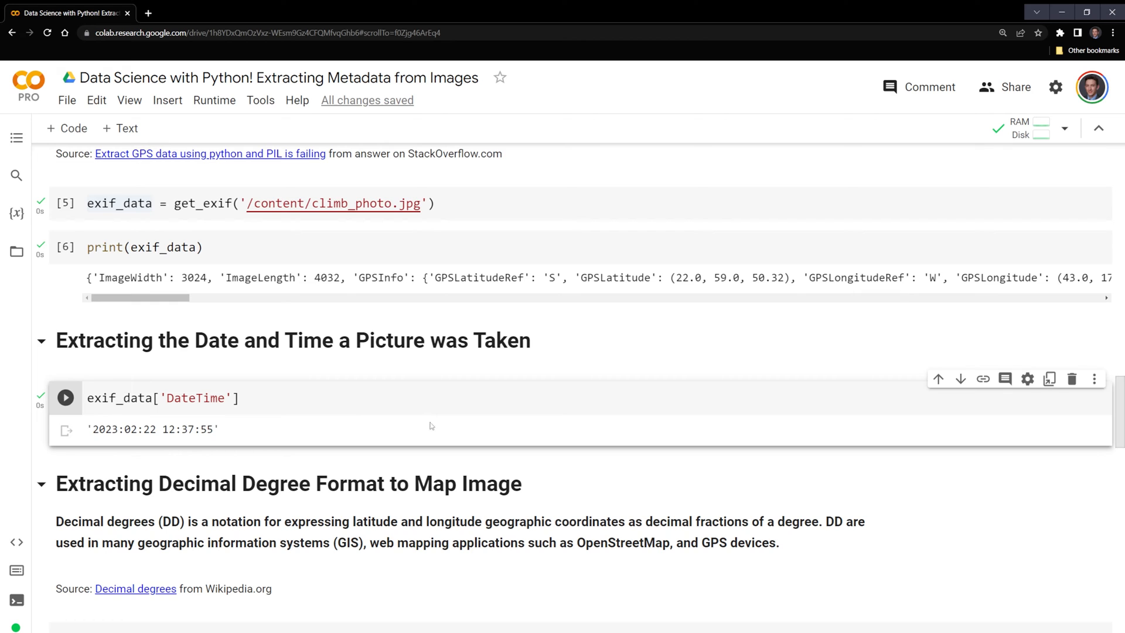
pyautogui.scroll(-3)
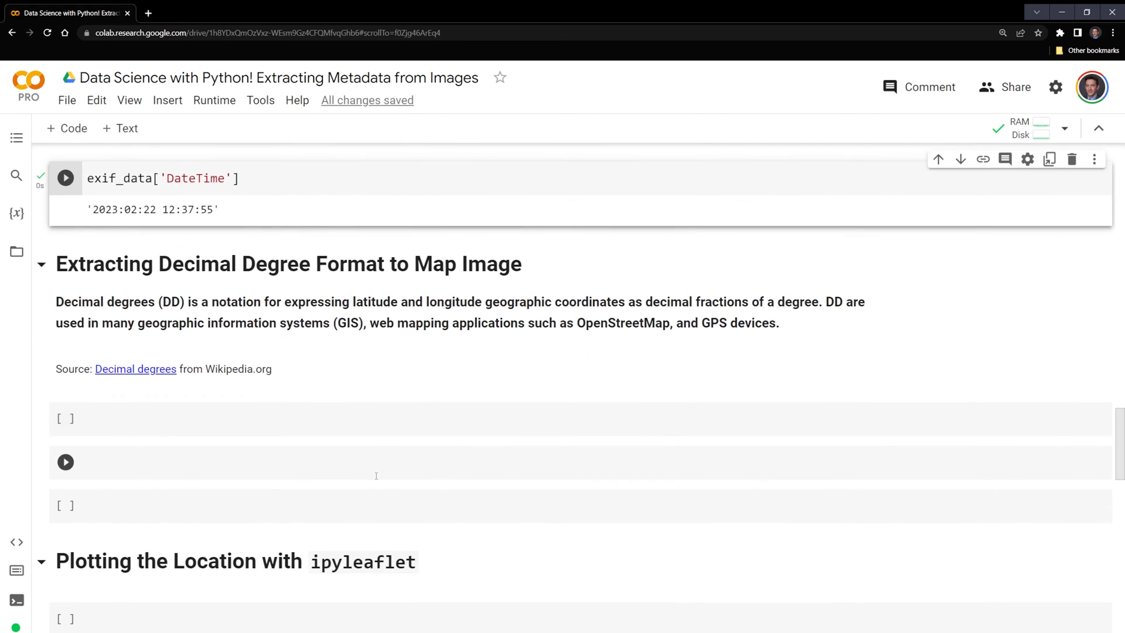
pyautogui.scroll(-3)
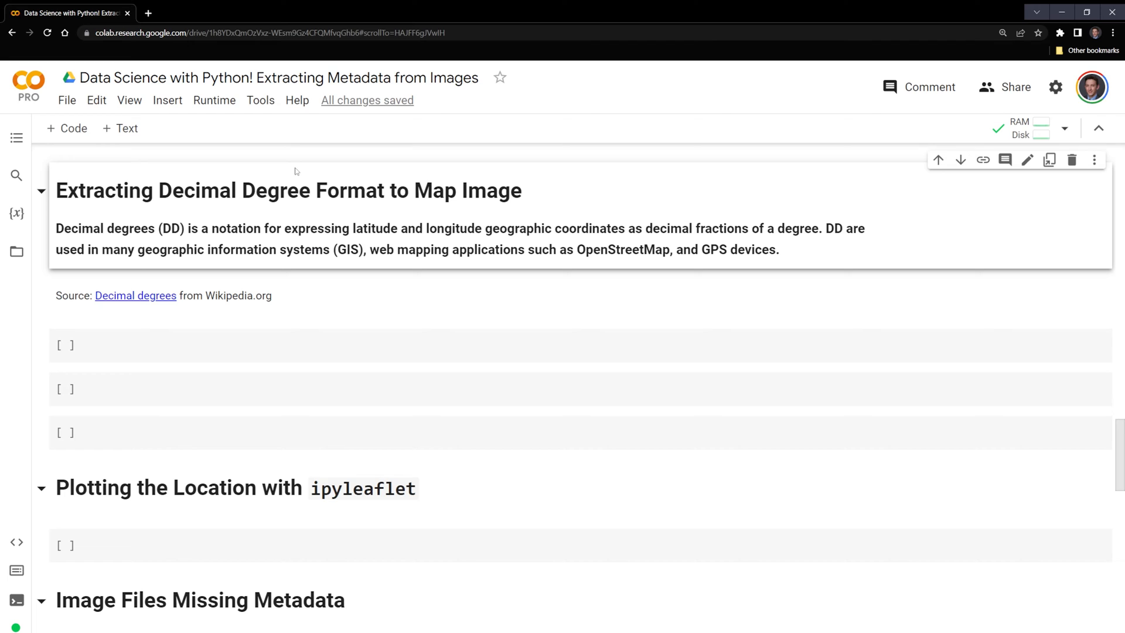
pyautogui.moveTo(330, 177)
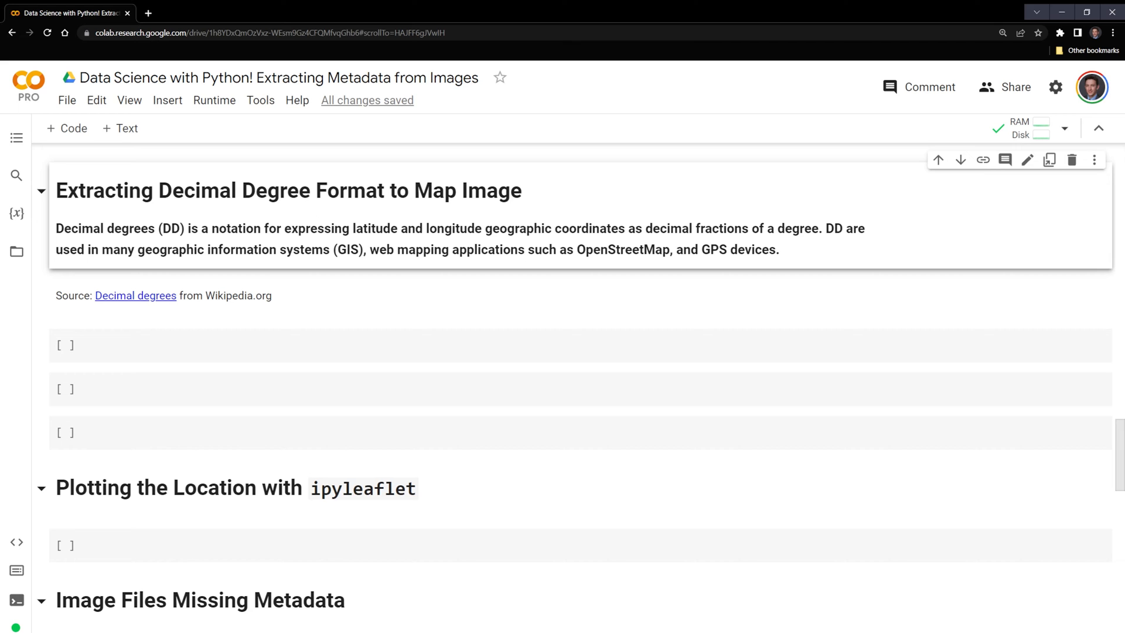
pyautogui.scroll(-3)
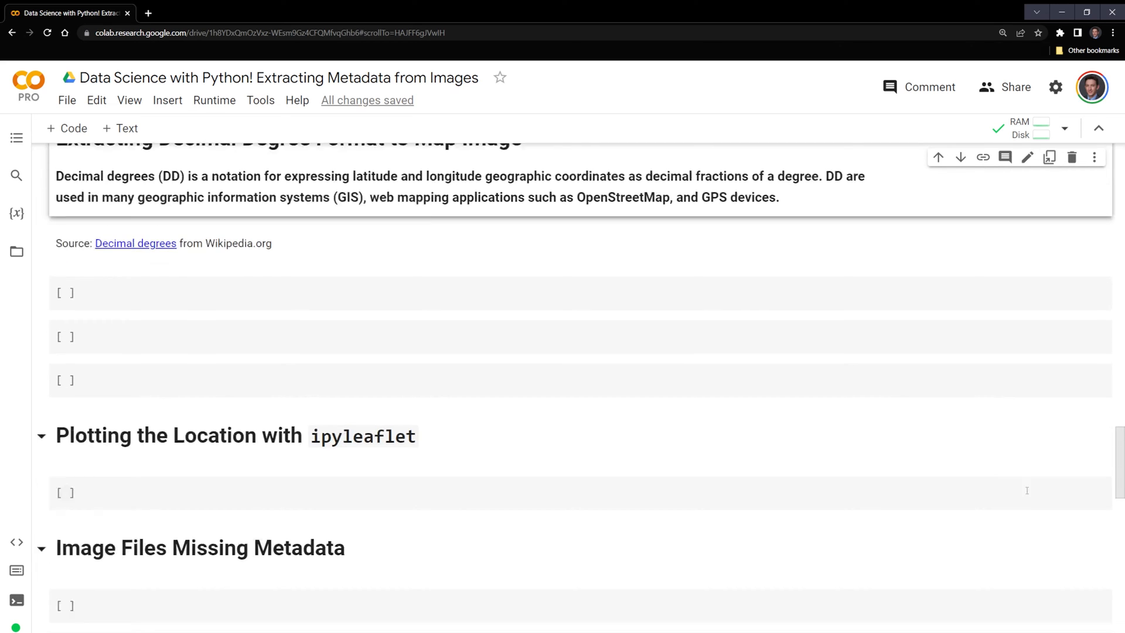
# Step: Write def gps_extract(exif_dict): with first line gps_metadata = exif_dict['GPSInfo']
pyautogui.scroll(3)
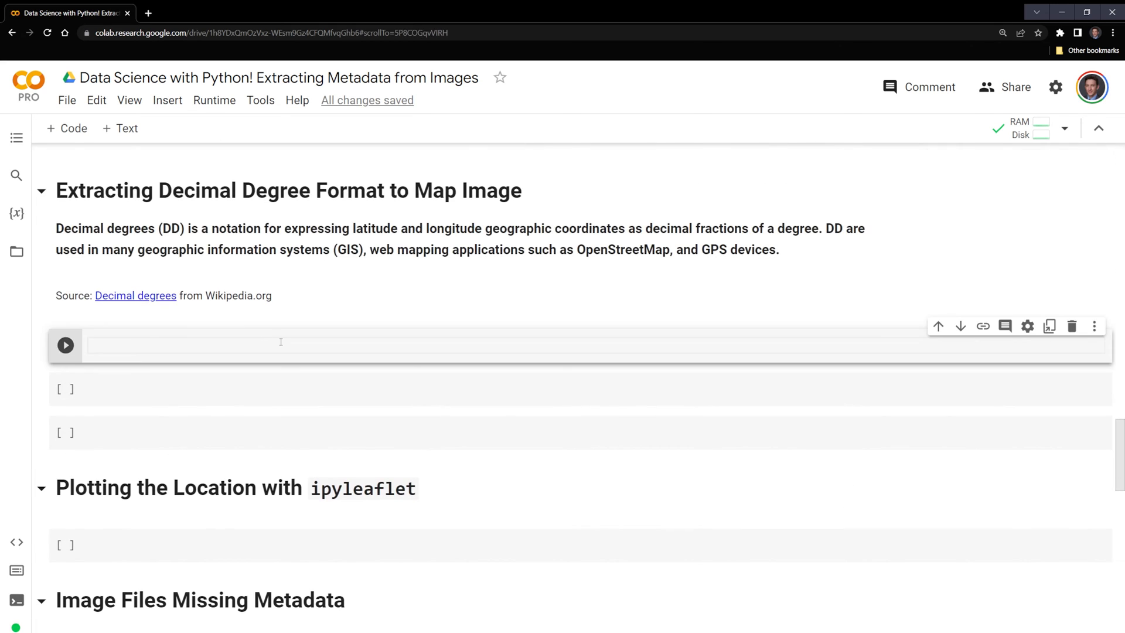
pyautogui.write('def gps_extra')
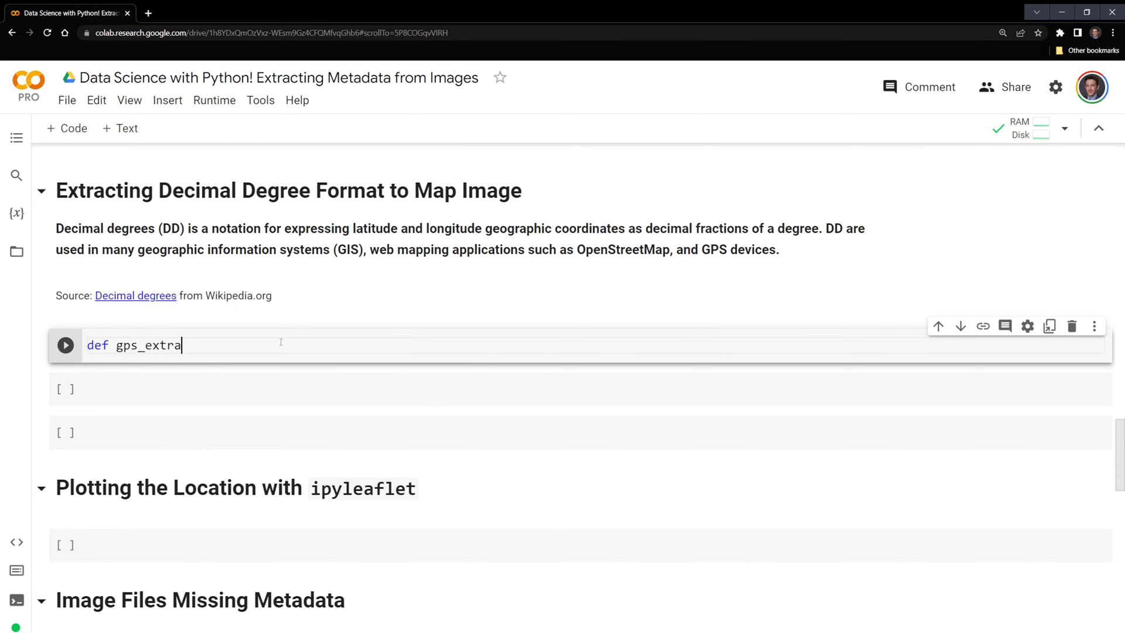
pyautogui.write('ct(e')
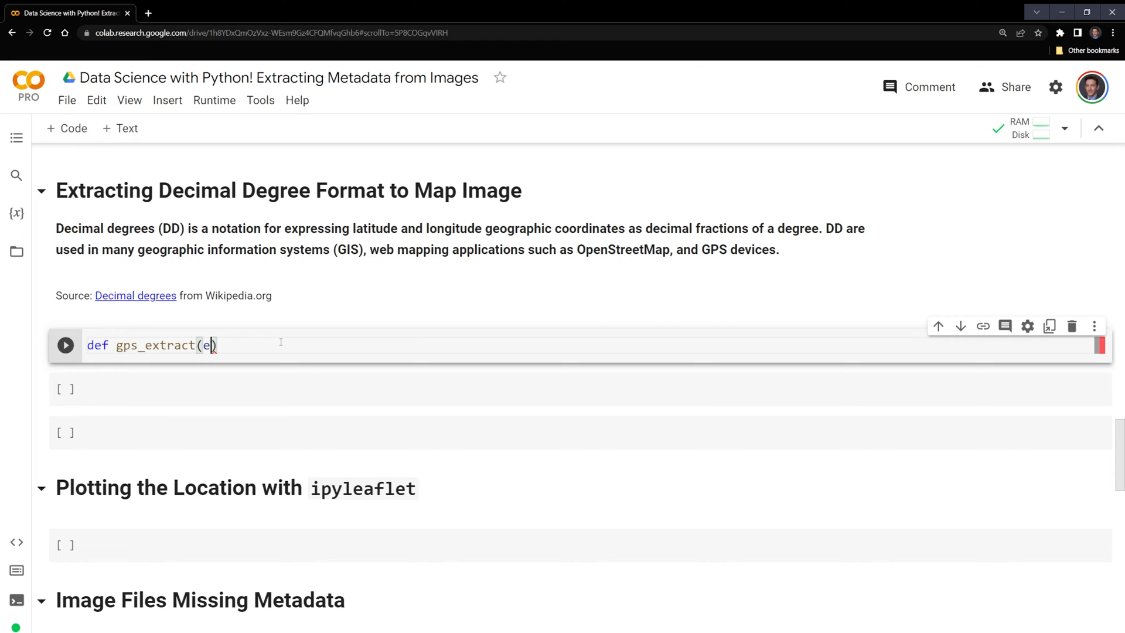
pyautogui.write('xif_dict')
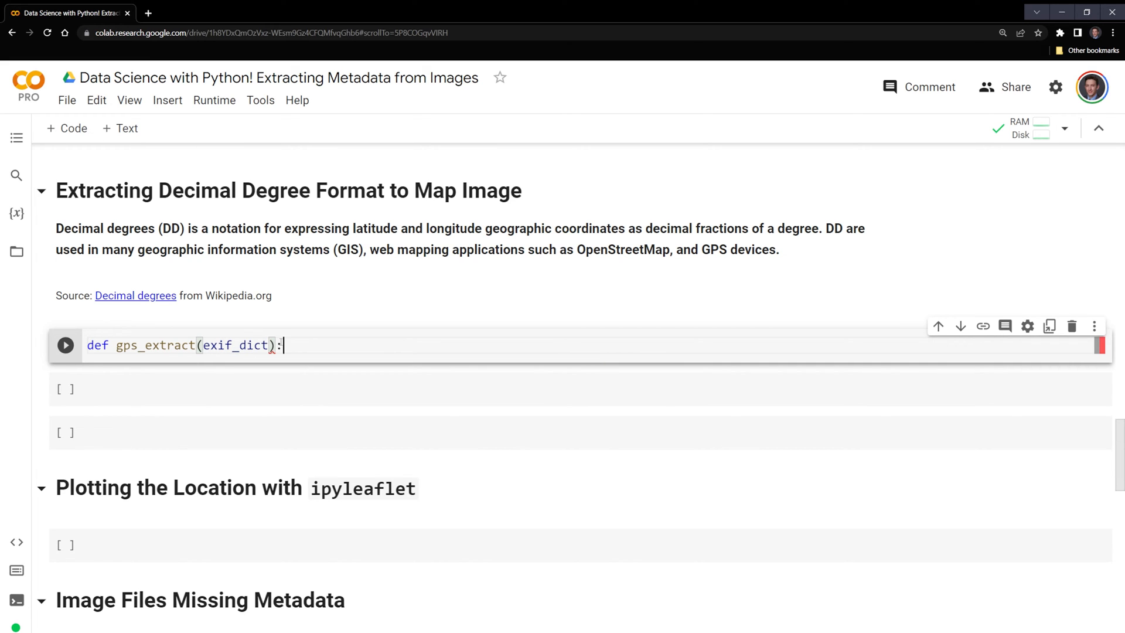
pyautogui.press('Return')
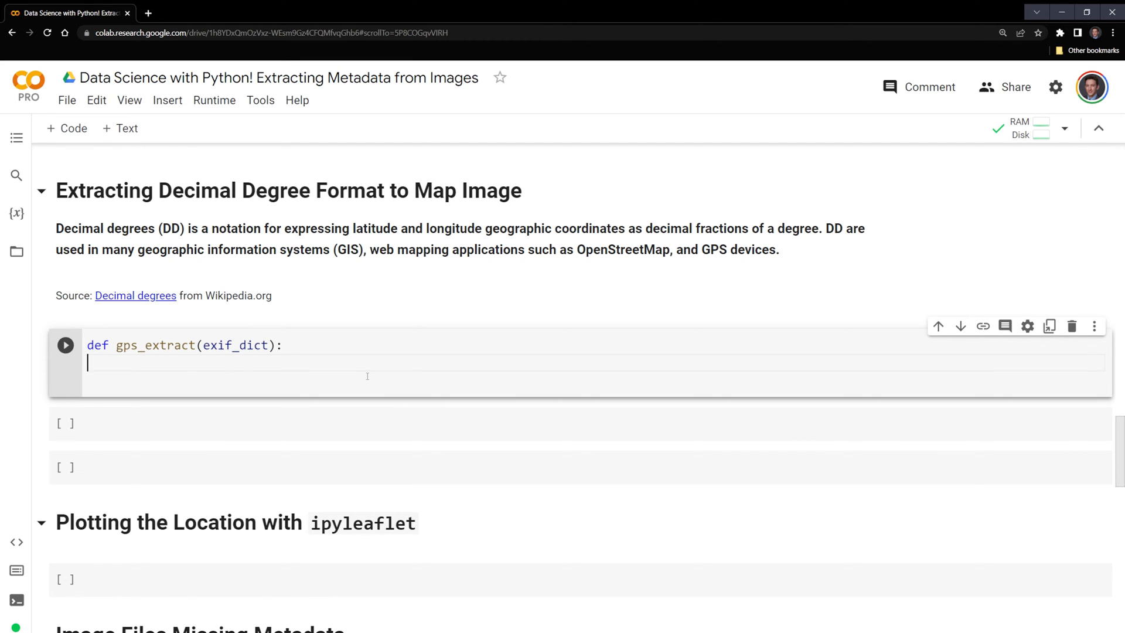
pyautogui.write('gp')
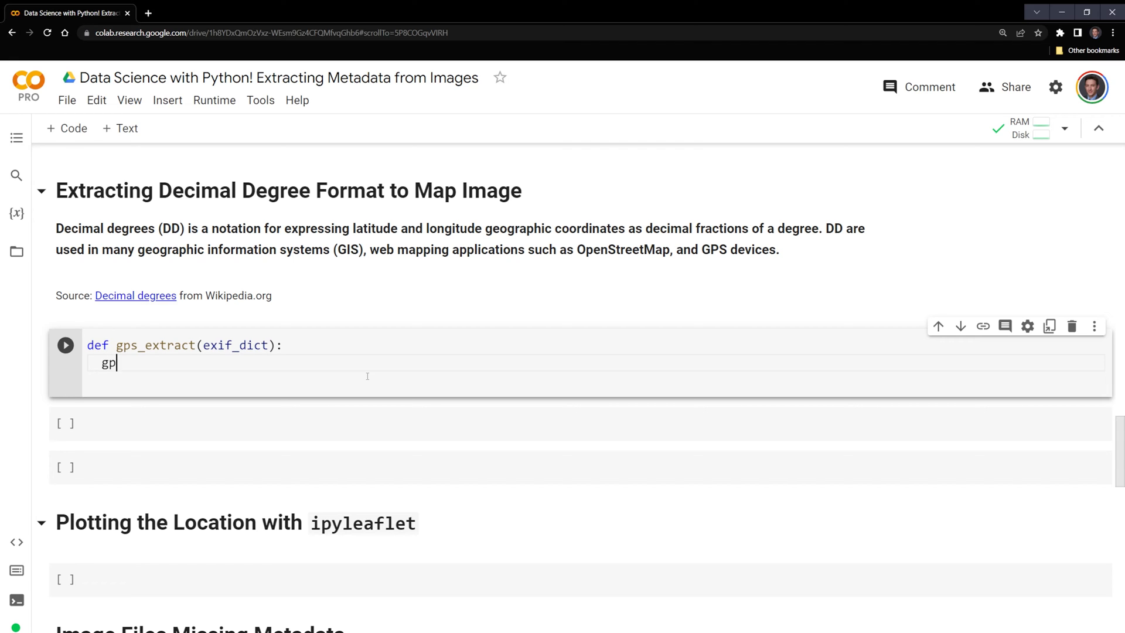
pyautogui.write('s_m')
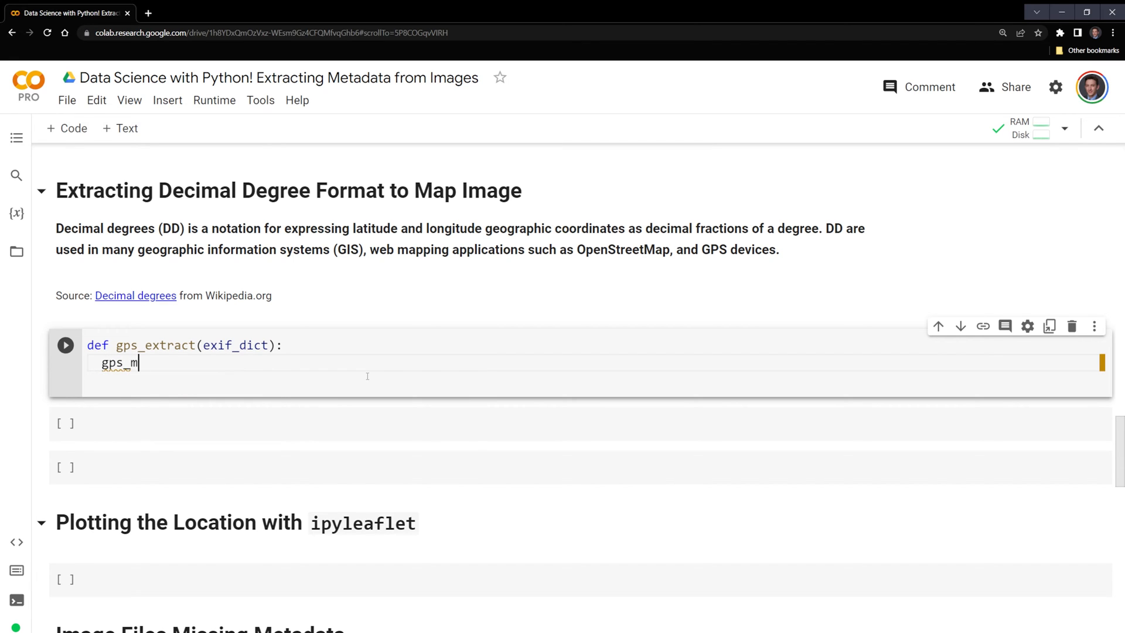
pyautogui.write('etadata =')
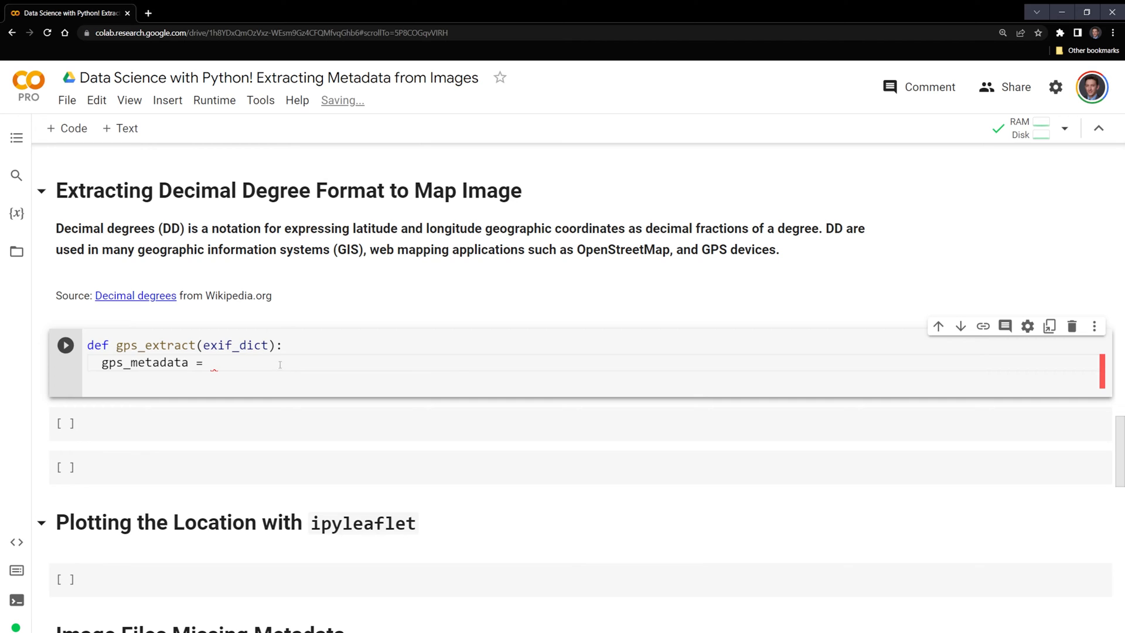
pyautogui.write('exif_dict')
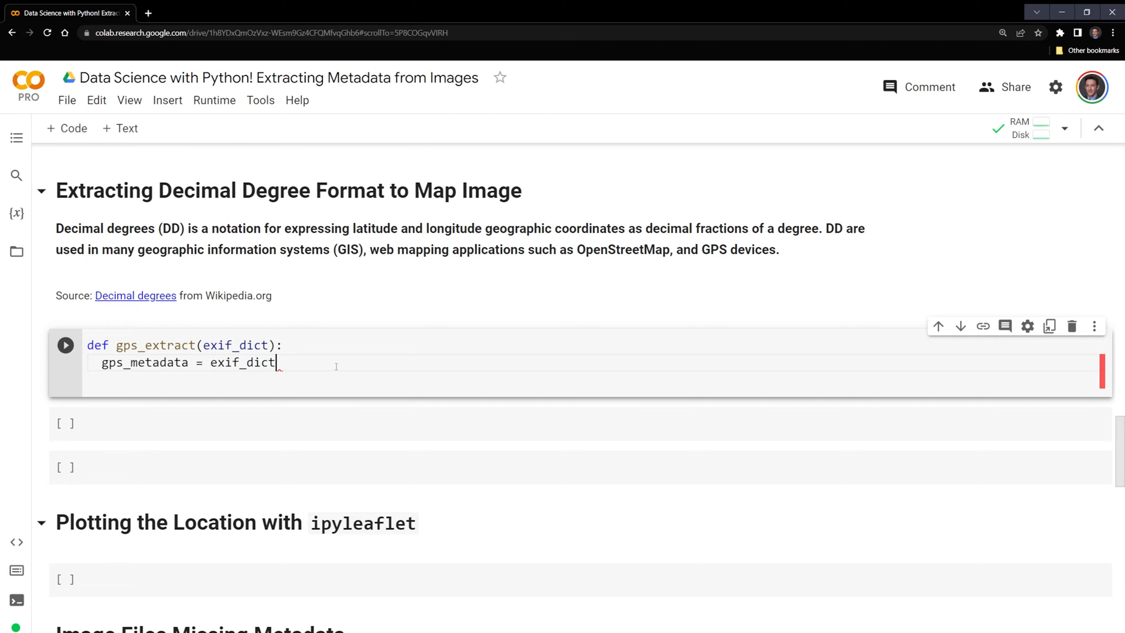
pyautogui.write("['']")
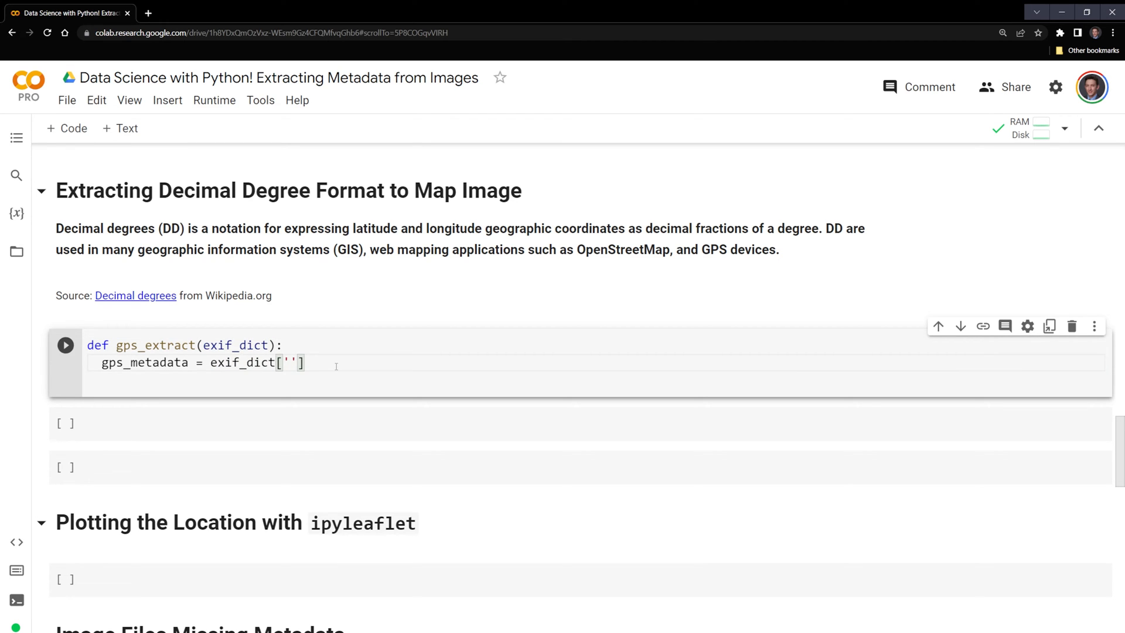
pyautogui.write('GPSInfo')
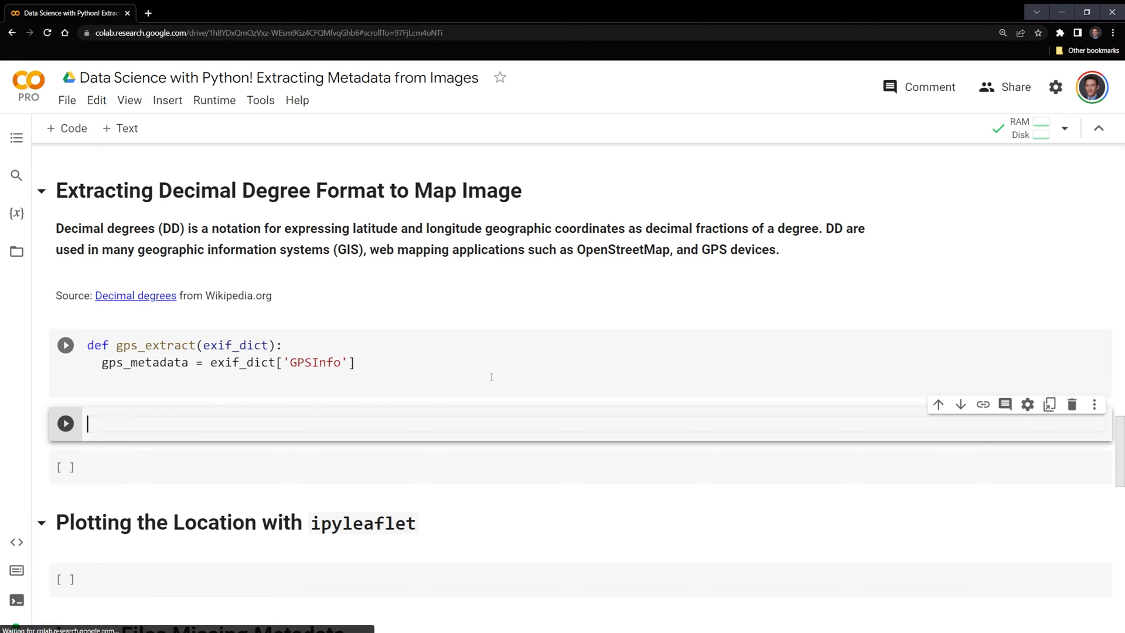
# Step: Run exif_data['GPSInfo'] to show the latitude/longitude/altitude dictionary, then return to gps_extract
pyautogui.write("exif_data['")
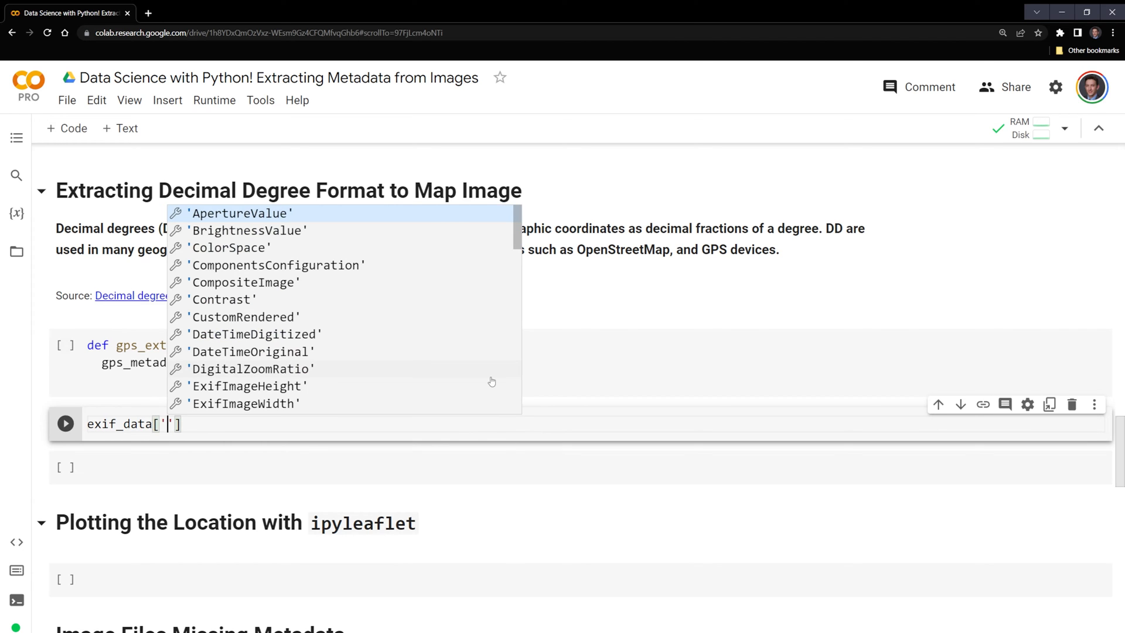
pyautogui.write('G')
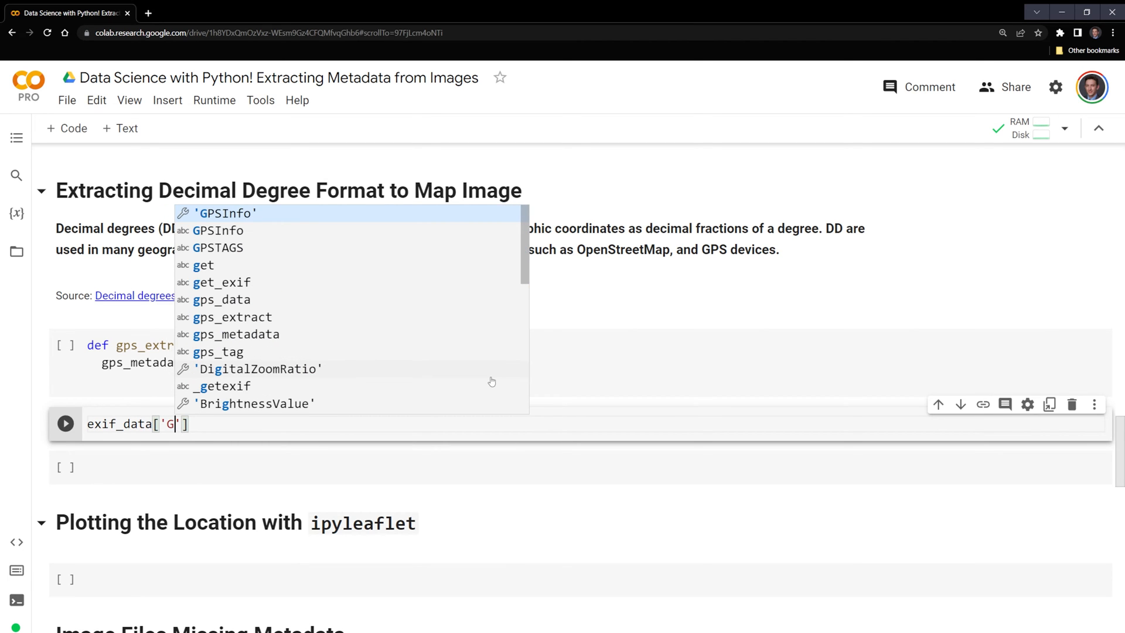
pyautogui.click(223, 214)
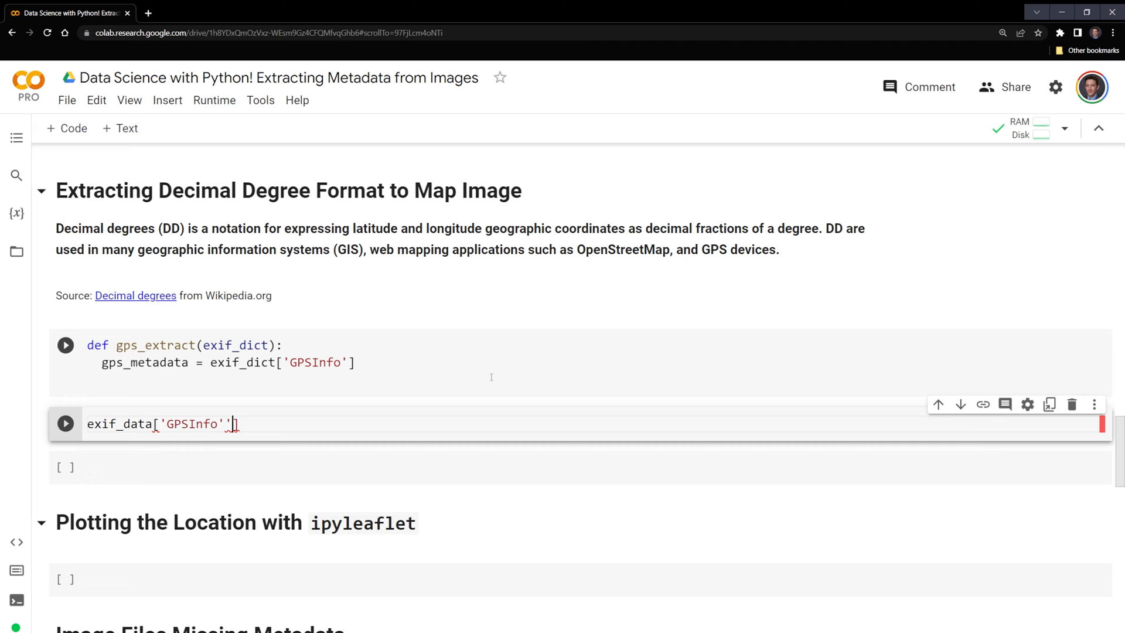
pyautogui.click(64, 423)
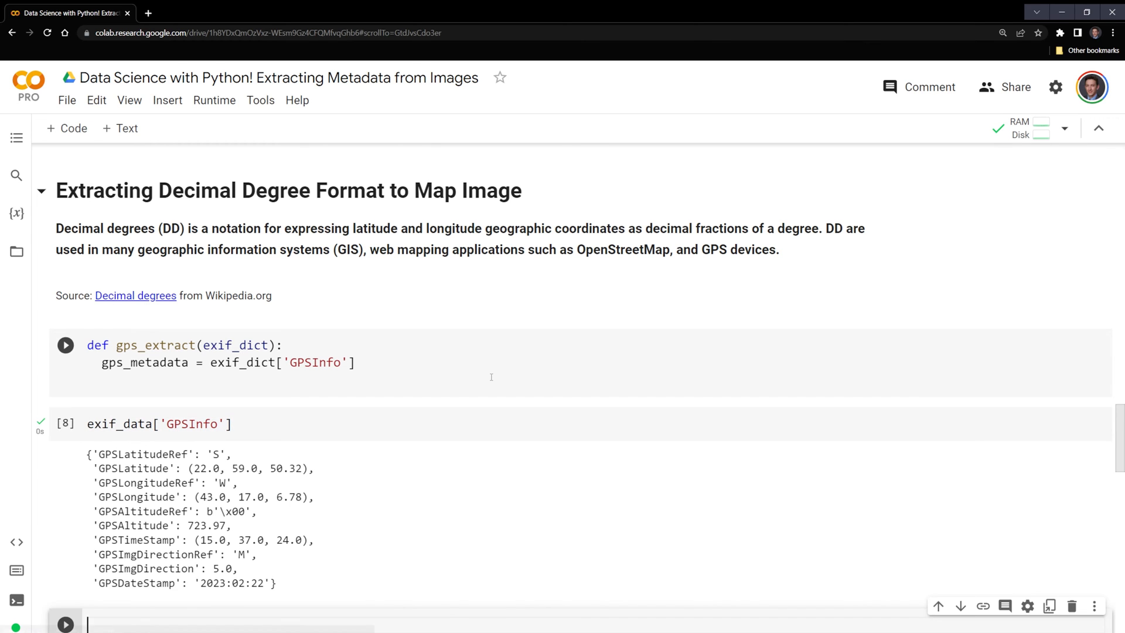
pyautogui.scroll(-3)
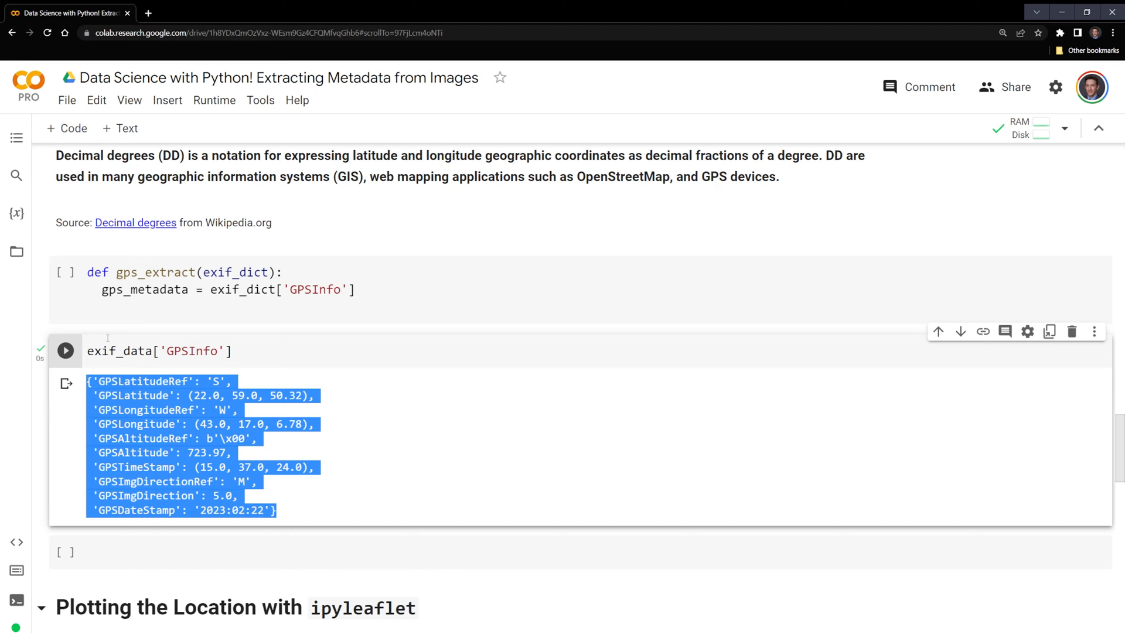
pyautogui.click(166, 289)
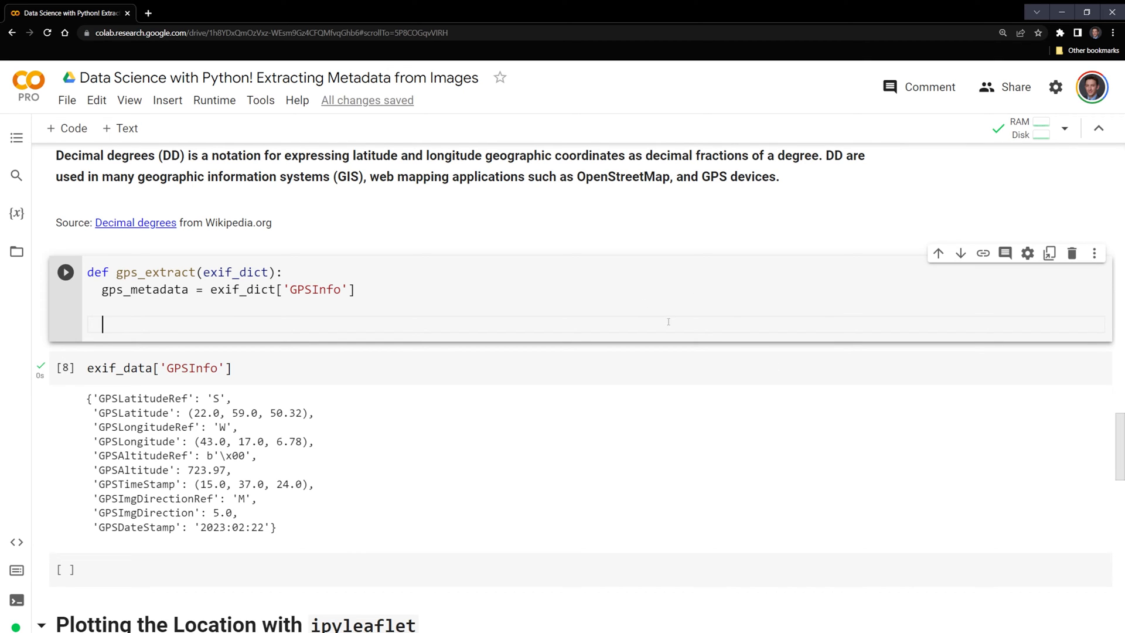
pyautogui.moveTo(513, 295)
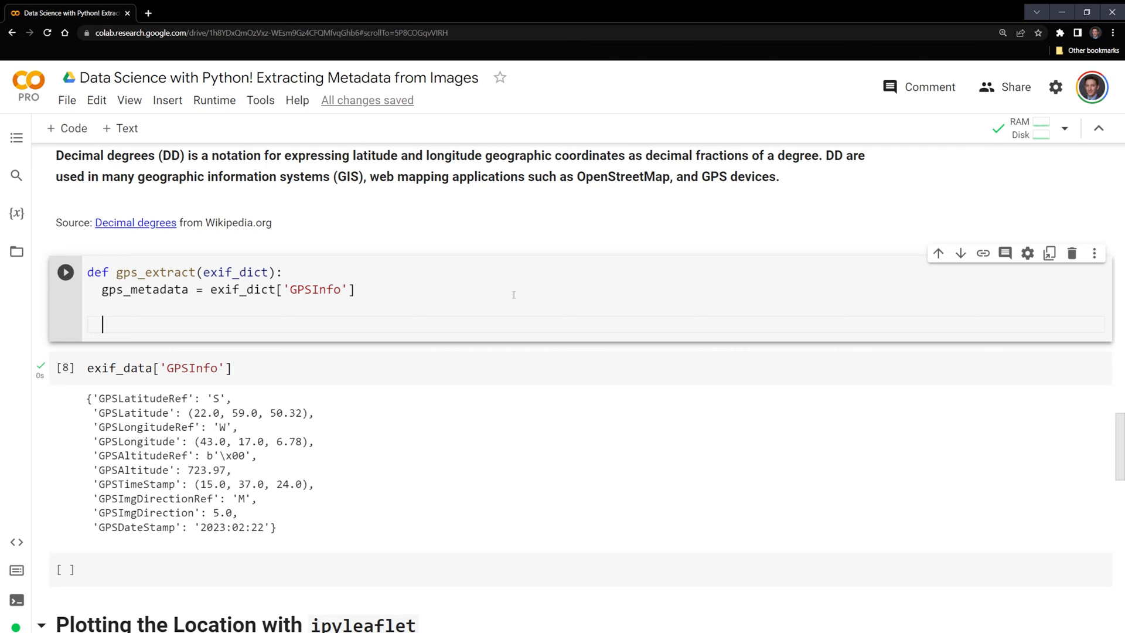
pyautogui.moveTo(612, 312)
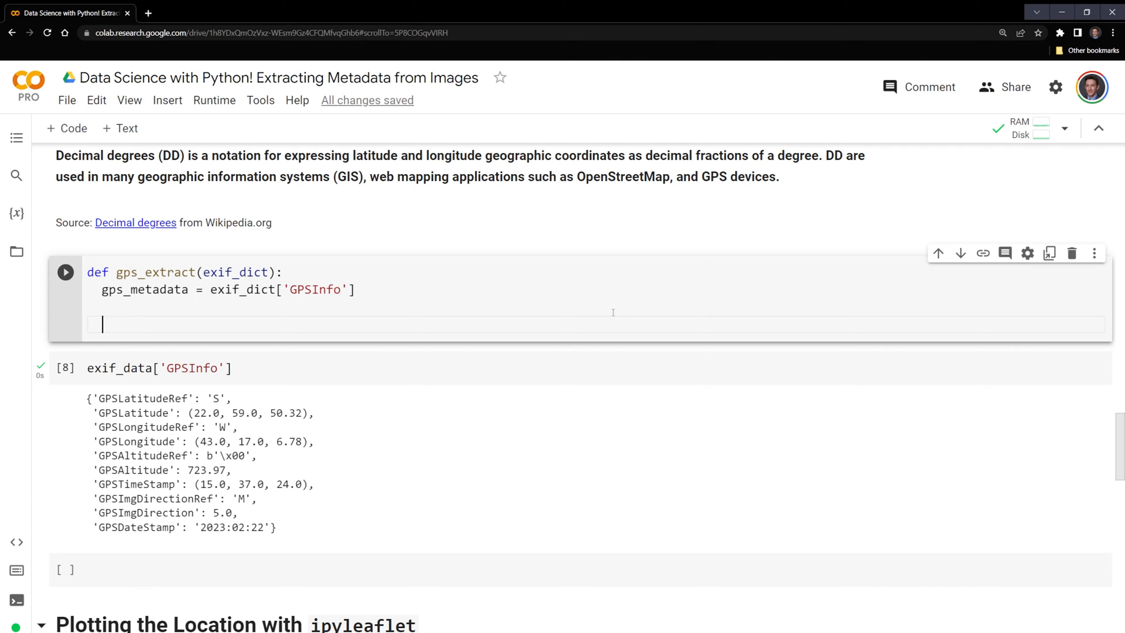
pyautogui.moveTo(565, 273)
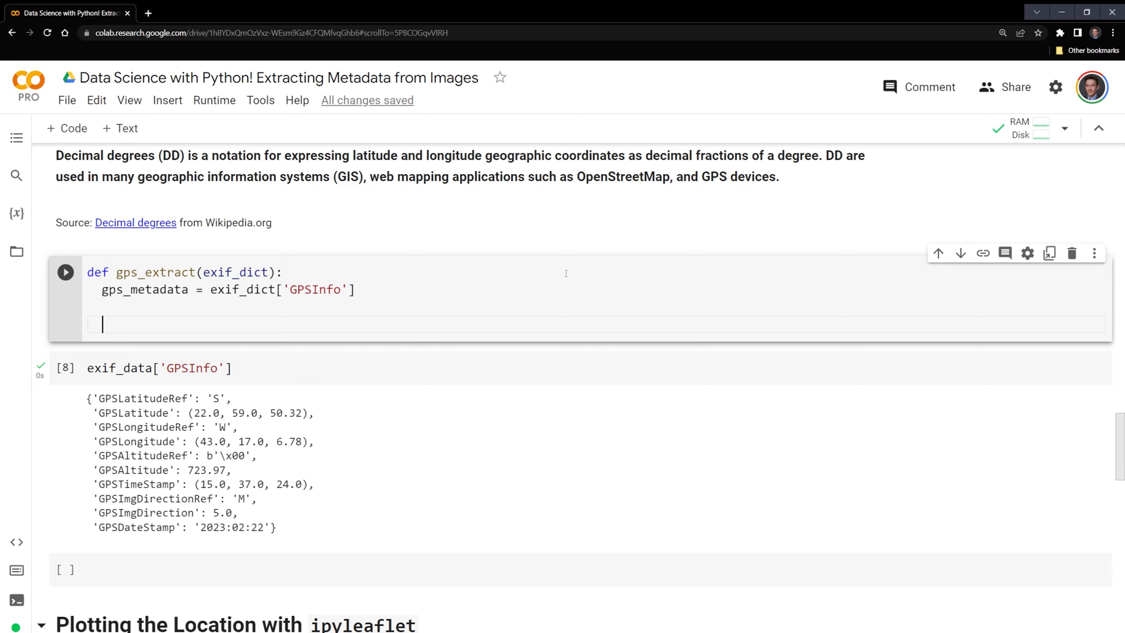
pyautogui.moveTo(423, 315)
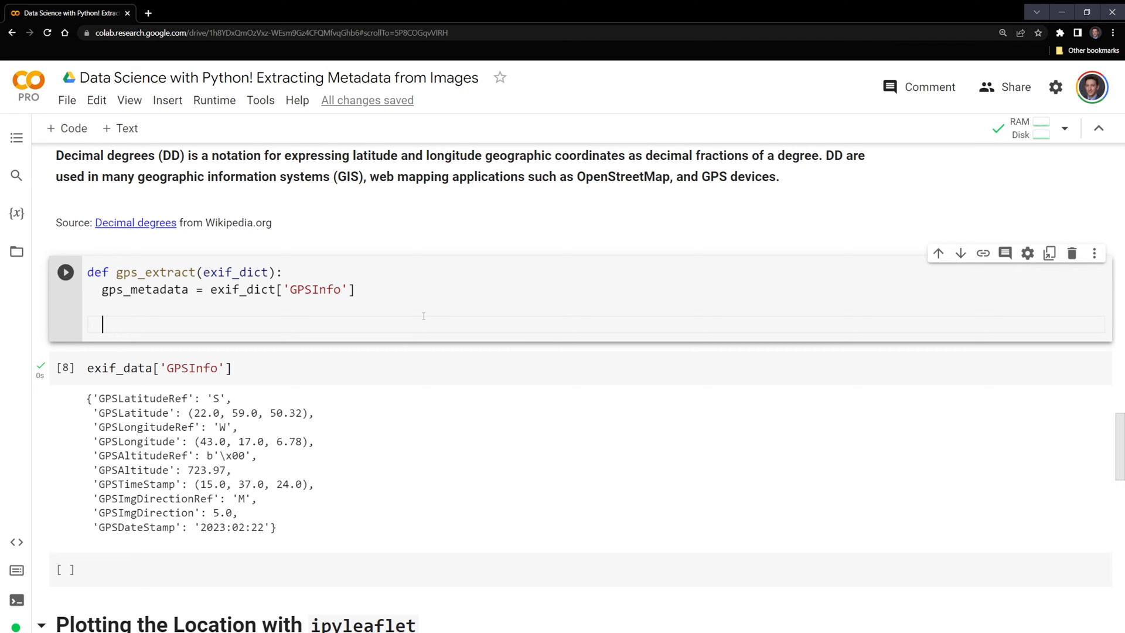
# Step: Initialise lat_ref_num = 0 before the 'N'/'S' sign checks in gps_extract
pyautogui.write('la')
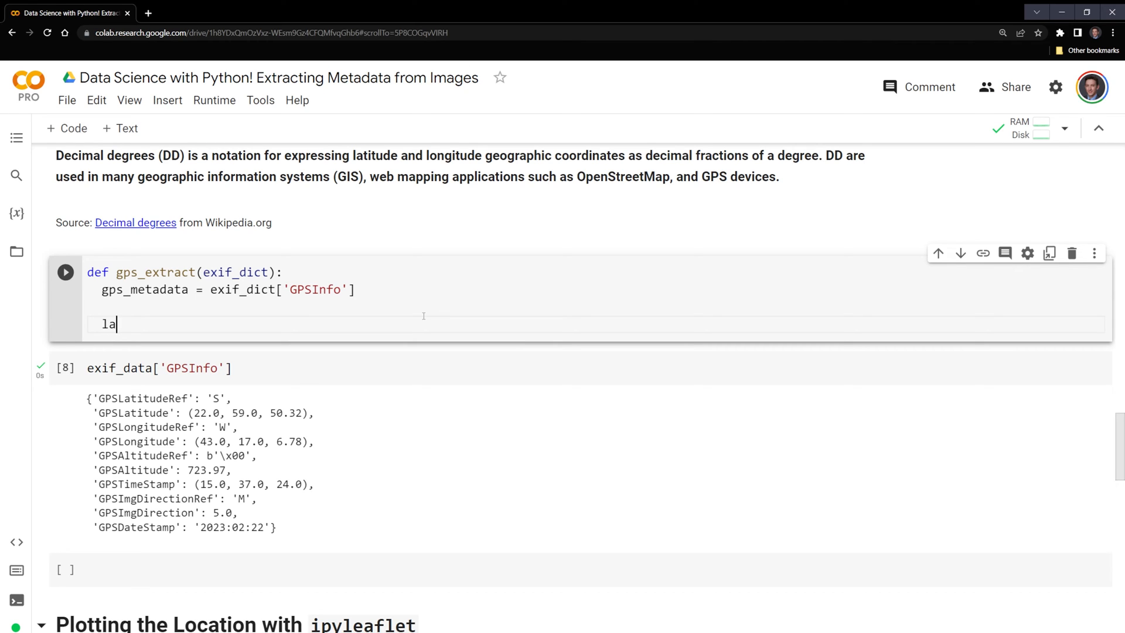
pyautogui.write('t_')
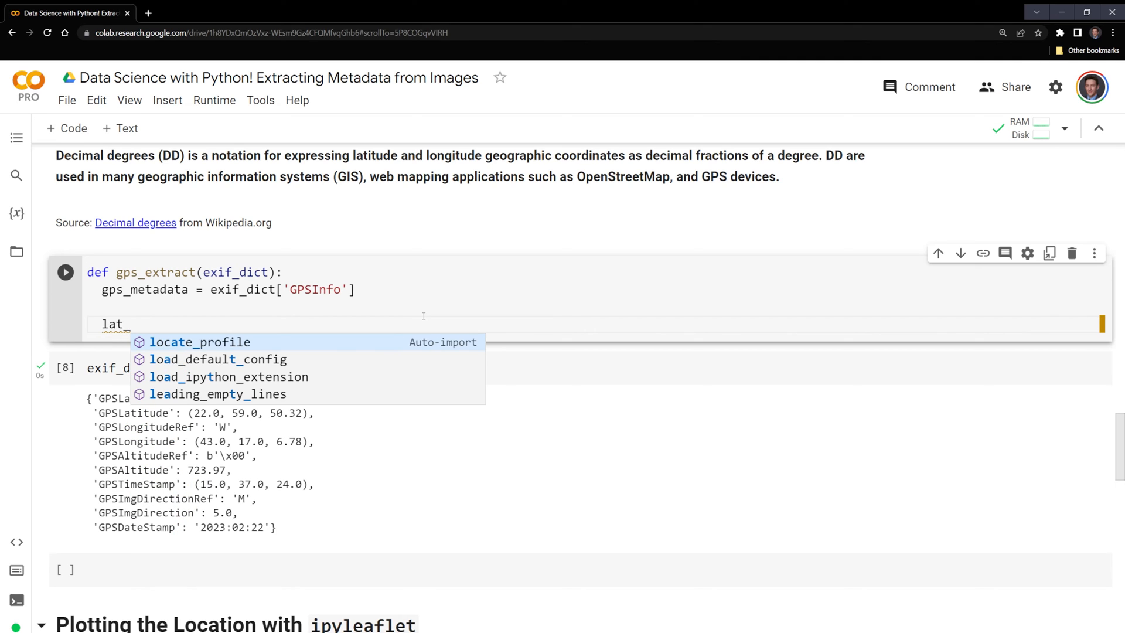
pyautogui.write('ref')
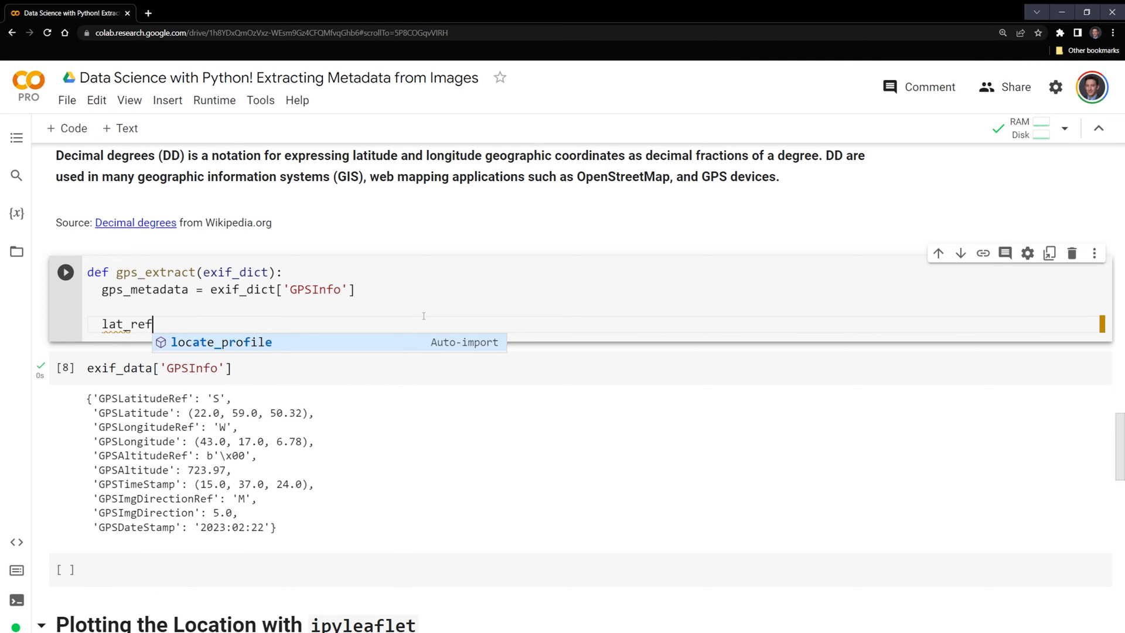
pyautogui.write('_num')
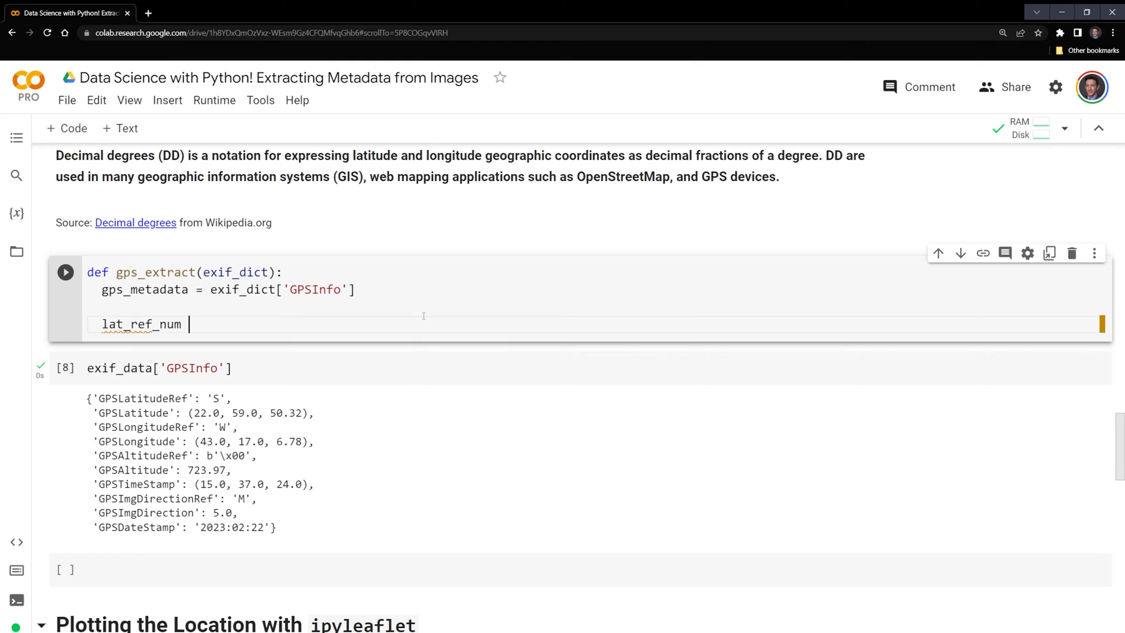
pyautogui.write('= 0')
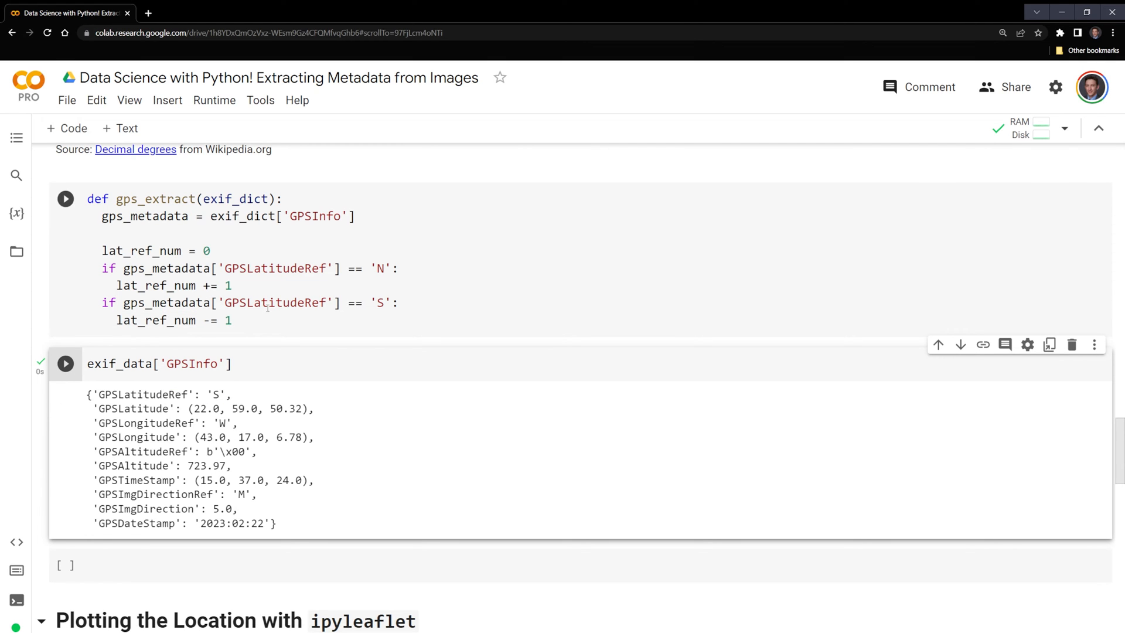
# Step: Add lat_list = [float(num) for num in gps_metadata['GPSLatitude']] to gps_extract
pyautogui.click(272, 328)
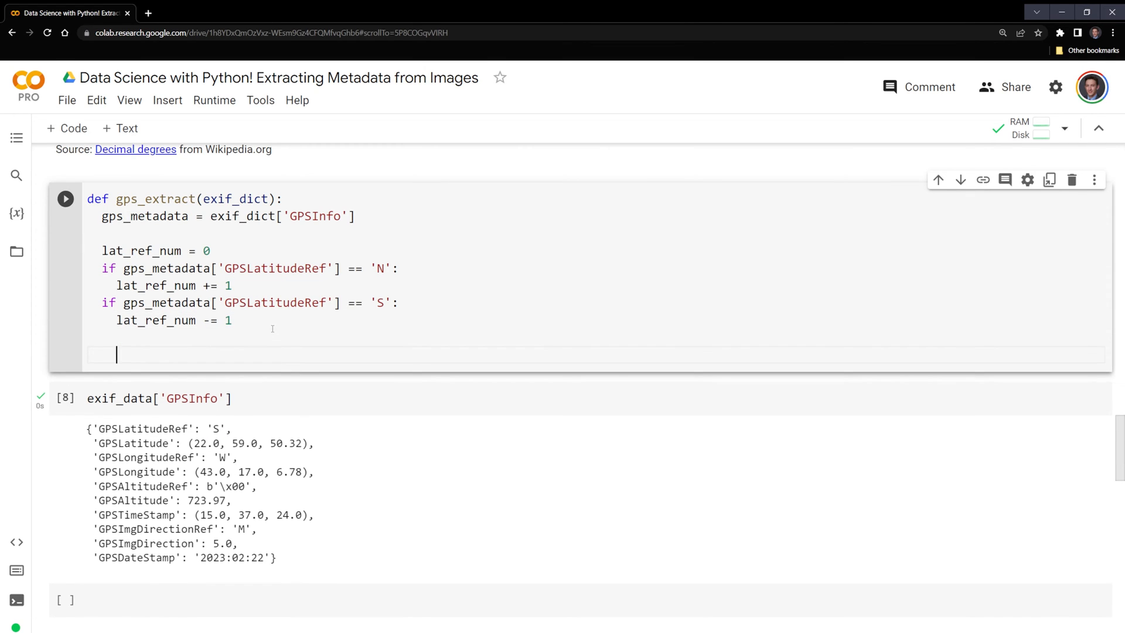
pyautogui.write('lat_list')
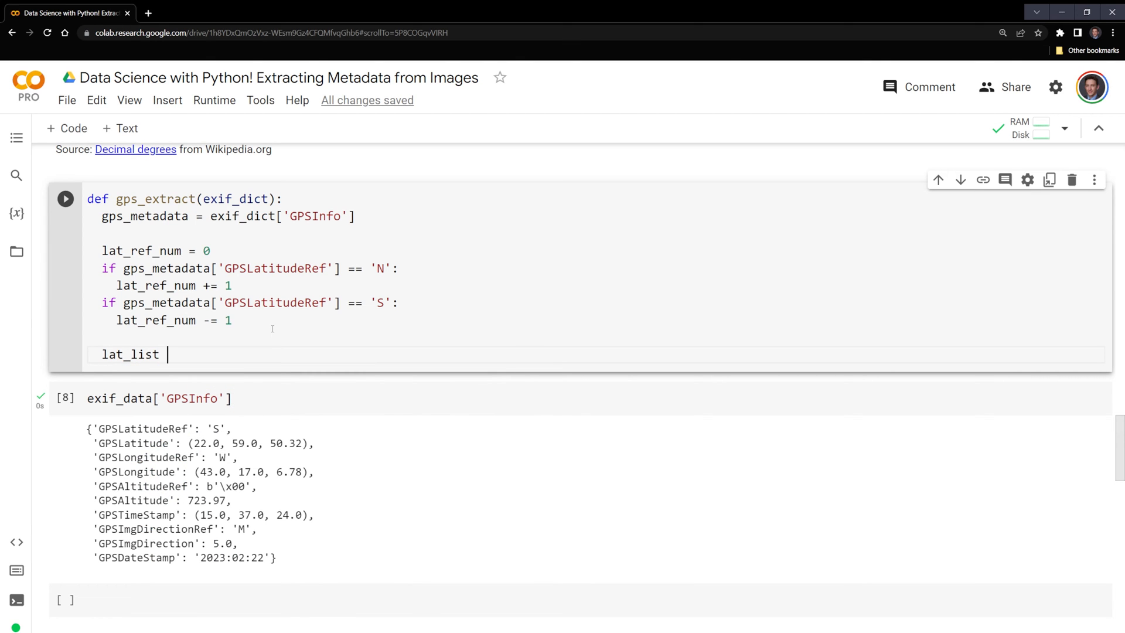
pyautogui.write('=')
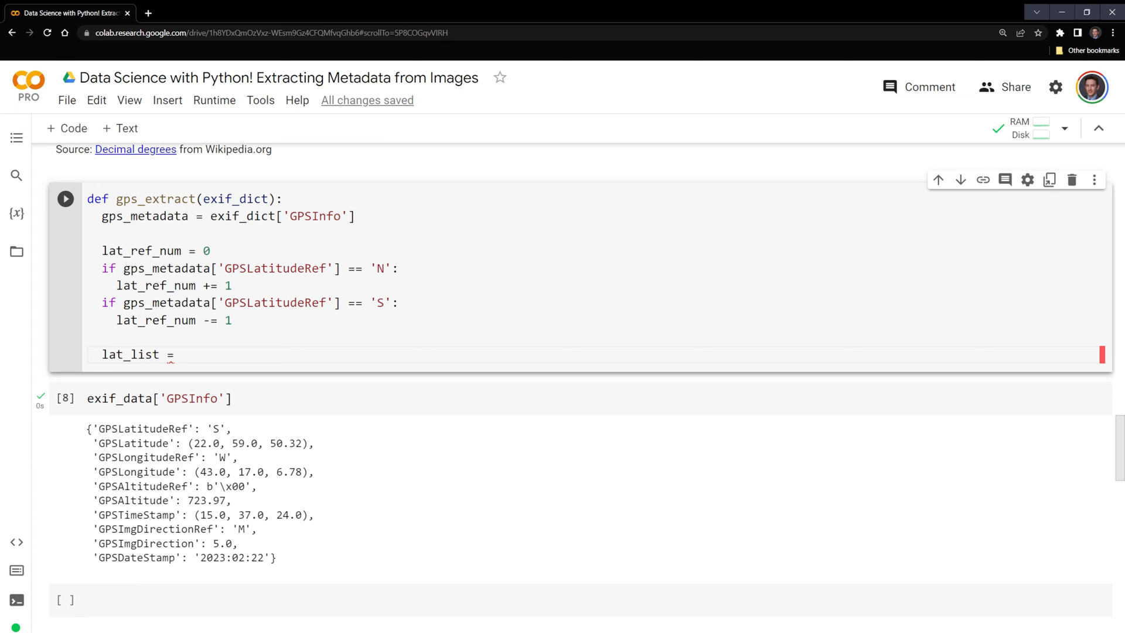
pyautogui.write("[float(num) for num in gps_metadata['GPSLatitude']]")
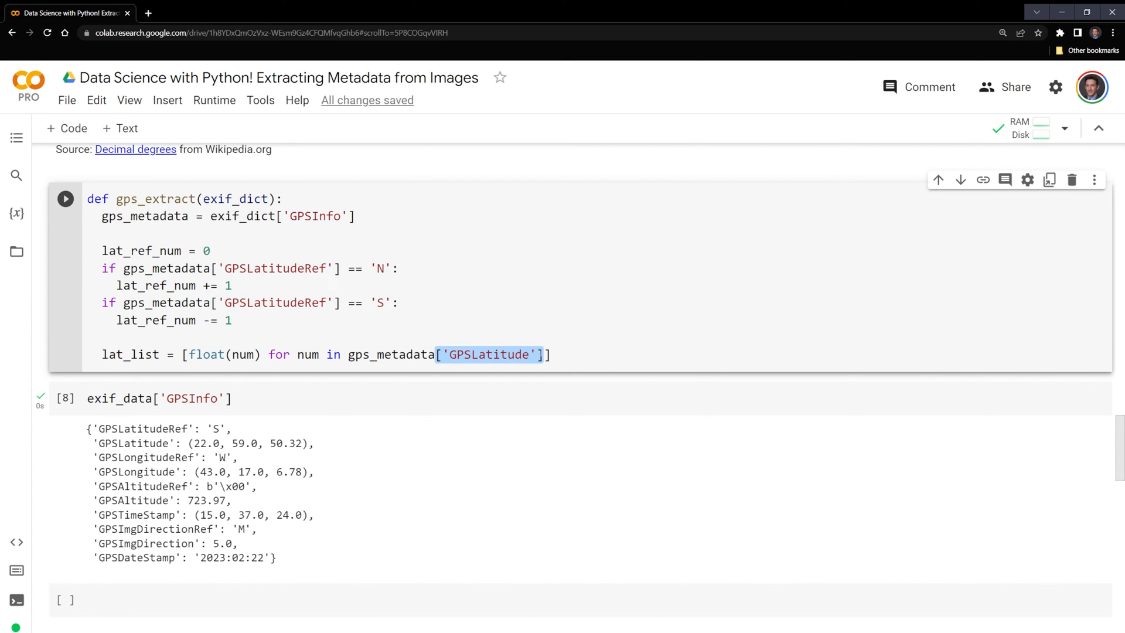
pyautogui.click(65, 398)
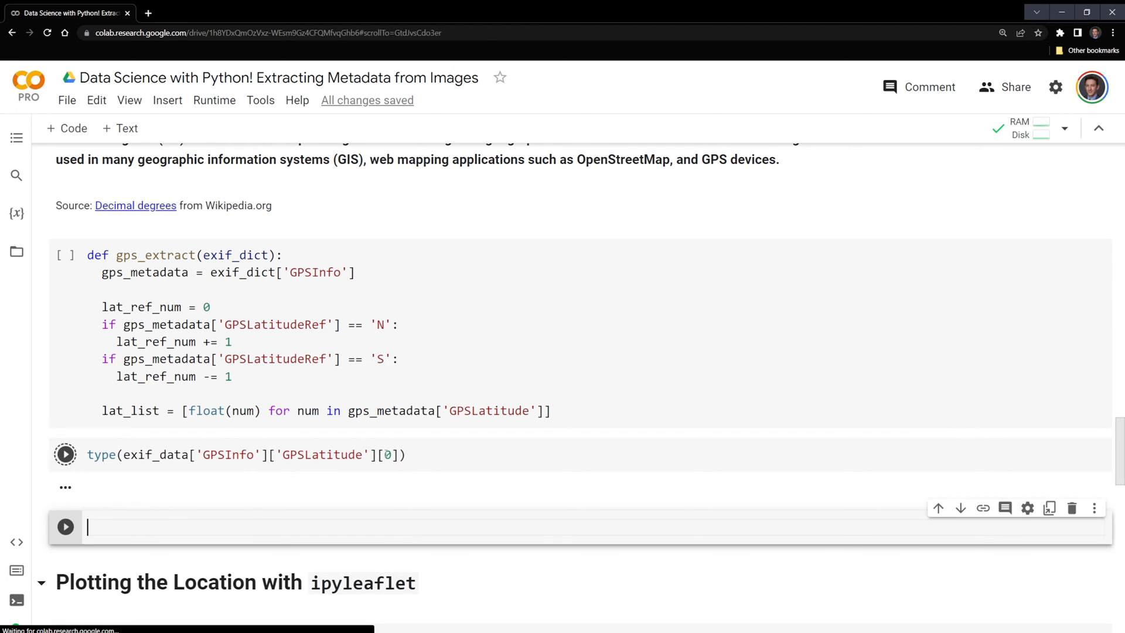
# Step: Test exif_data['GPSInfo']['GPSLatitude'] in the cell below and try the decimal lat_coordiante formula
pyautogui.click(64, 455)
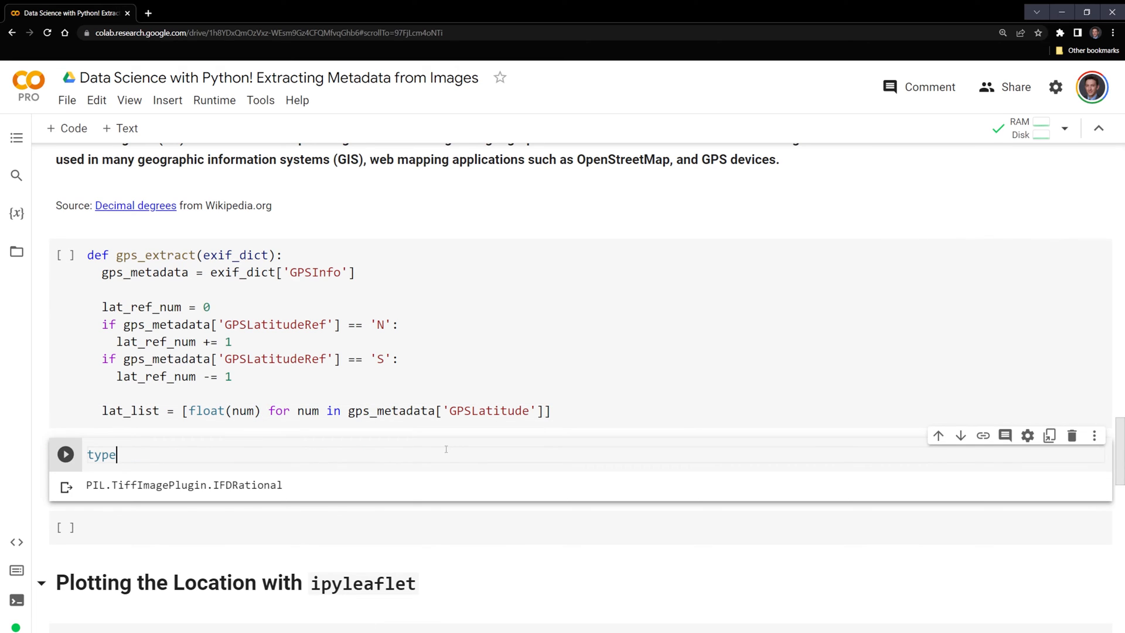
pyautogui.write("exif_data['GPSInfo']['GPSLatitude'][0]")
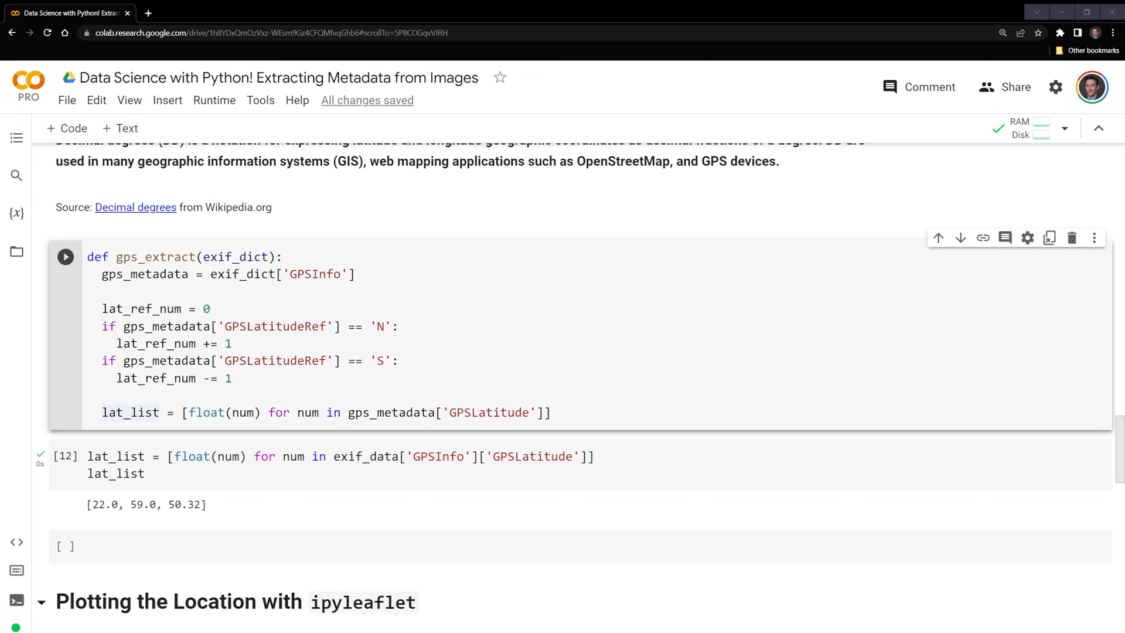
pyautogui.scroll(-3)
pyautogui.write('lat_coordiante = (lat_list[0]+lat_list[1]/60+lat_list[2]/3600) * lat_ref_num')
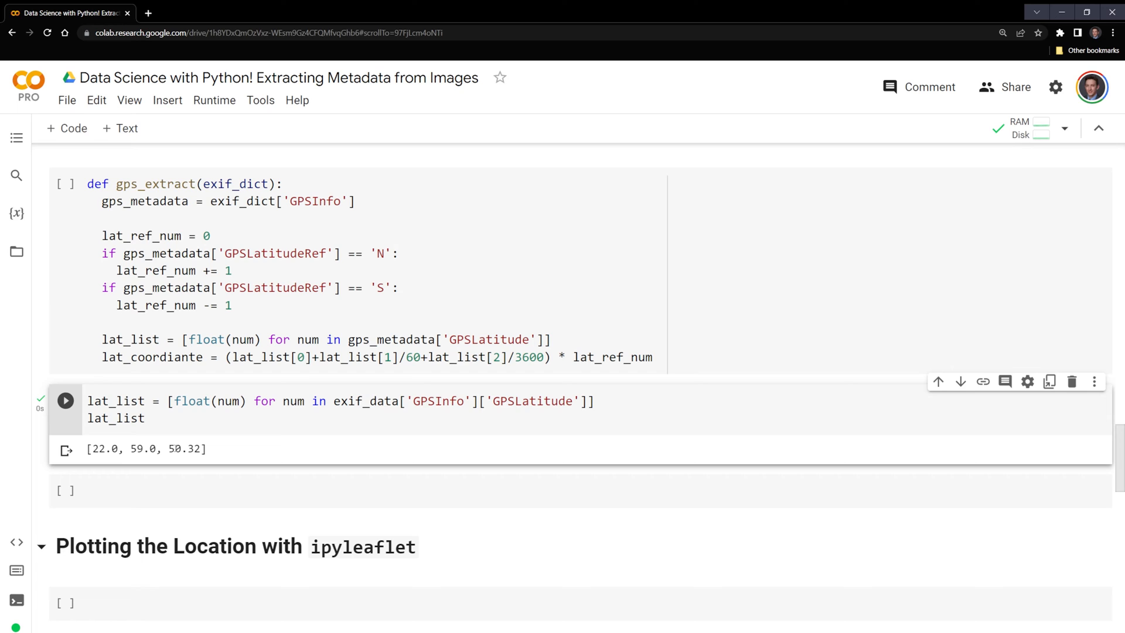
pyautogui.doubleClick(142, 448)
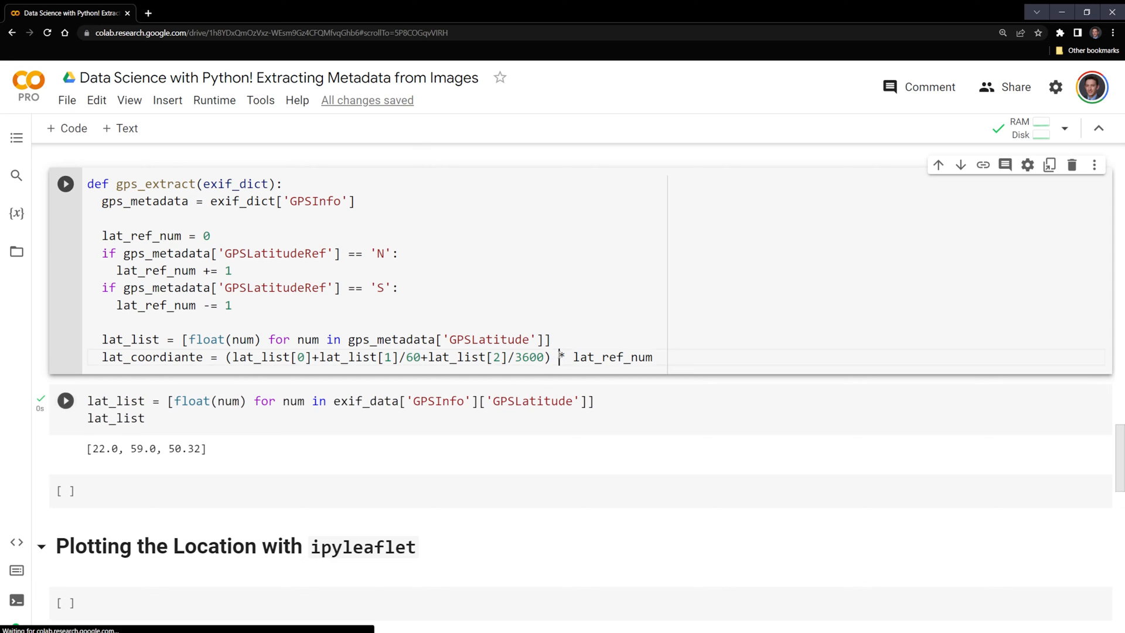
pyautogui.doubleClick(592, 357)
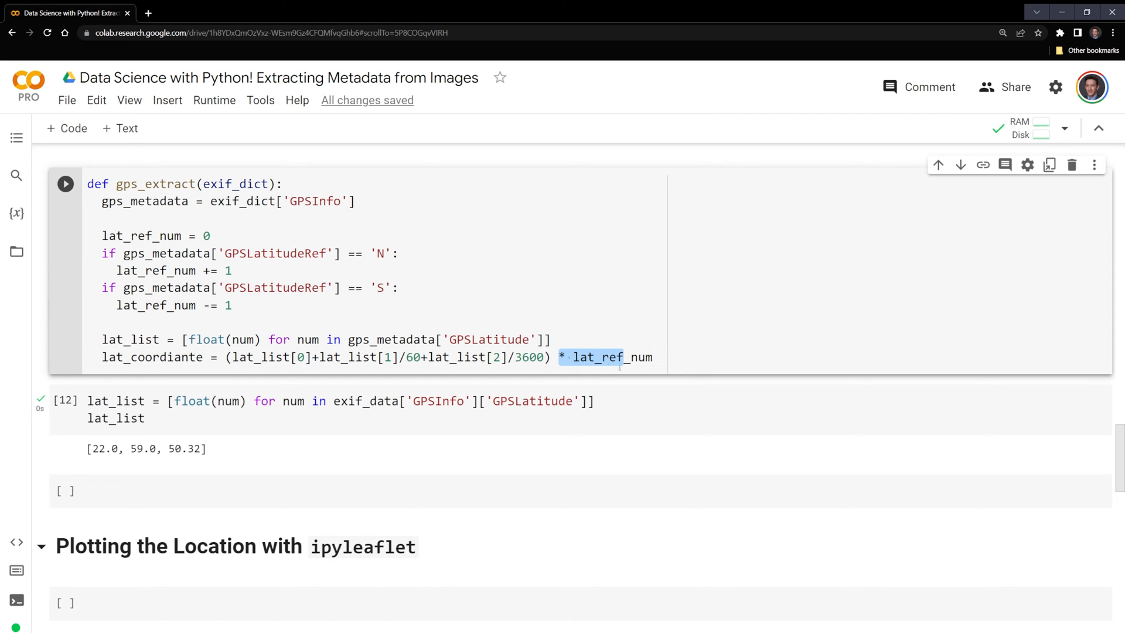
pyautogui.click(616, 356)
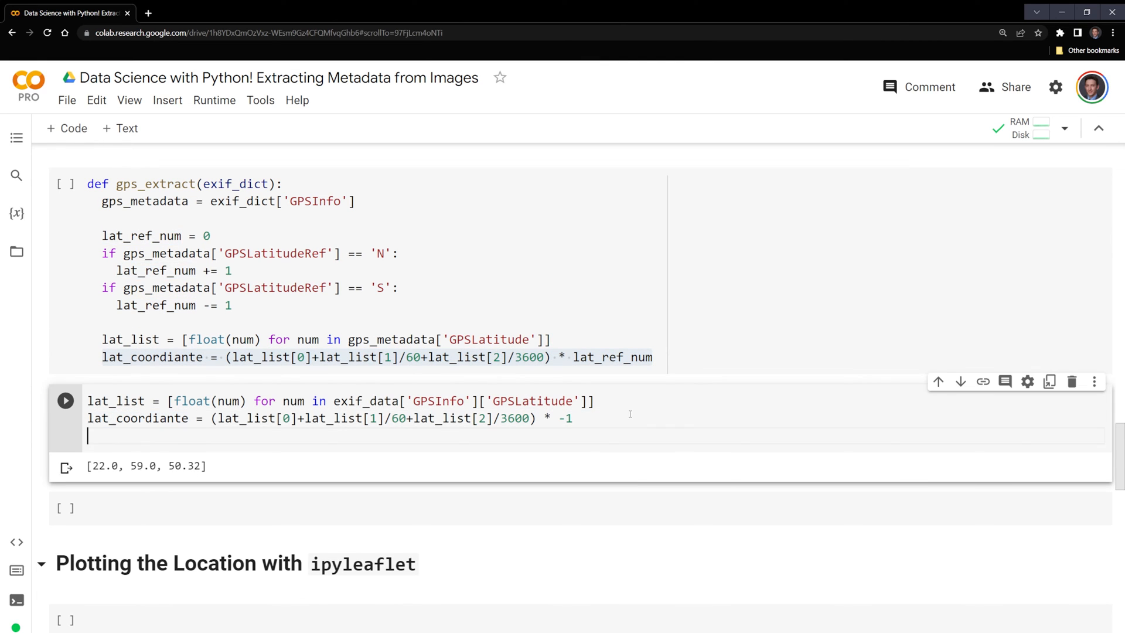
pyautogui.click(64, 400)
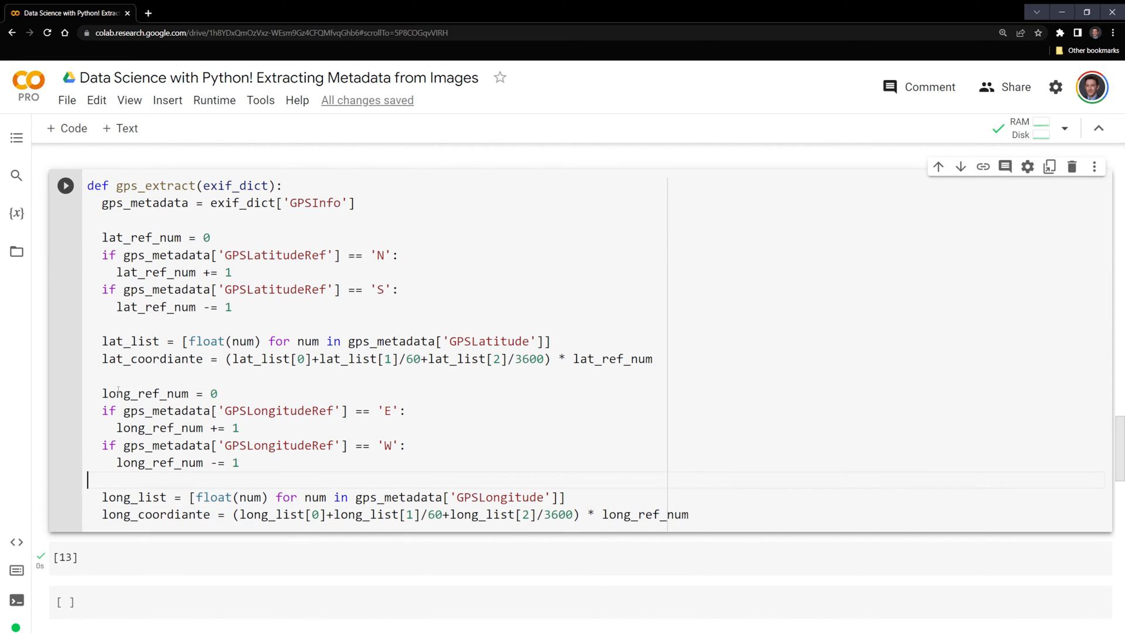
# Step: Mirror the 'E'/'W' sign checks, long_list and long_coordiante for longitude, and begin the return line
pyautogui.click(293, 394)
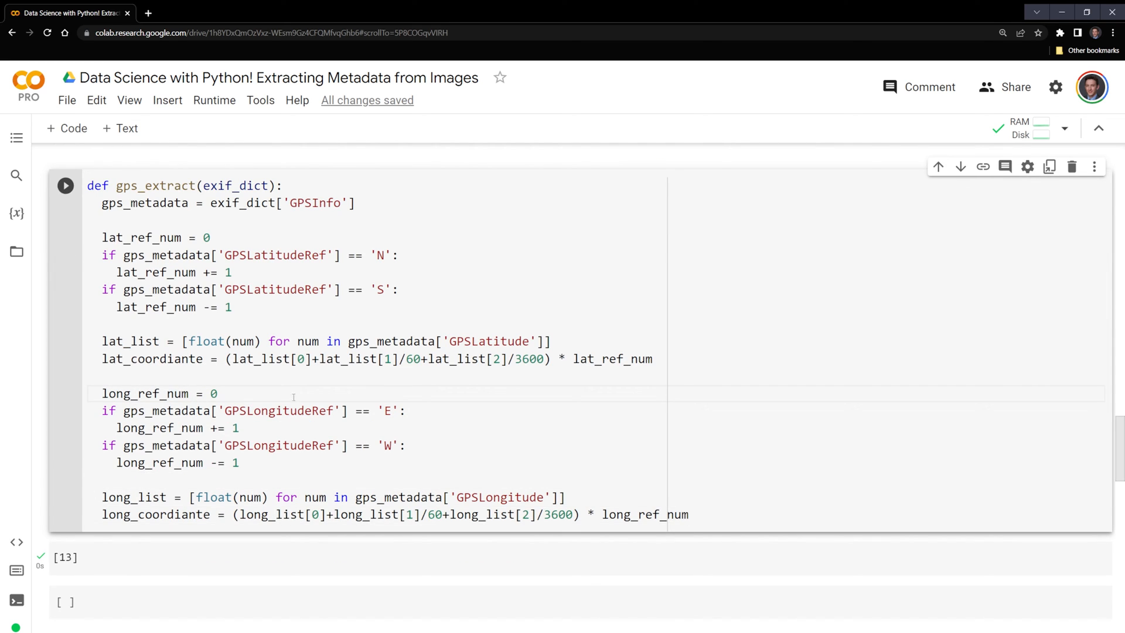
pyautogui.doubleClick(235, 410)
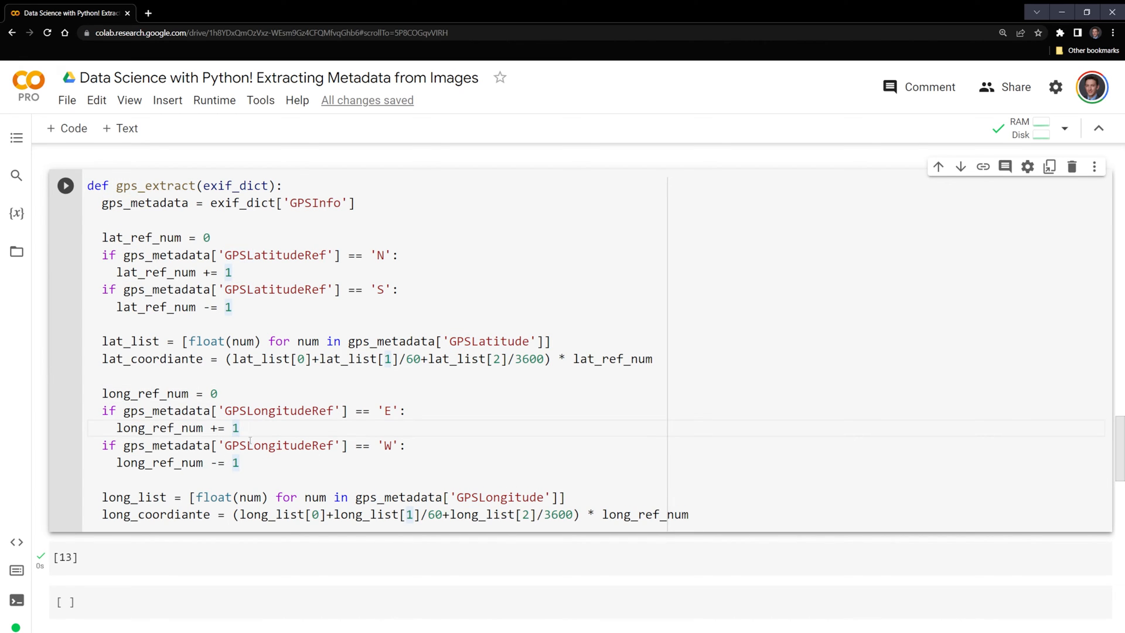
pyautogui.scroll(-3)
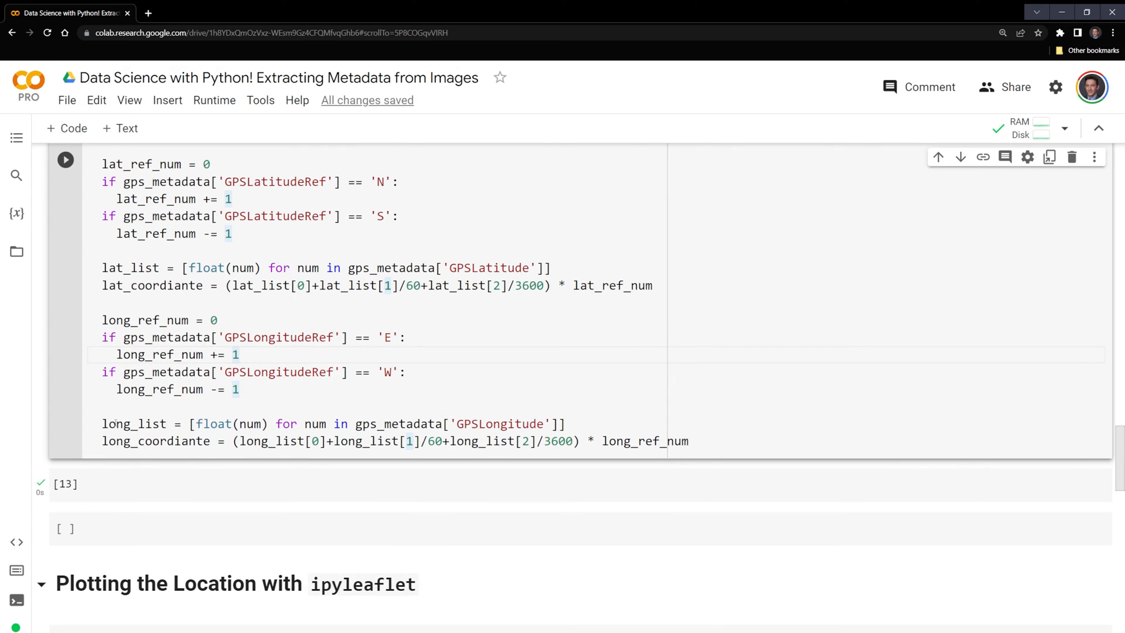
pyautogui.doubleClick(121, 423)
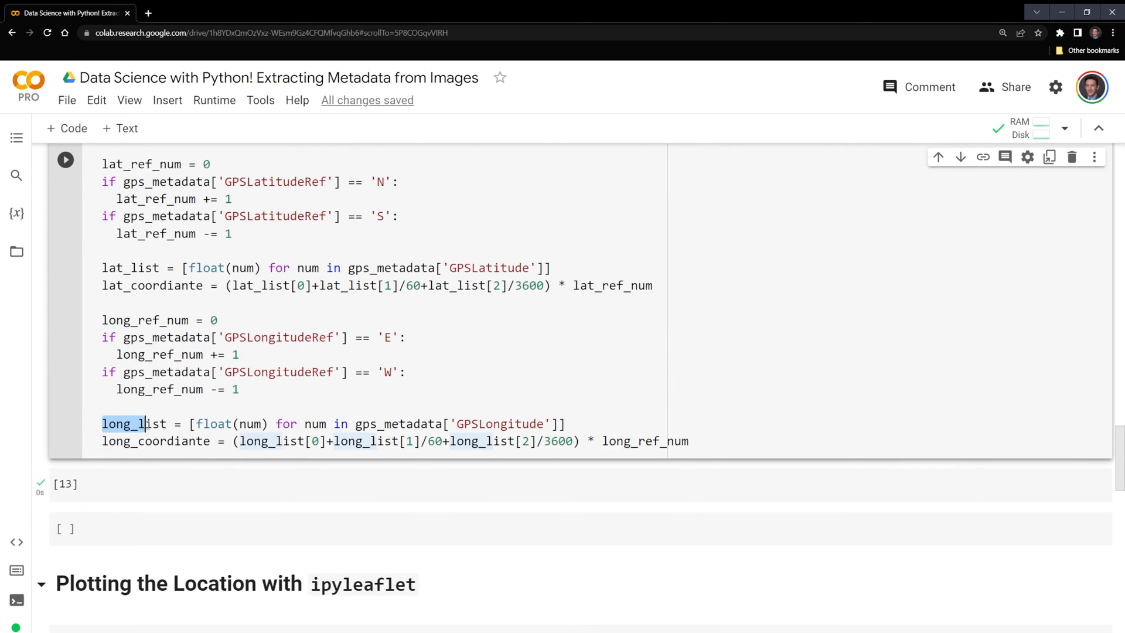
pyautogui.click(168, 423)
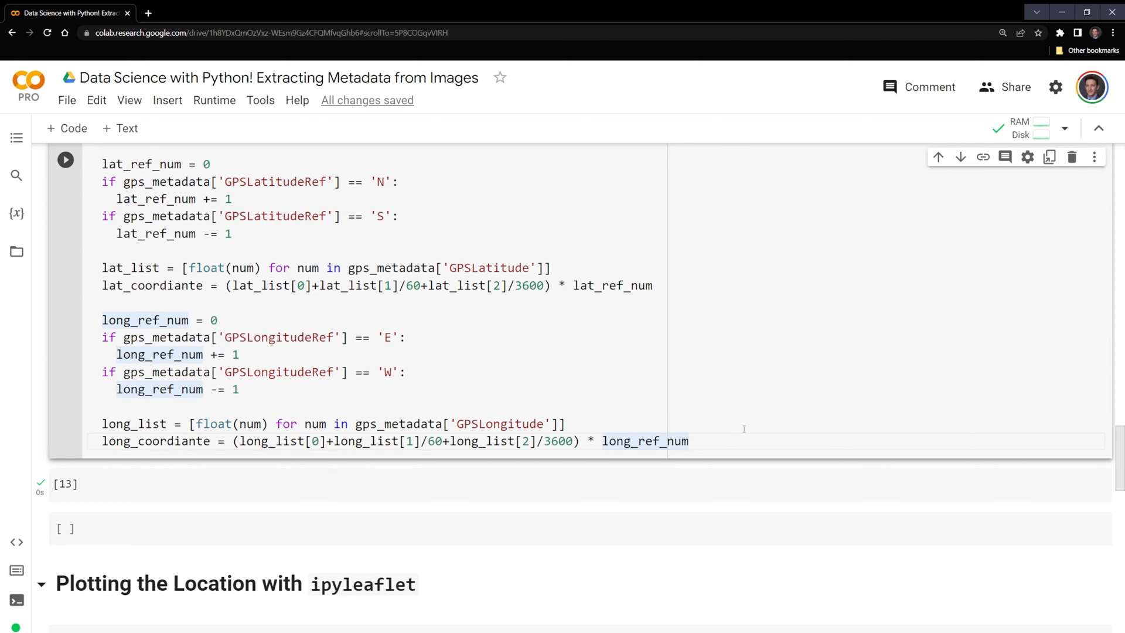
pyautogui.write('re')
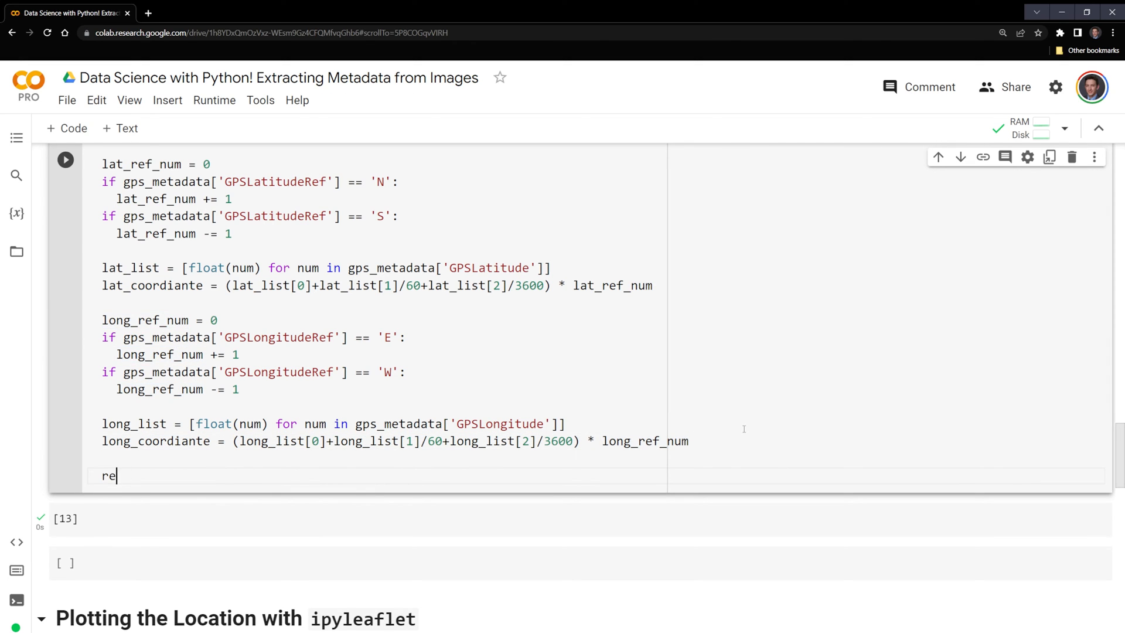
pyautogui.write('turn (lat_coordiante,long_coordiante')
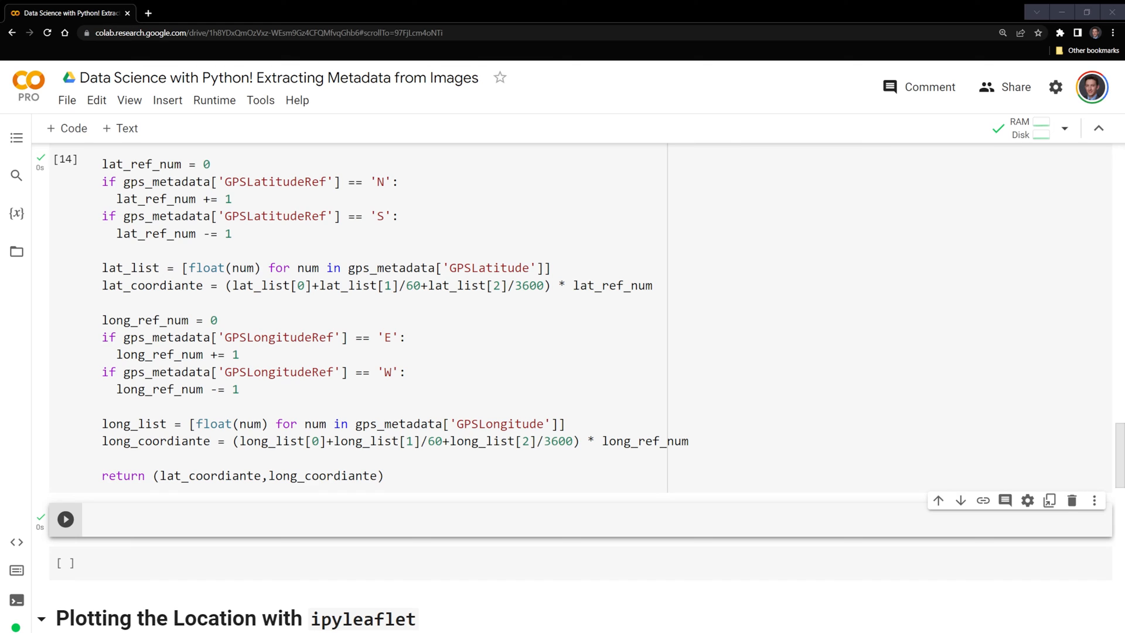
# Step: Run gps_extract(exif_data) to output (-22.997…, -43.285…) and delete the empty cell below
pyautogui.write('g')
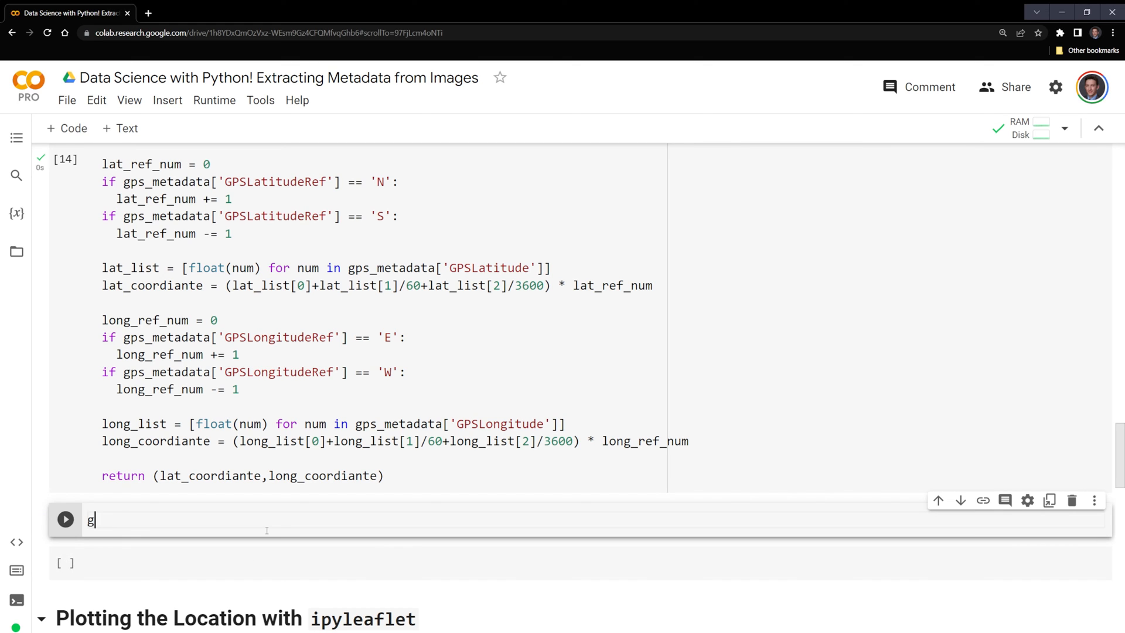
pyautogui.write('ps_extract')
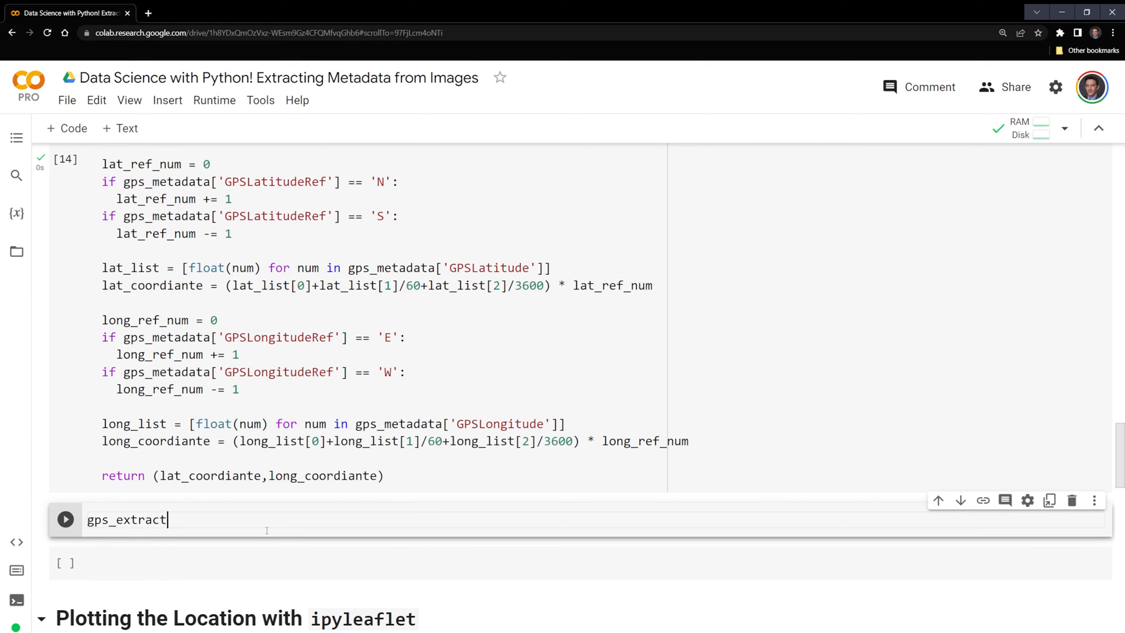
pyautogui.write('(exif_data')
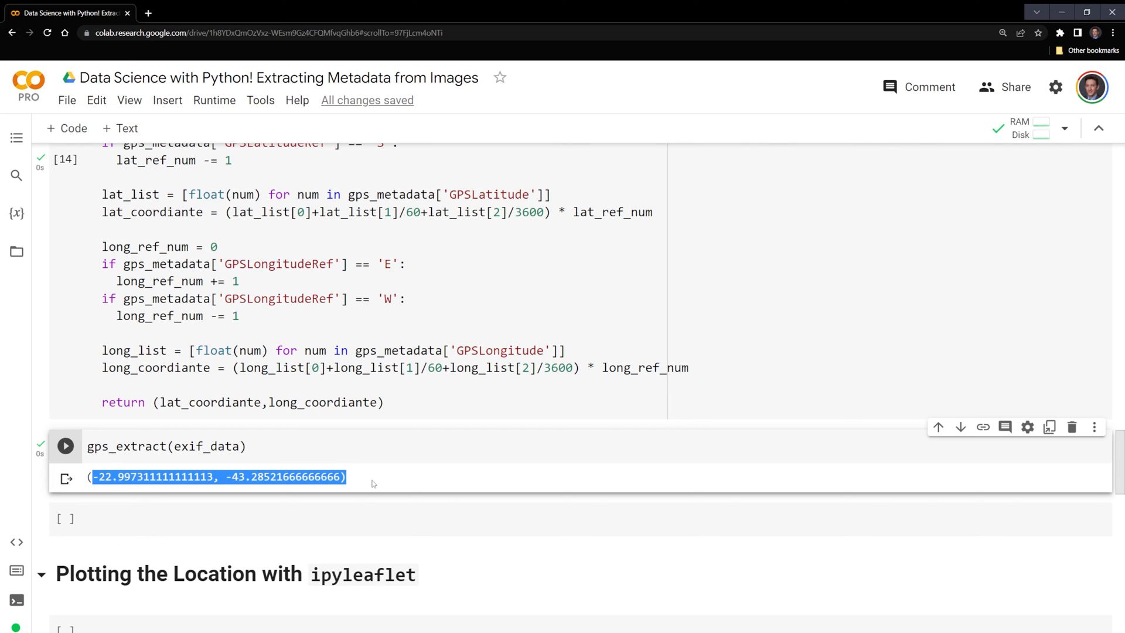
pyautogui.click(1071, 426)
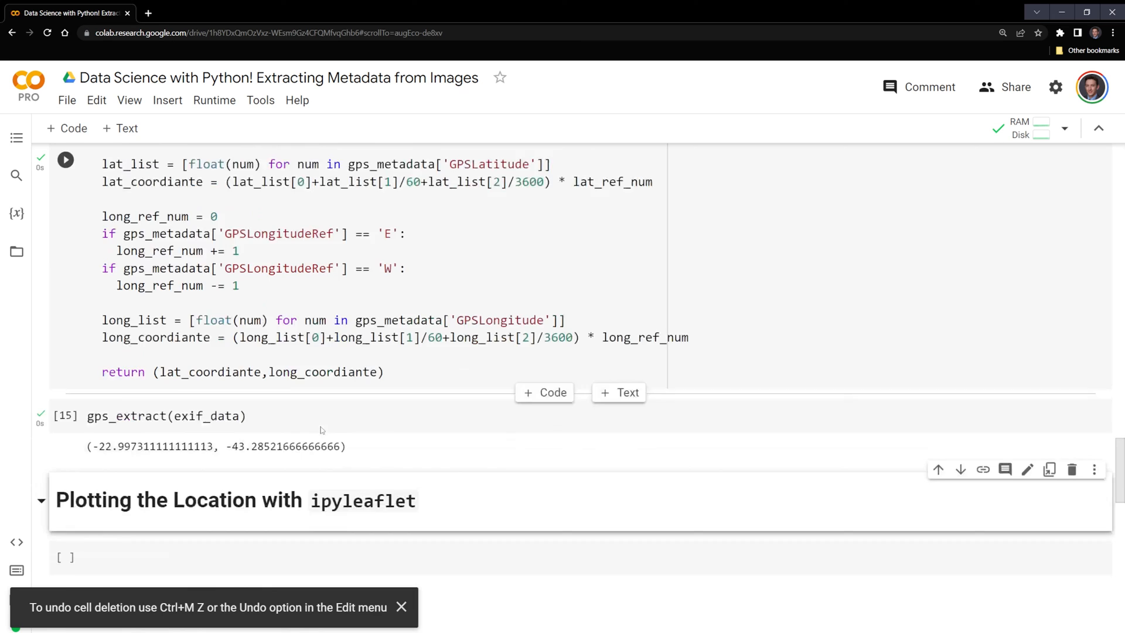
# Step: Write m = Map(center=center, zoom=15) centred on the extracted coordinates
pyautogui.scroll(-3)
pyautogui.write('center = gps_extract(exif_data')
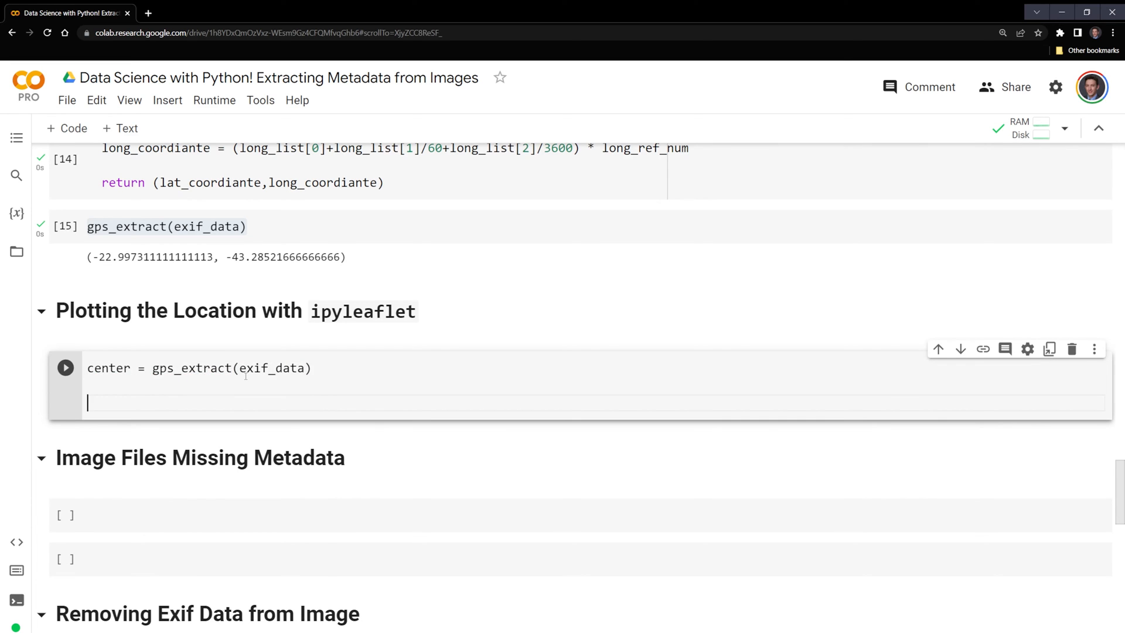
pyautogui.write('m')
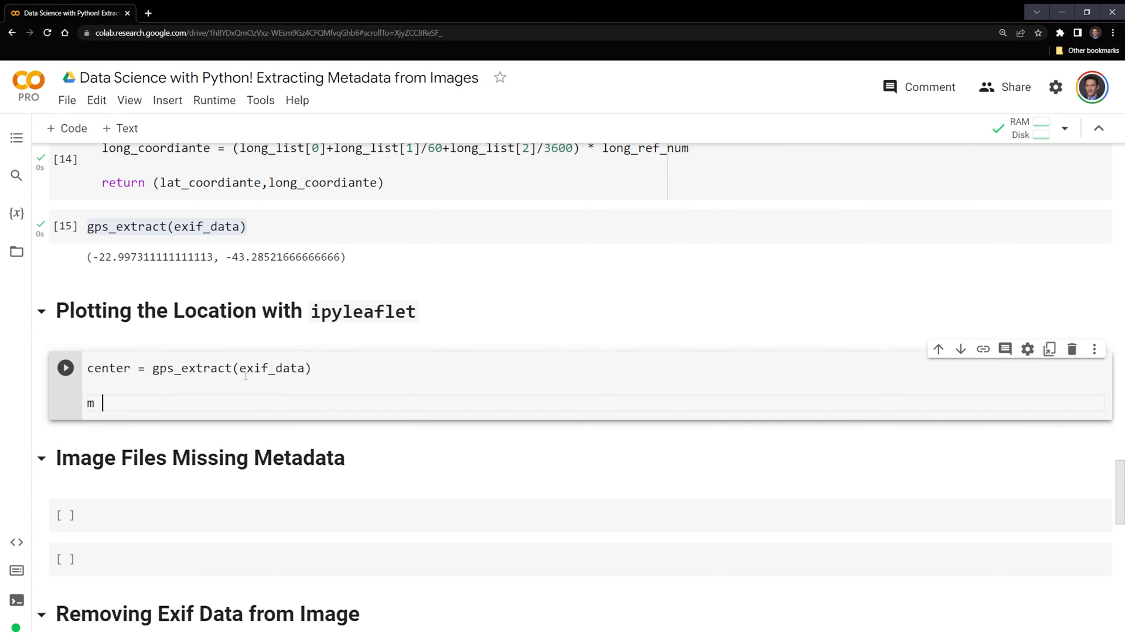
pyautogui.write('= M')
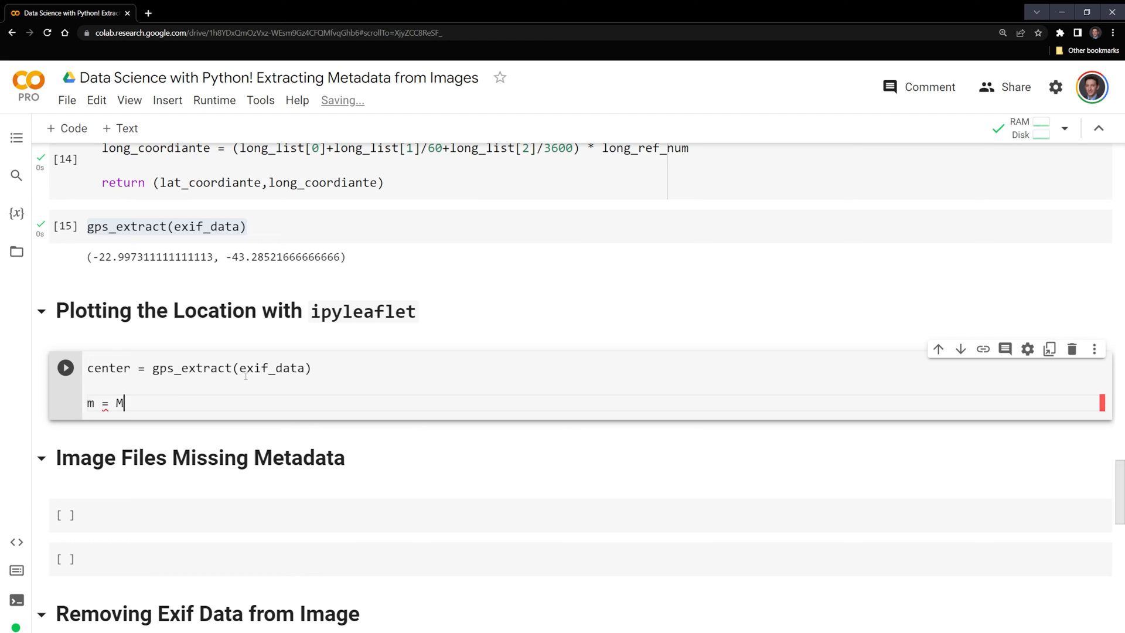
pyautogui.write('ap(center=ce')
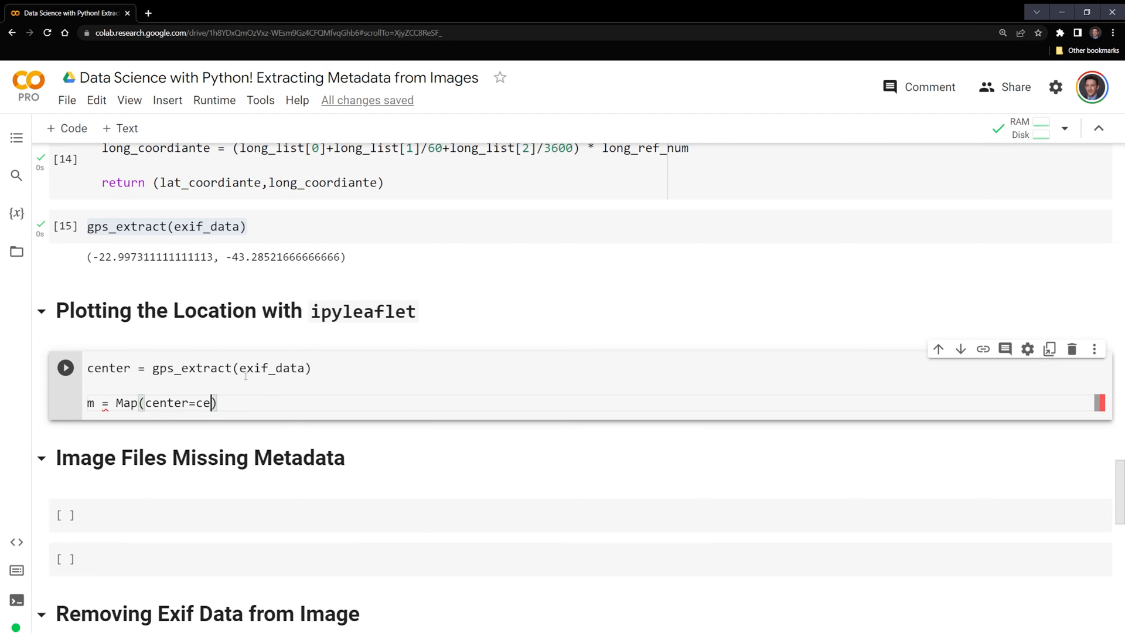
pyautogui.write('tner')
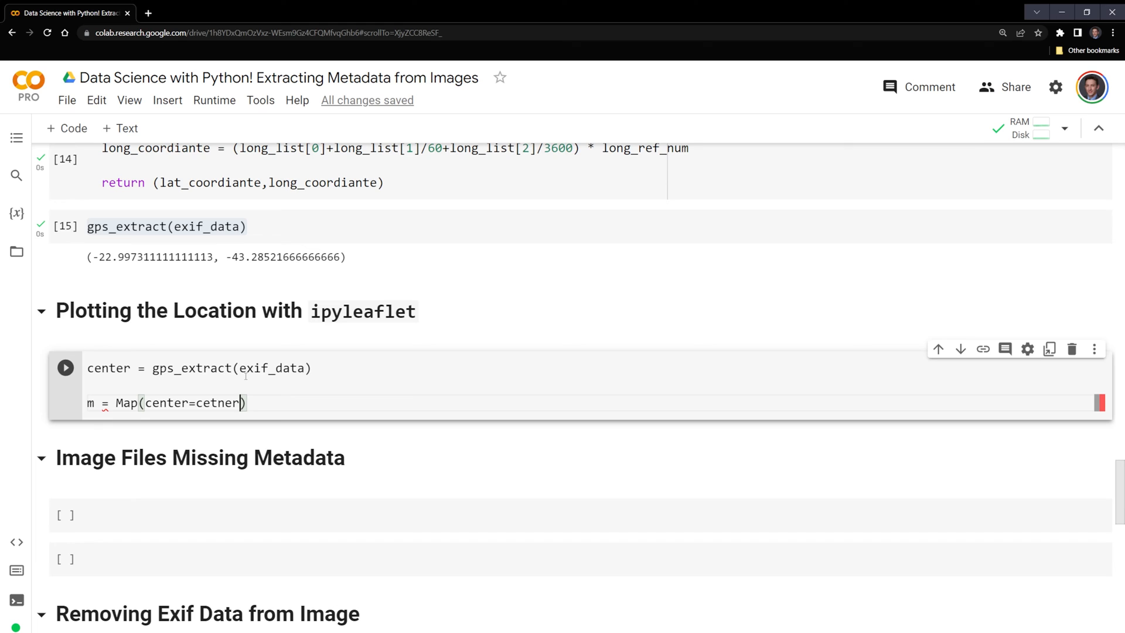
pyautogui.write(',zoom=15')
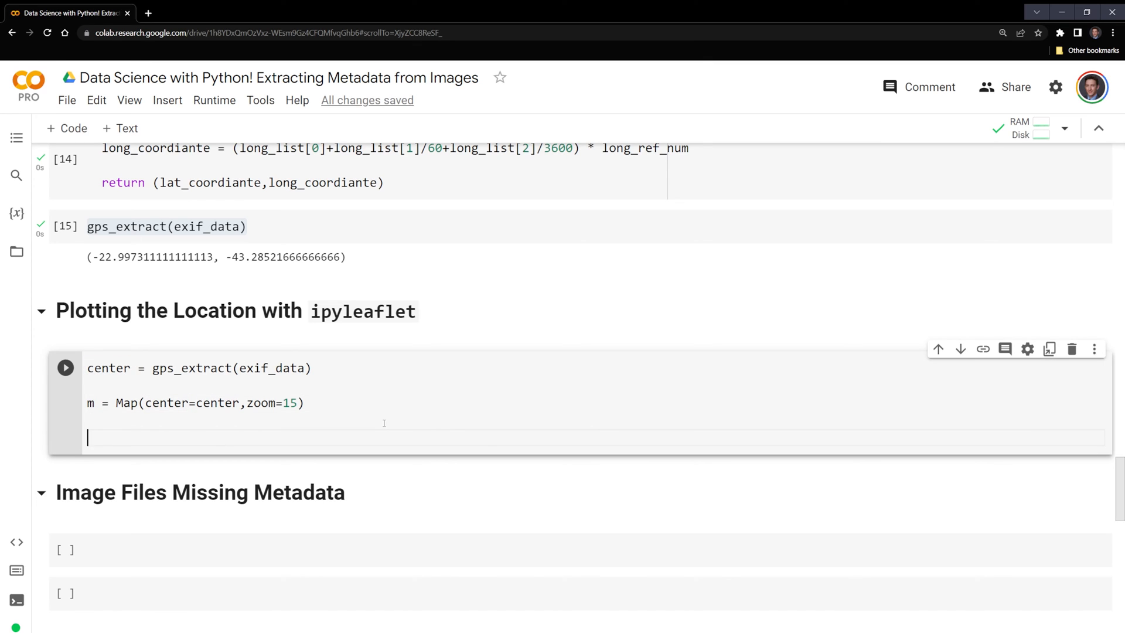
# Step: Add marker = Marker(location=center, draggable=False), m.add_layer(marker) and display m
pyautogui.write('marker')
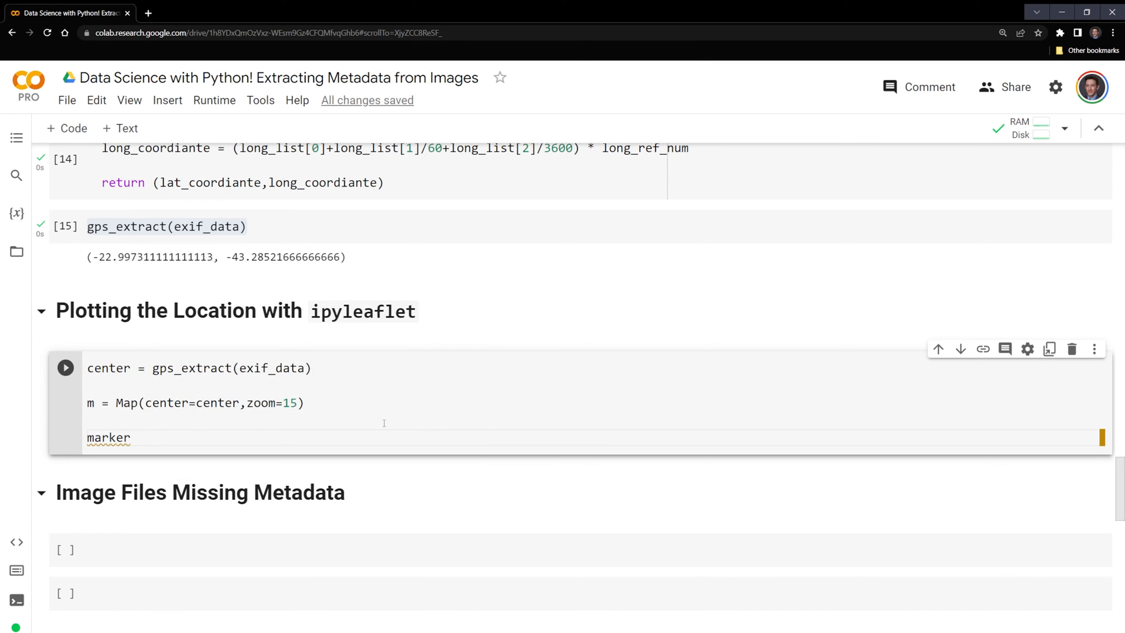
pyautogui.write('=')
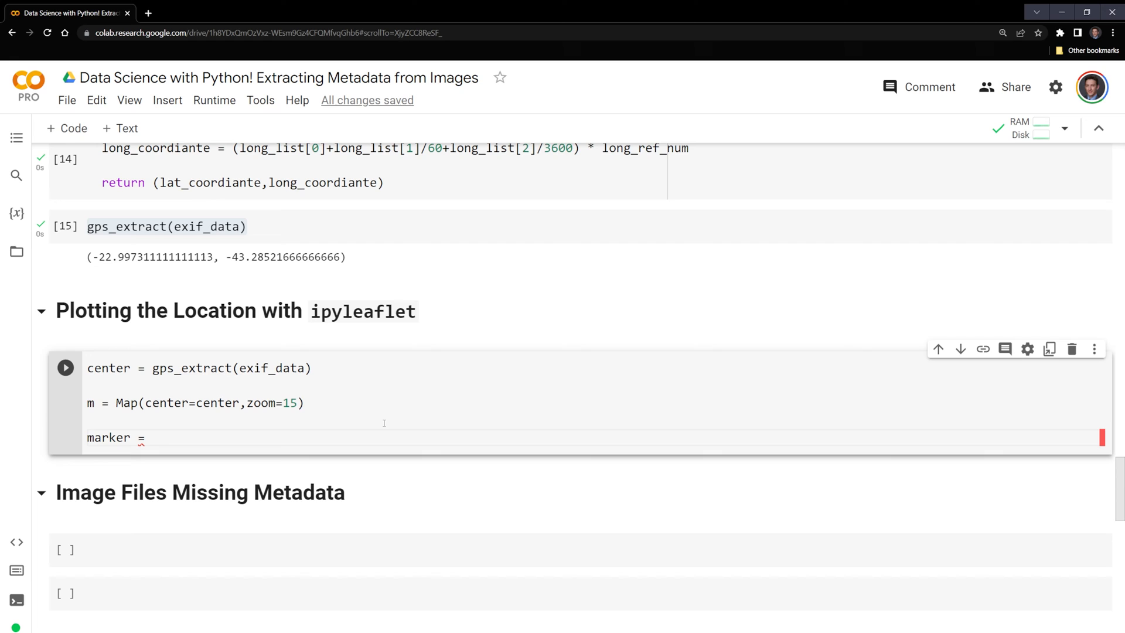
pyautogui.write('Mark')
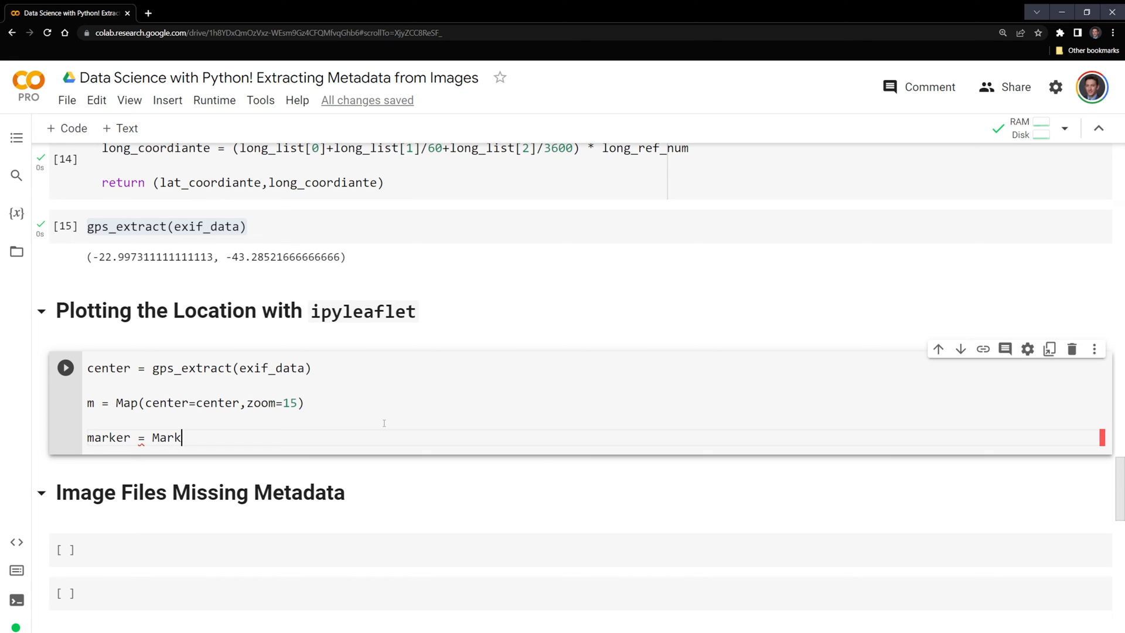
pyautogui.write('er(locat')
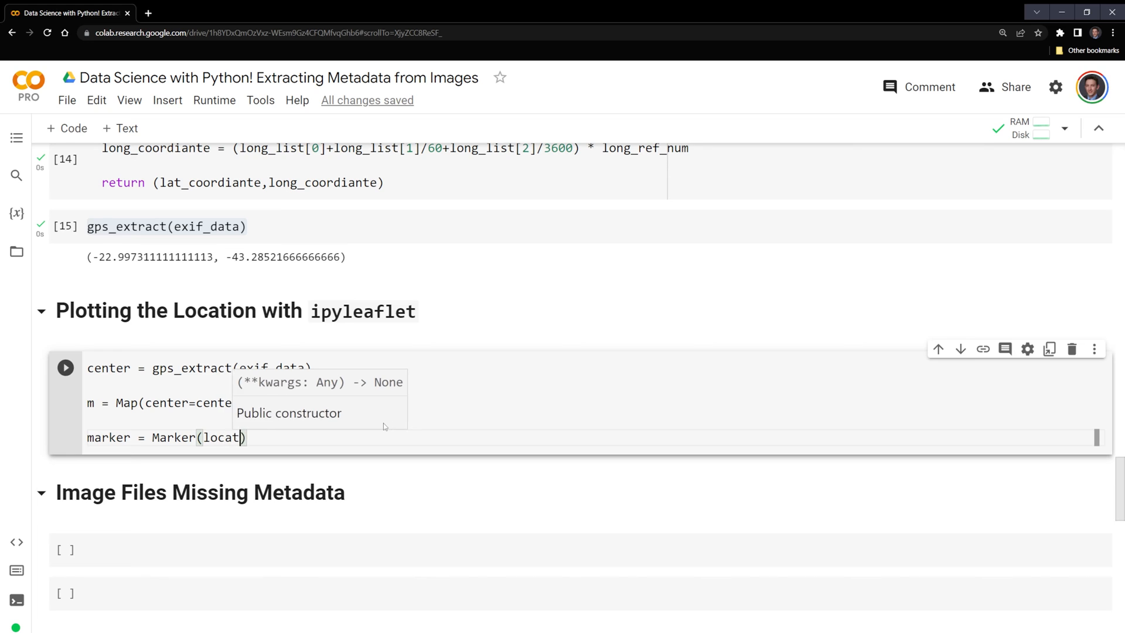
pyautogui.write('location=center,dra')
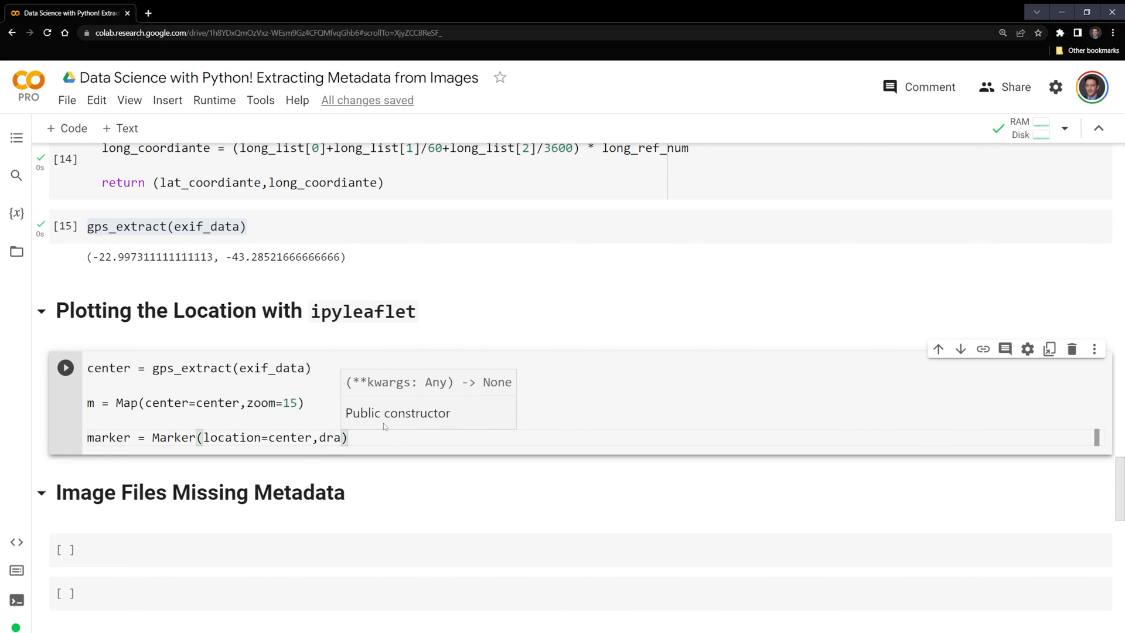
pyautogui.write('gg')
pyautogui.write('m')
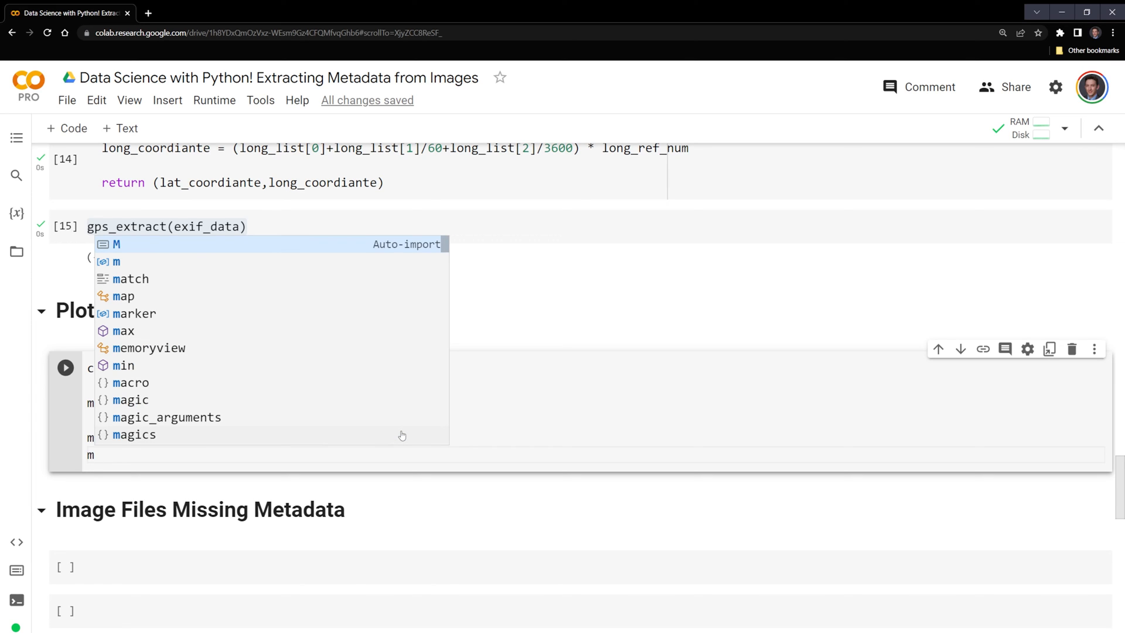
pyautogui.write('.add_layer(marker);')
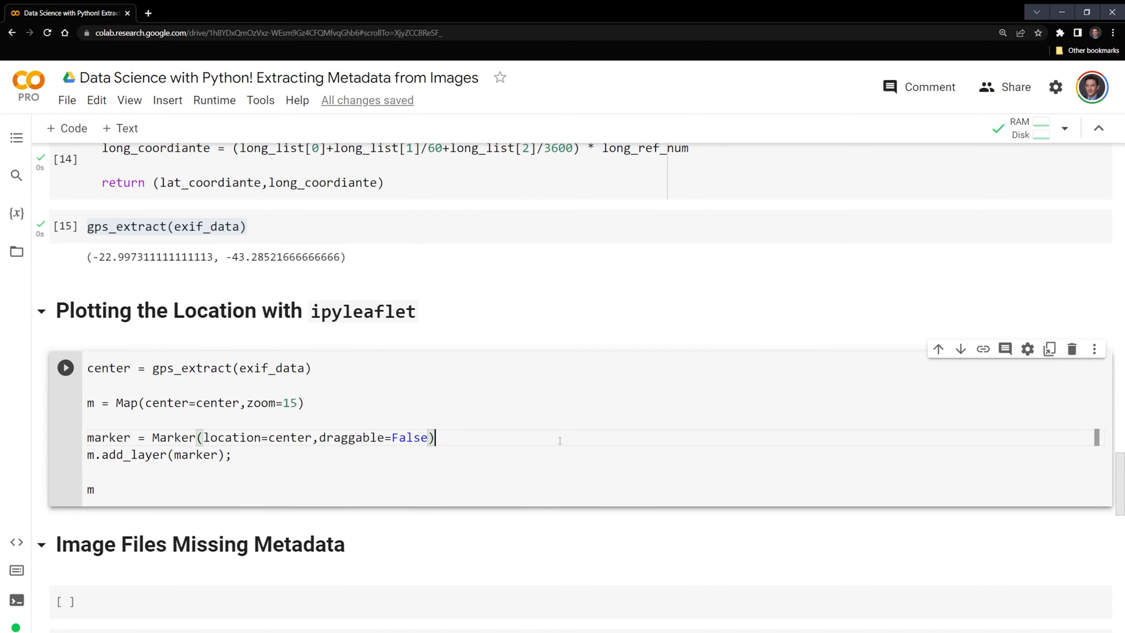
# Step: Run the map cell and zoom out then back in around the marker near Pedra da Gávea
pyautogui.click(64, 366)
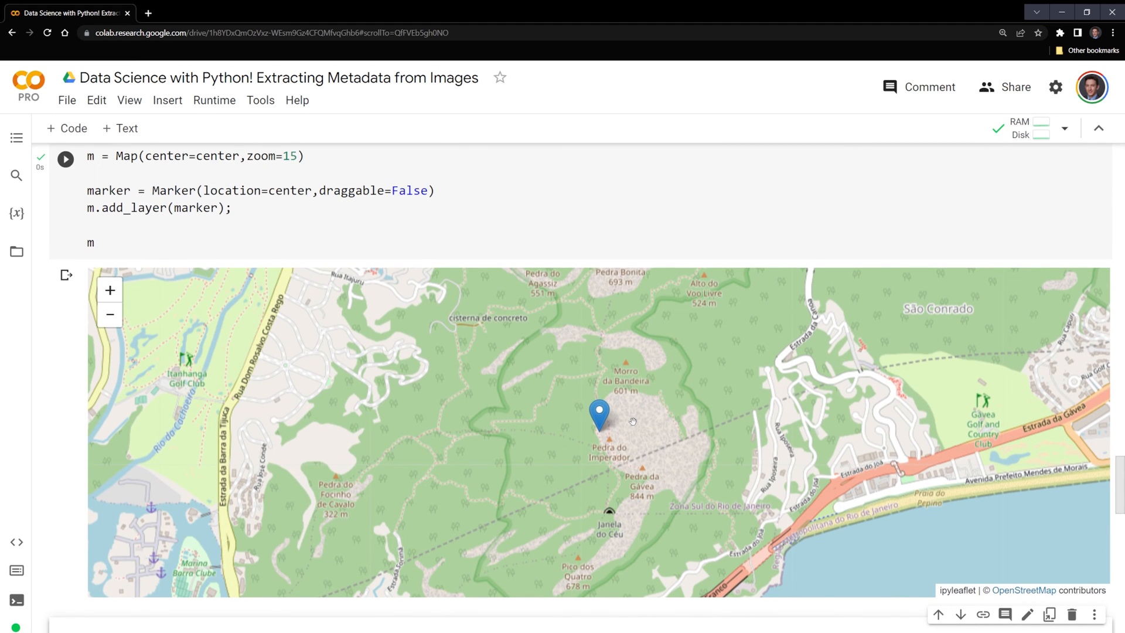
pyautogui.moveTo(239, 336)
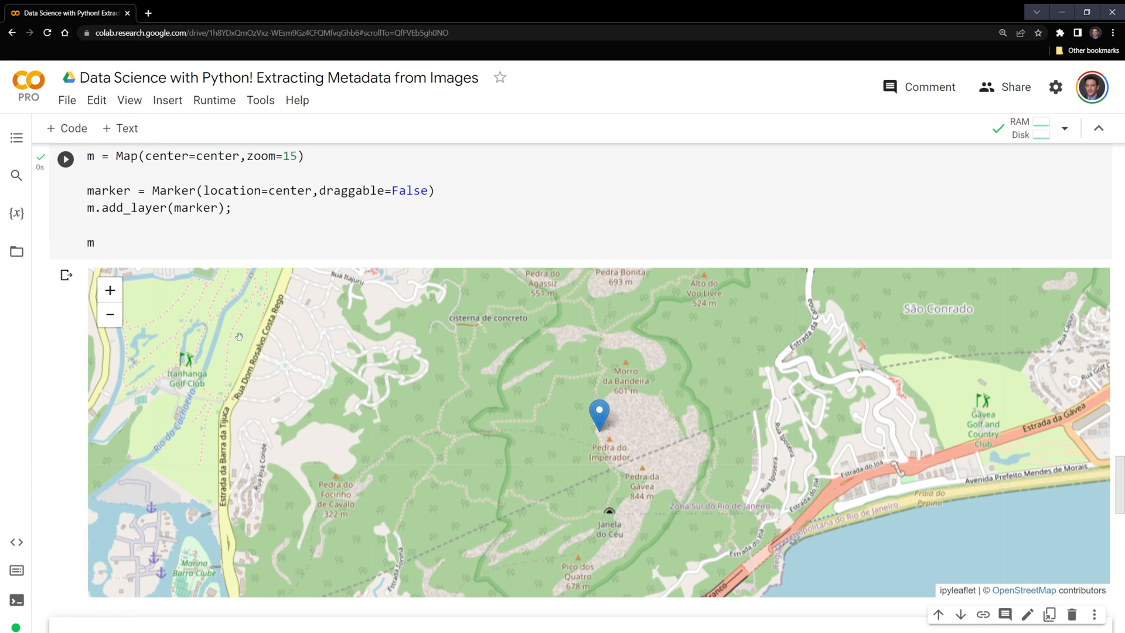
pyautogui.moveTo(665, 473)
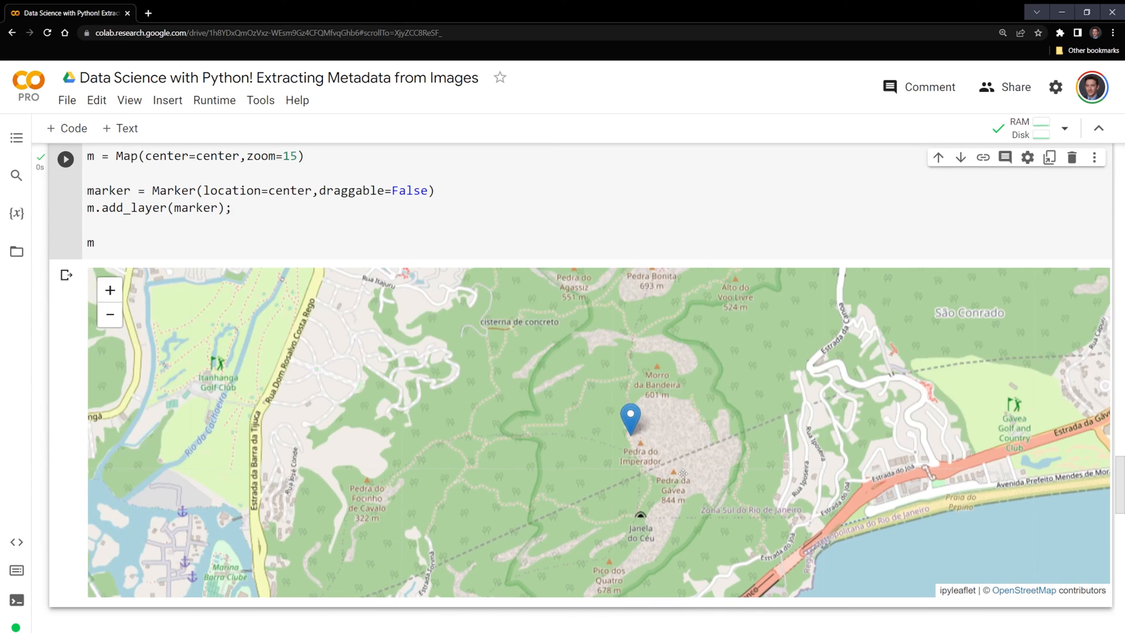
pyautogui.click(109, 314)
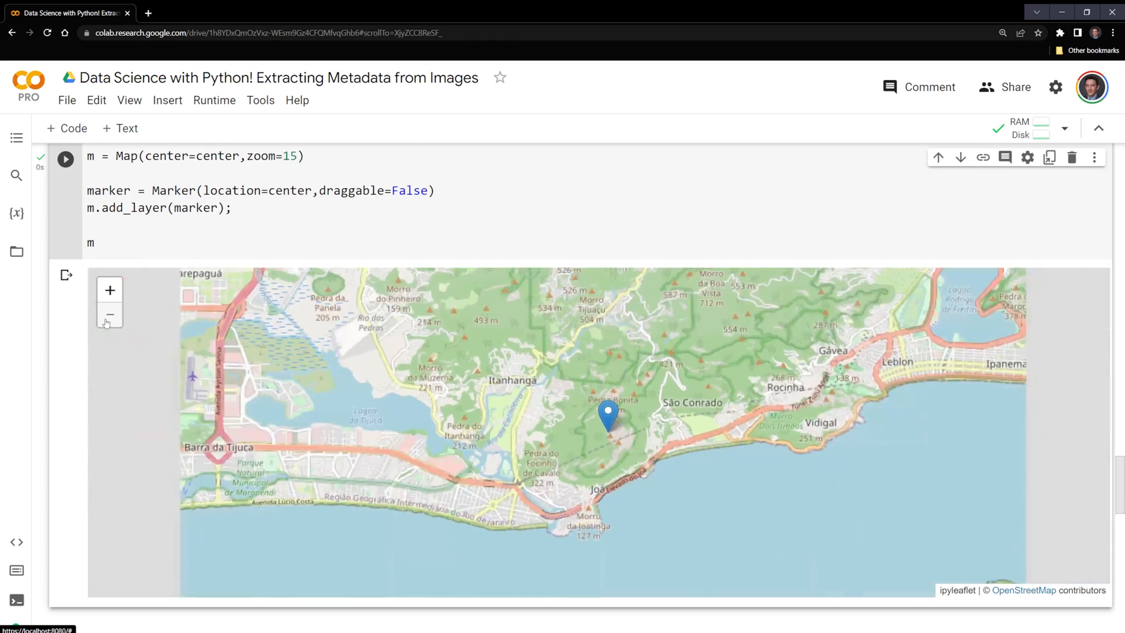
pyautogui.click(110, 314)
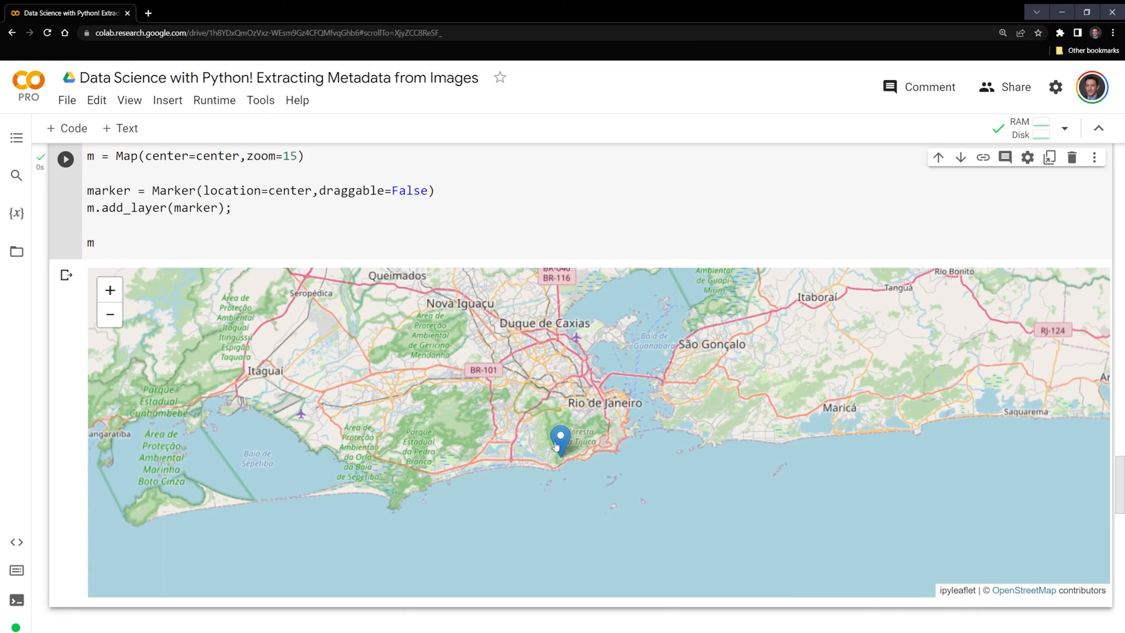
pyautogui.click(111, 290)
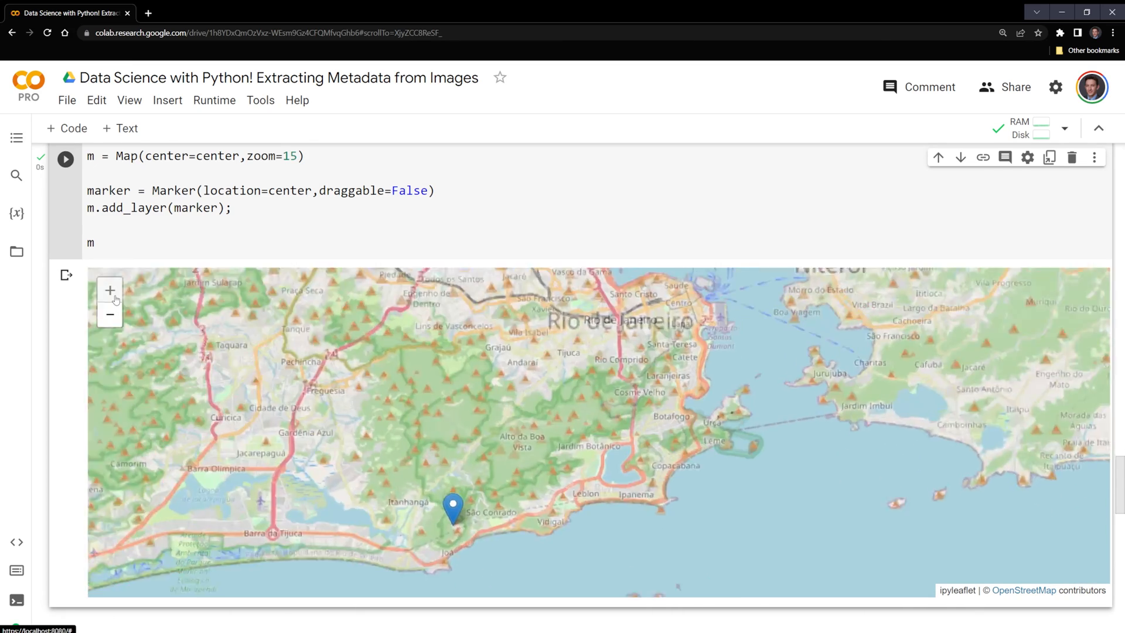
pyautogui.click(110, 290)
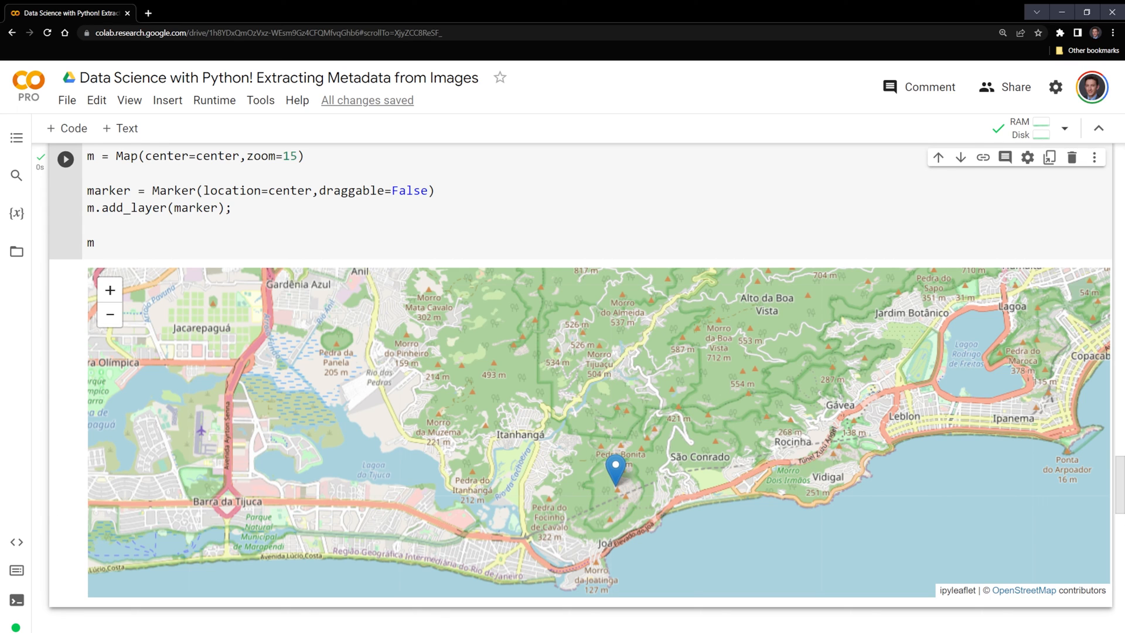
# Step: Move down to the empty cell under Image Files Missing Metadata
pyautogui.scroll(-3)
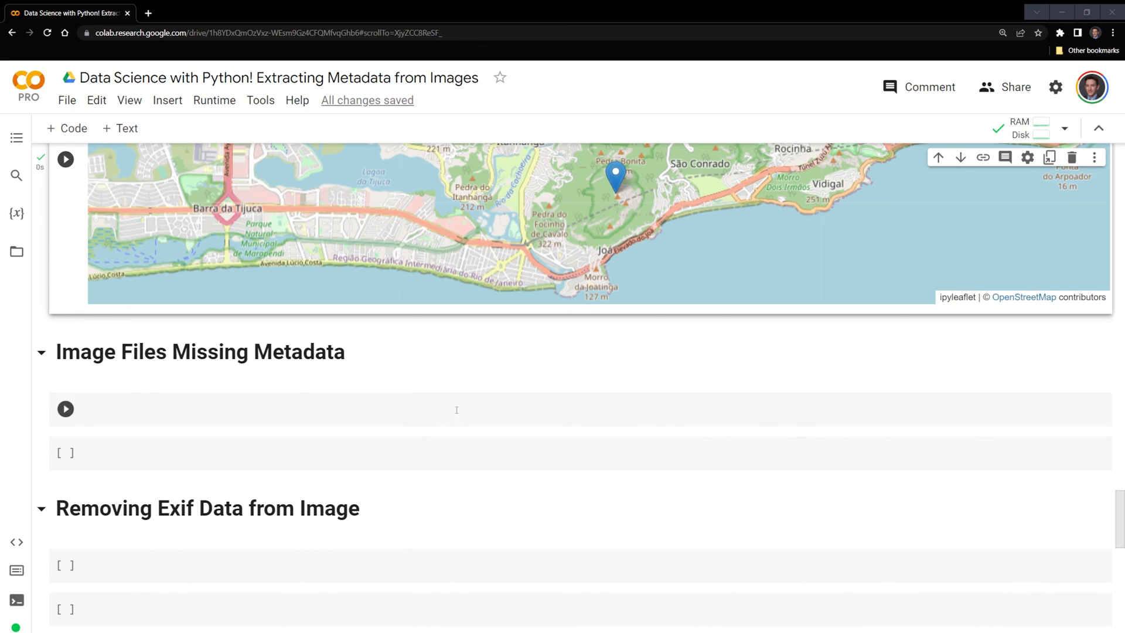
pyautogui.click(15, 251)
pyautogui.write("get_exif('/content/neymar.jpg')")
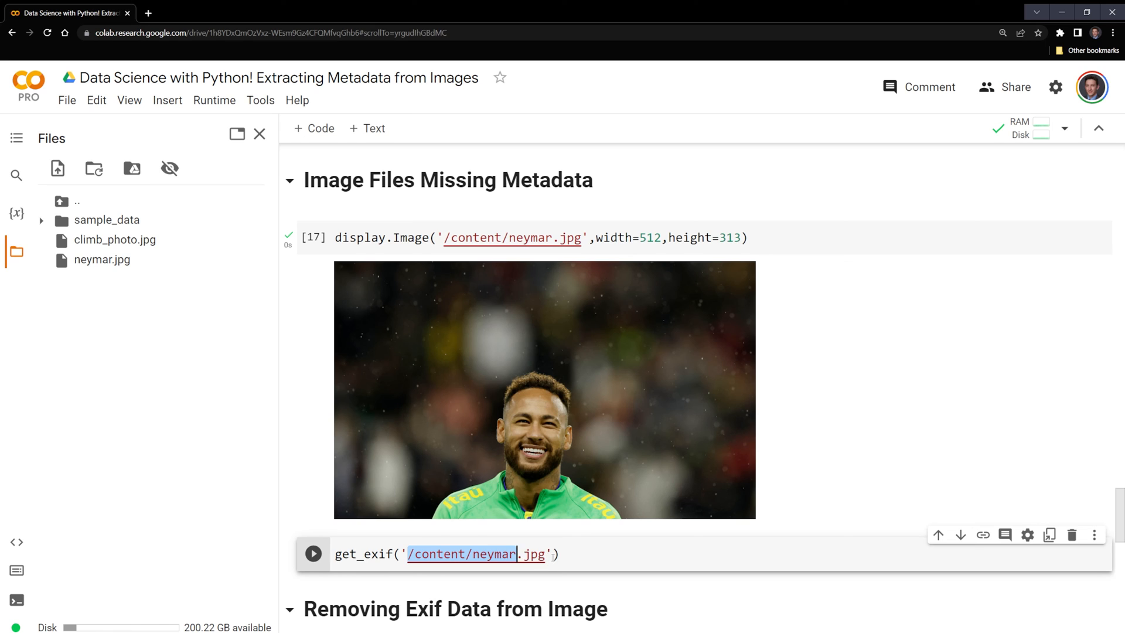
# Step: Run get_exif('/content/neymar.jpg') and observe it returns an empty {}
pyautogui.click(313, 553)
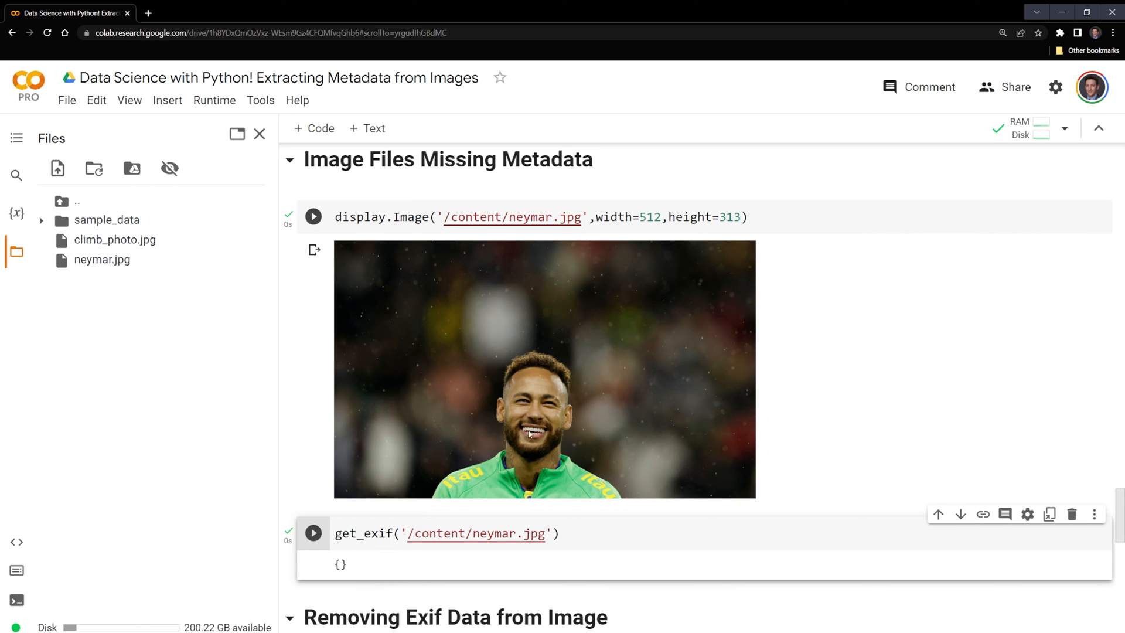
pyautogui.moveTo(595, 347)
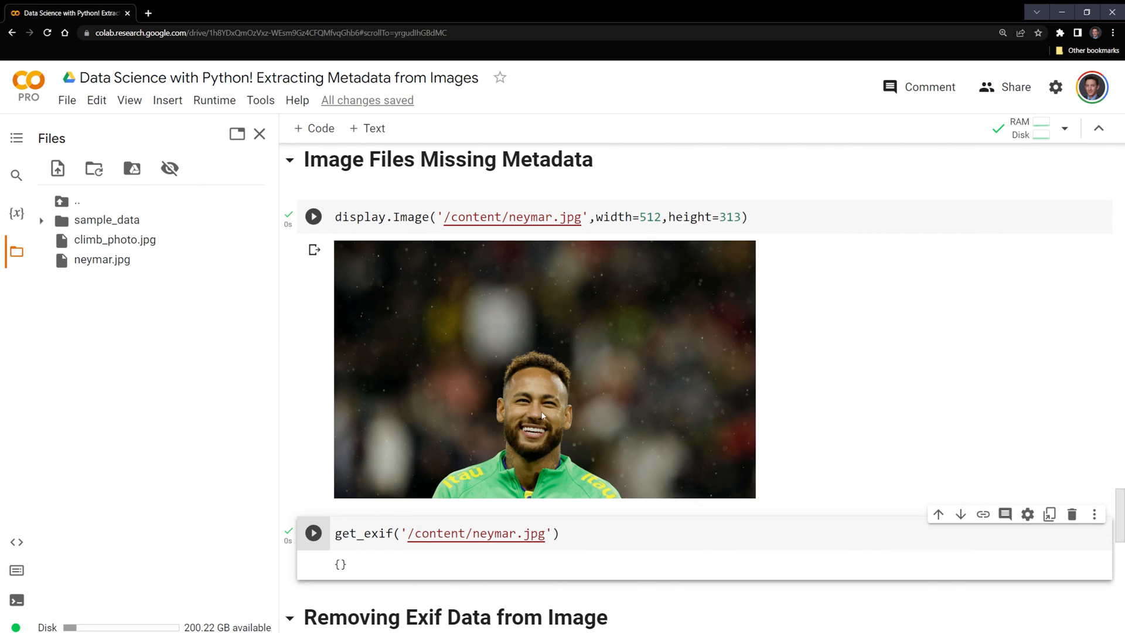
pyautogui.moveTo(454, 408)
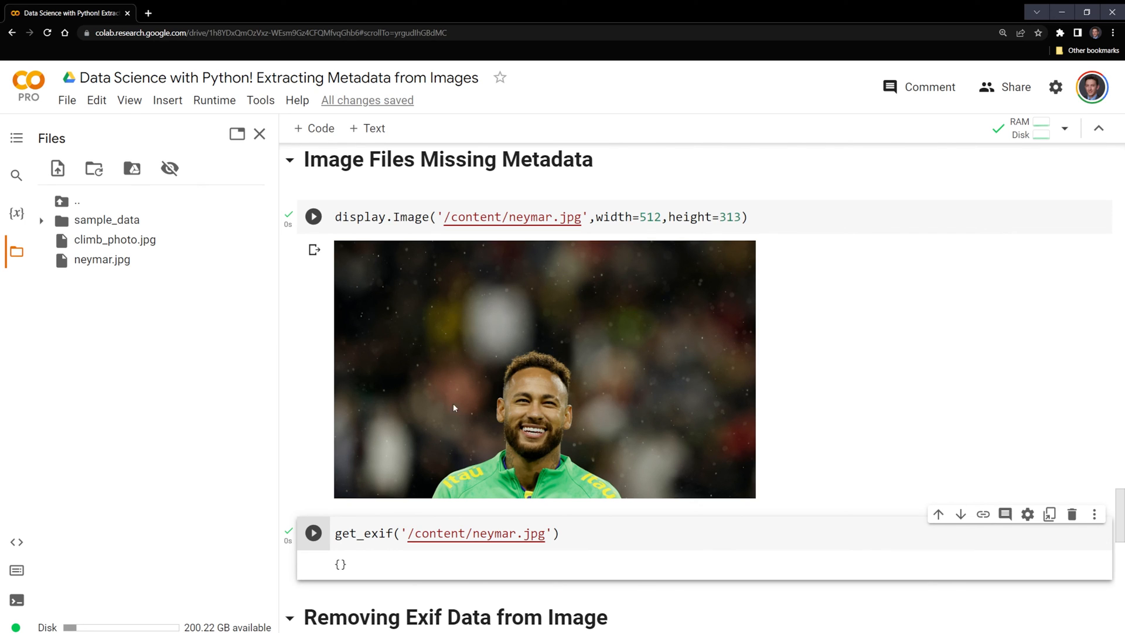
pyautogui.moveTo(480, 356)
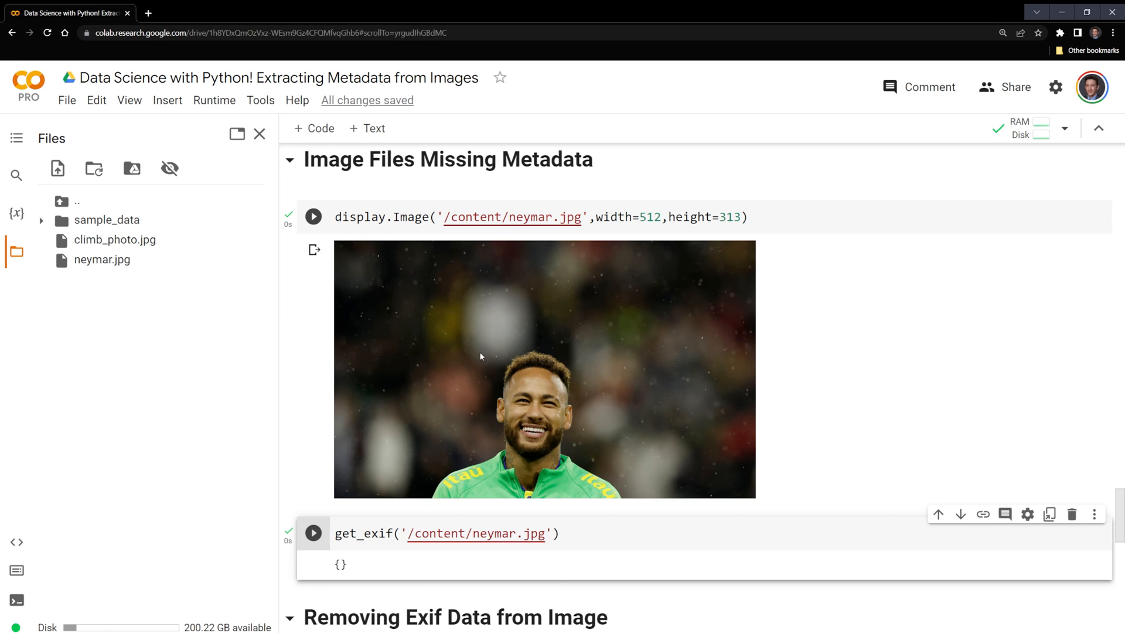
pyautogui.moveTo(477, 451)
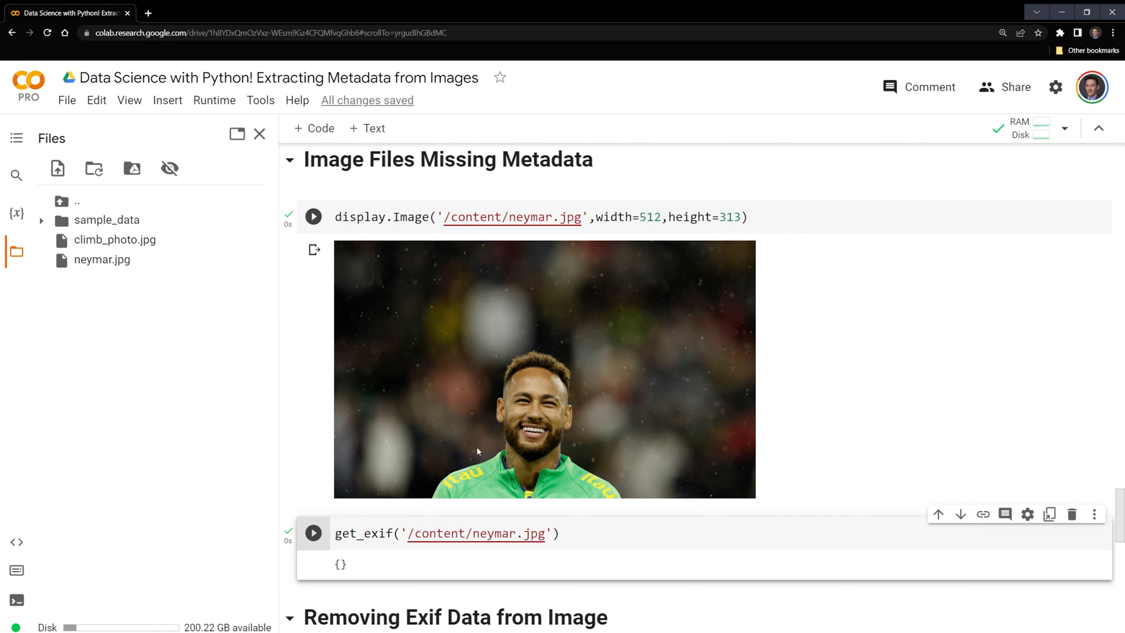
pyautogui.moveTo(541, 329)
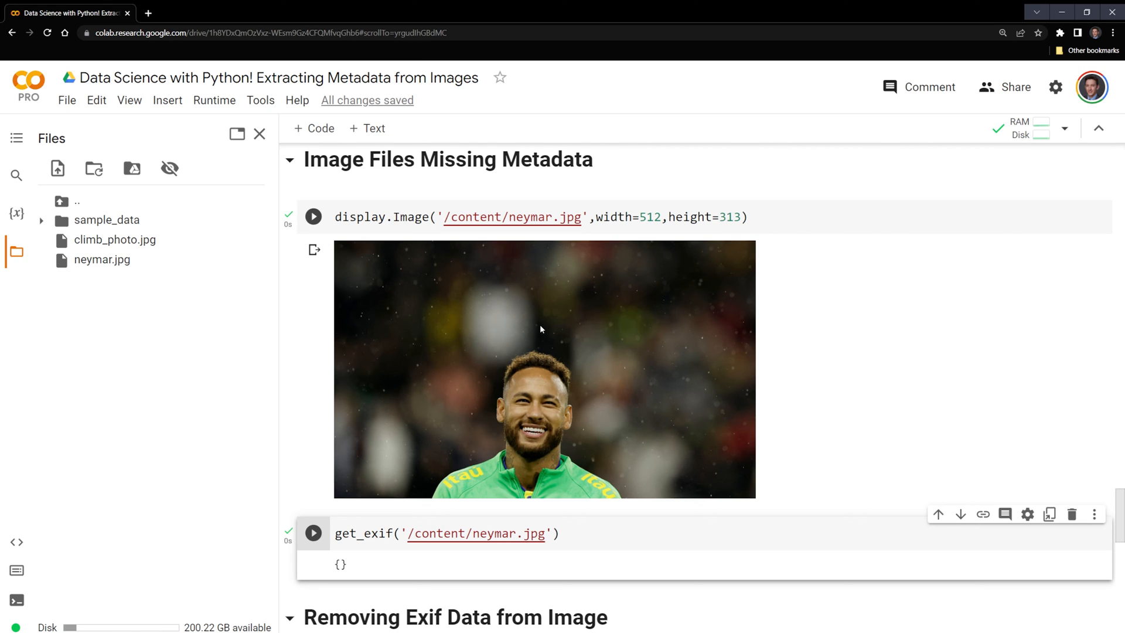
pyautogui.click(313, 217)
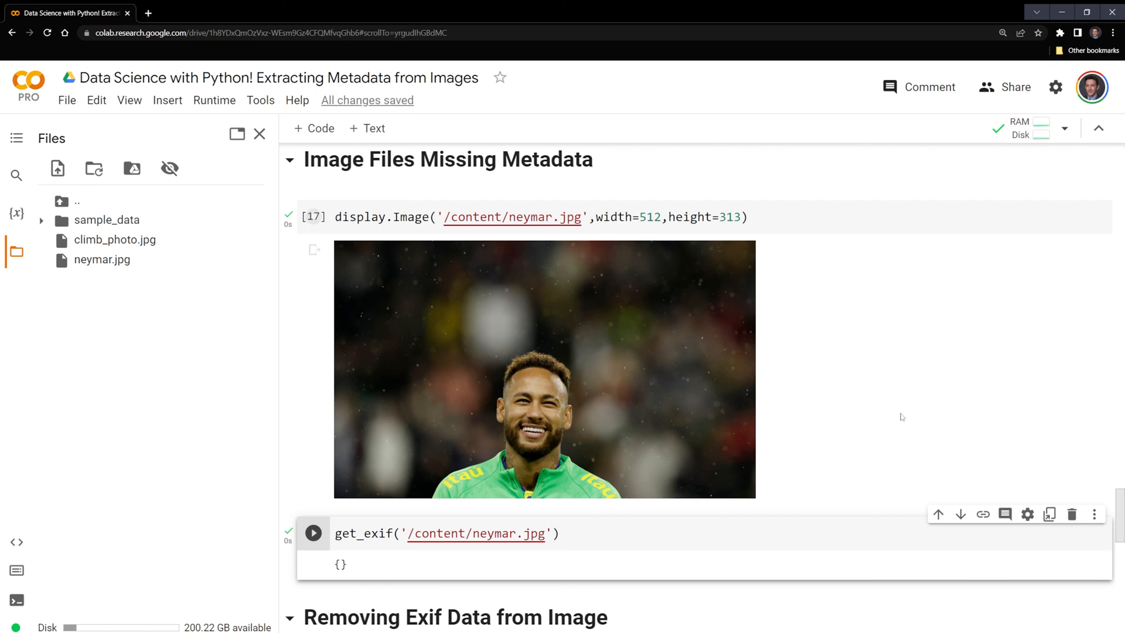
# Step: Scroll past the map and neymar.jpg cells to the Removing Exif Data from Image section
pyautogui.scroll(-3)
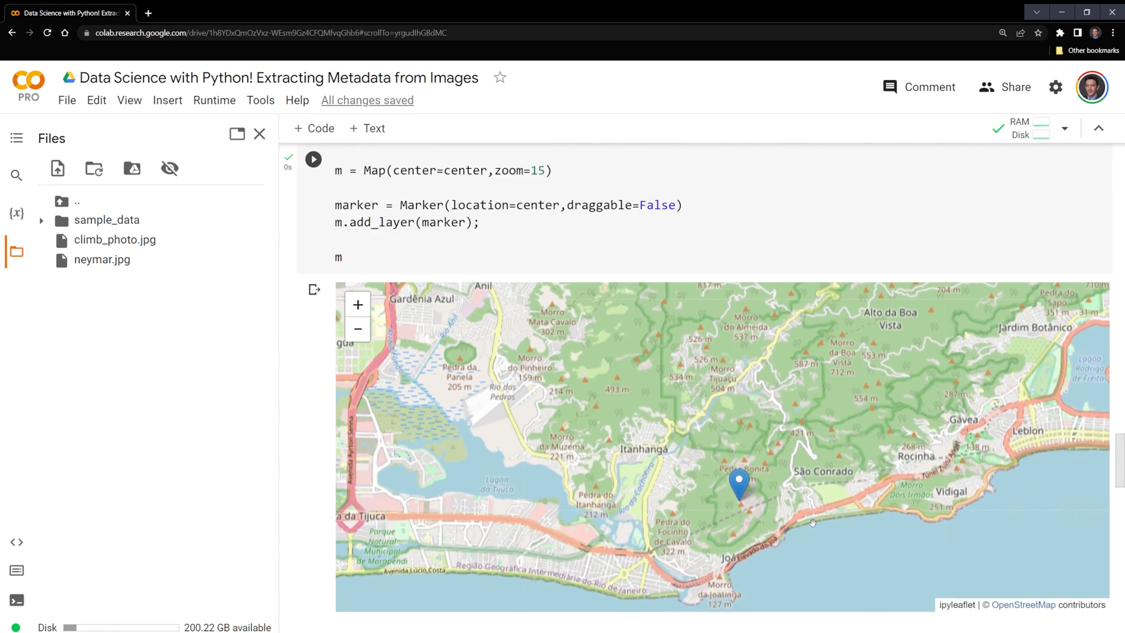
pyautogui.scroll(-3)
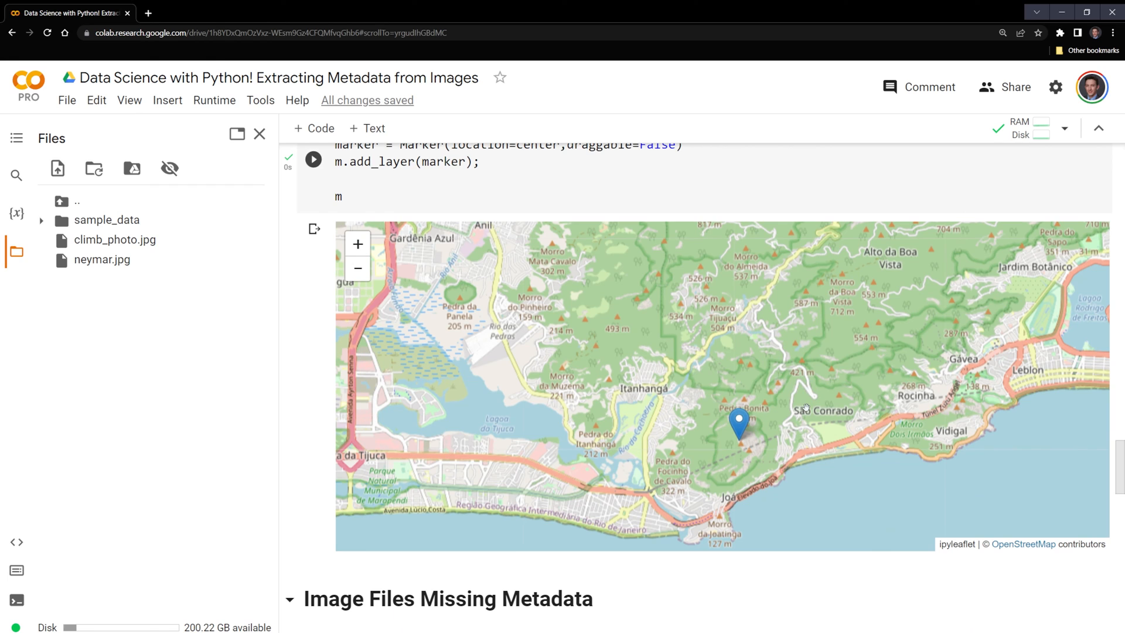
pyautogui.moveTo(765, 388)
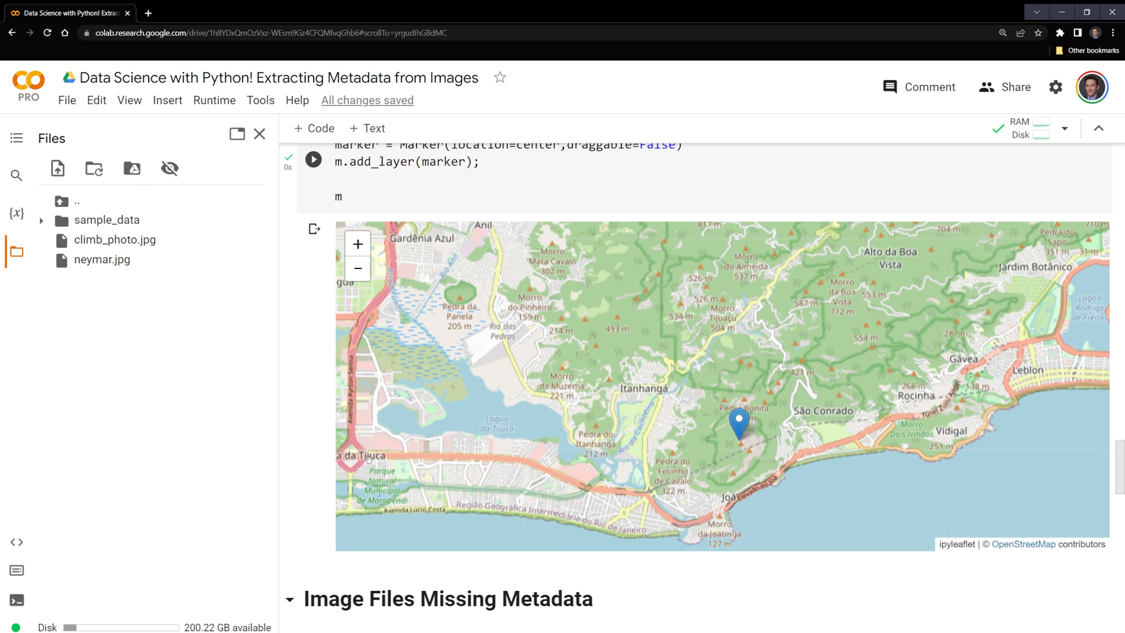
pyautogui.scroll(-3)
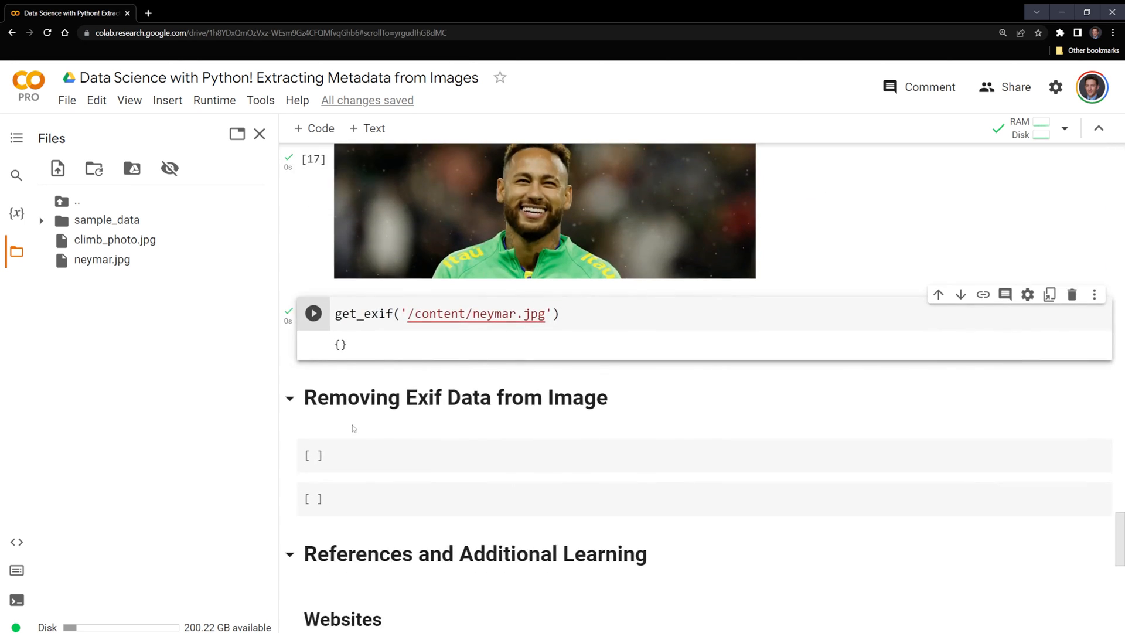
pyautogui.scroll(-3)
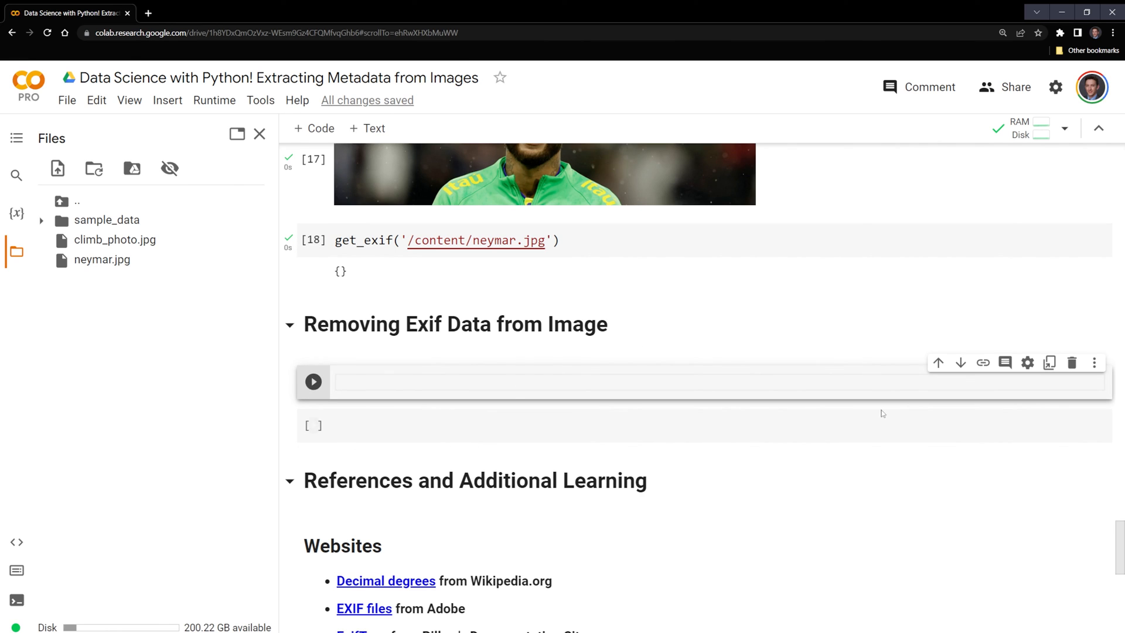
pyautogui.moveTo(720, 308)
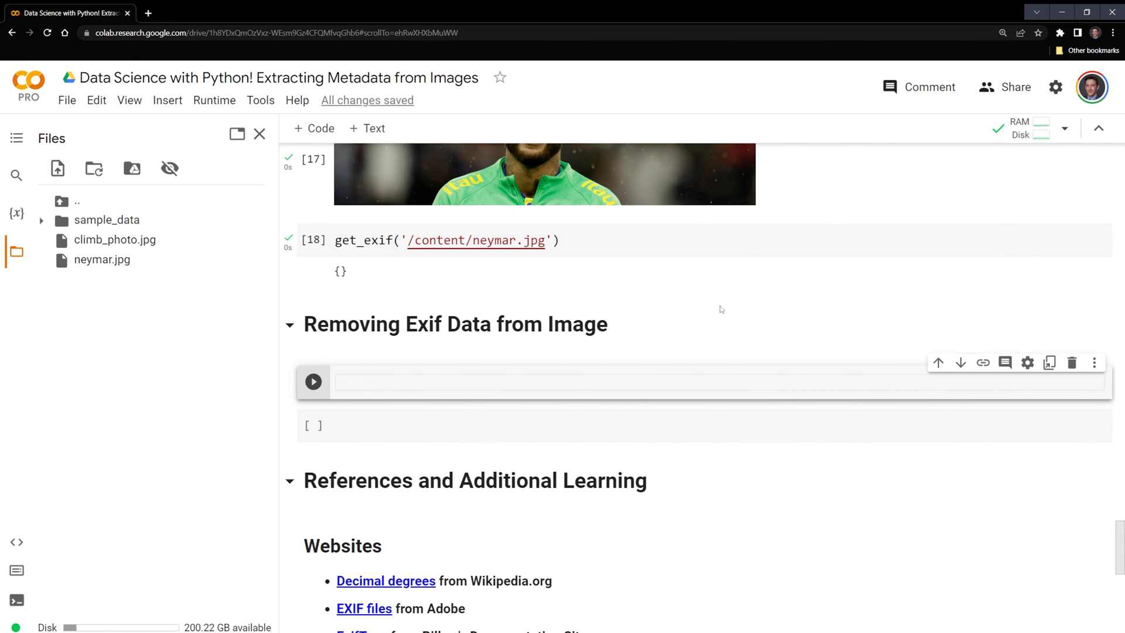
pyautogui.moveTo(807, 331)
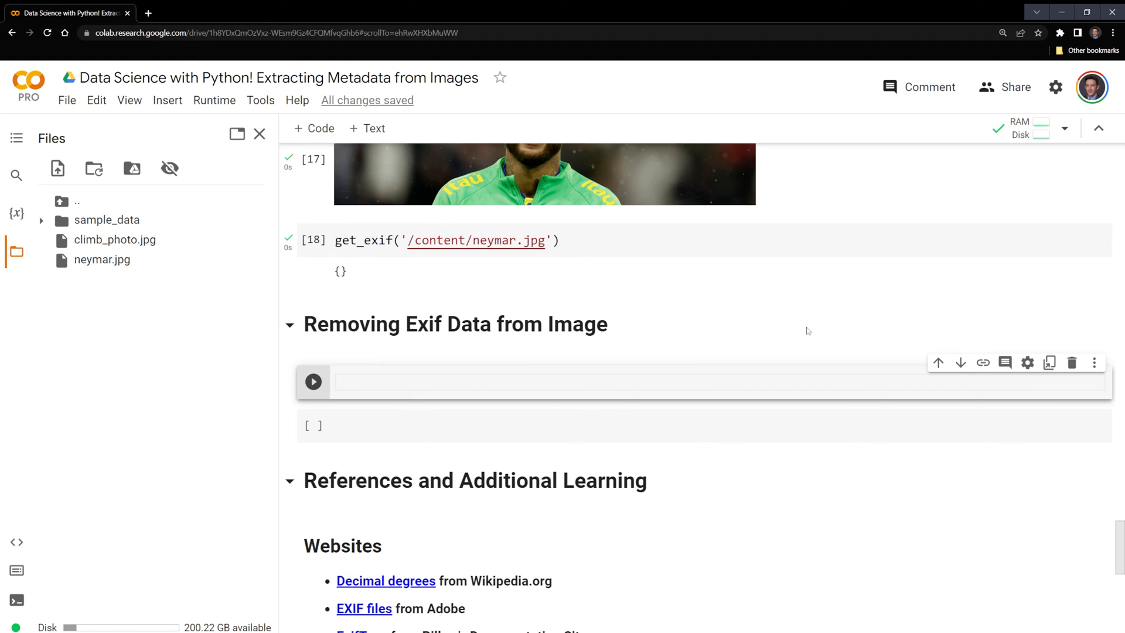
# Step: Run img = Image.open('/content/climb_photo.jpg') and img.save('climb_no_meta.jpg') to create the copy
pyautogui.write('img')
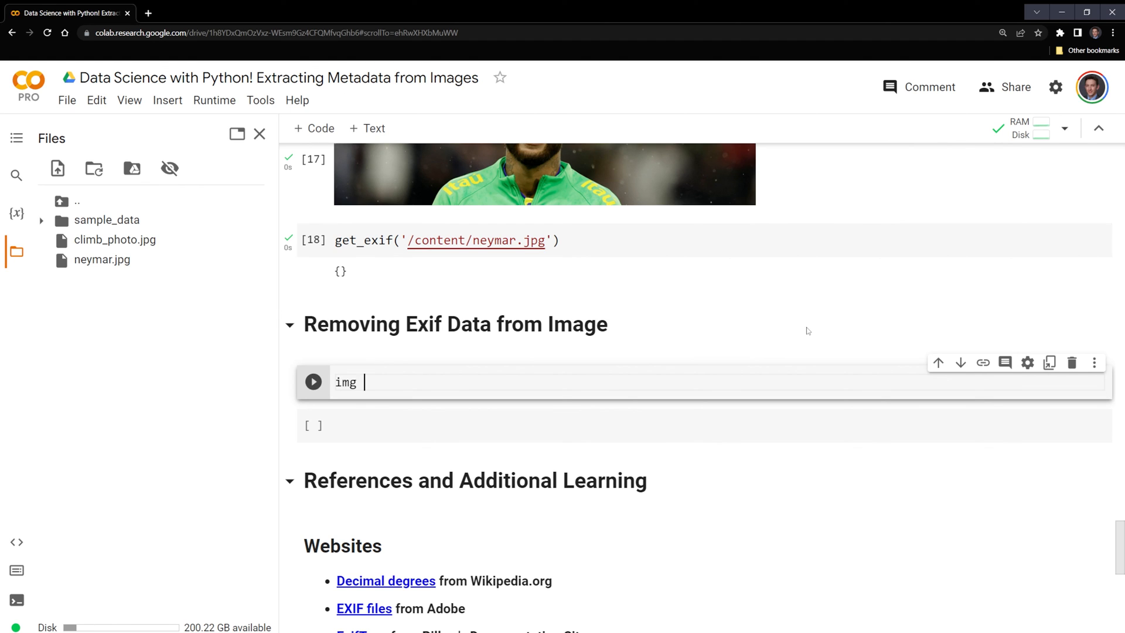
pyautogui.write('= I')
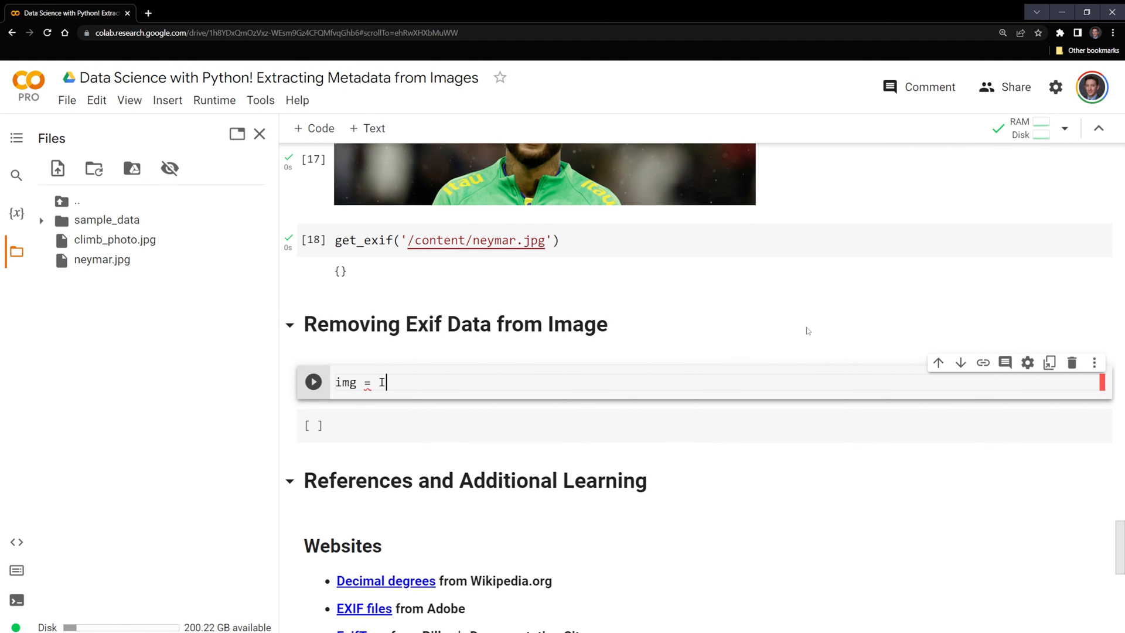
pyautogui.write("mage.open('/content/climb_photo.jpg")
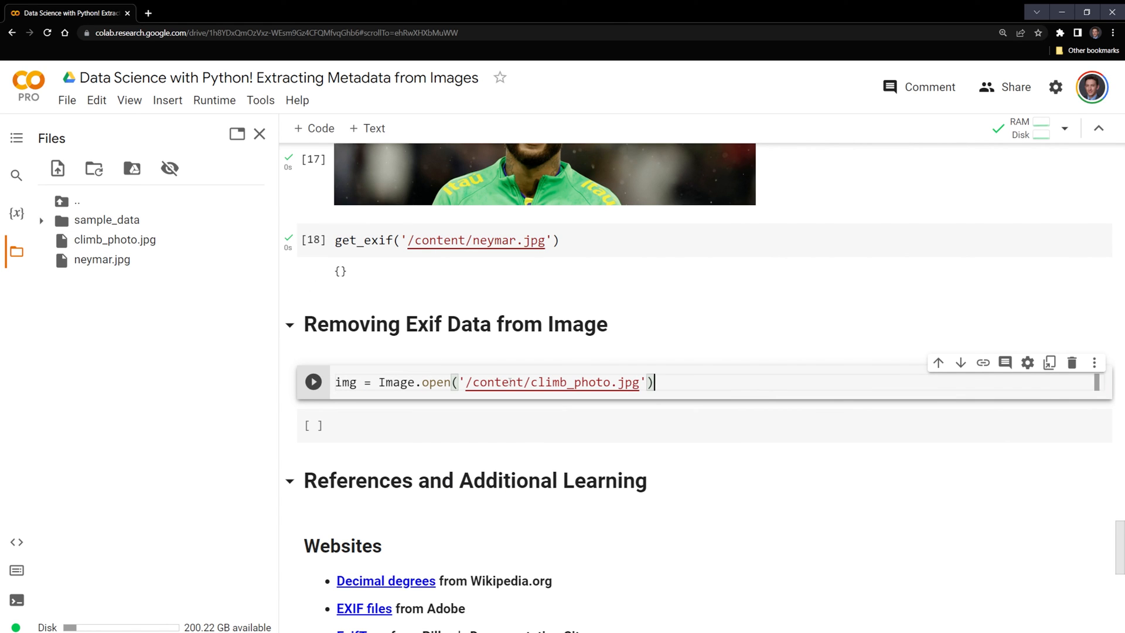
pyautogui.write('img.')
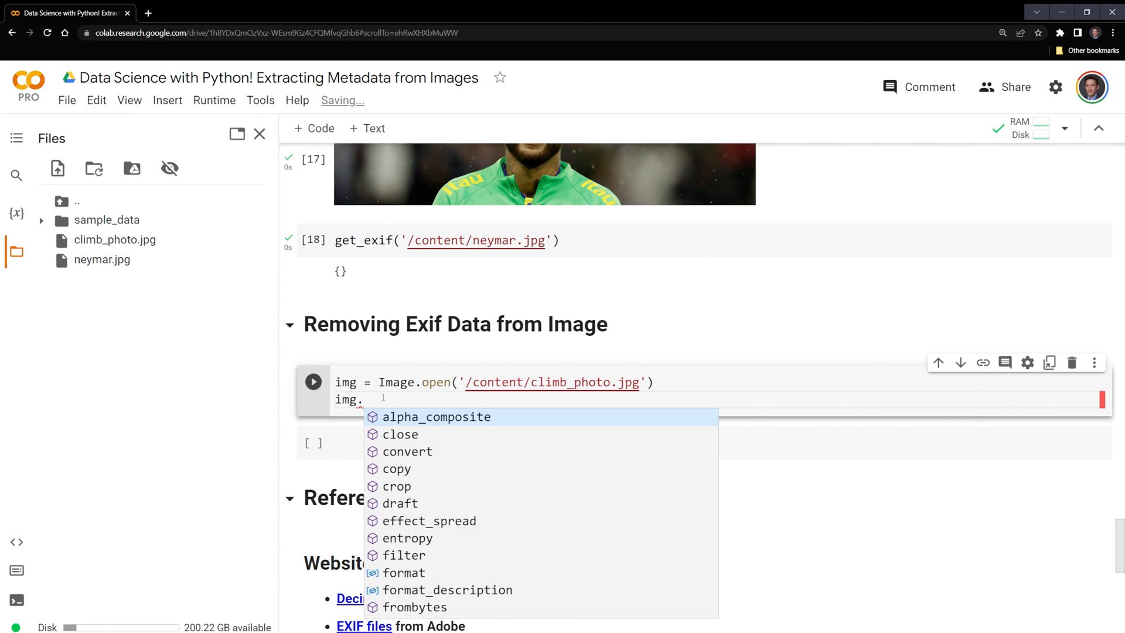
pyautogui.write("save('")
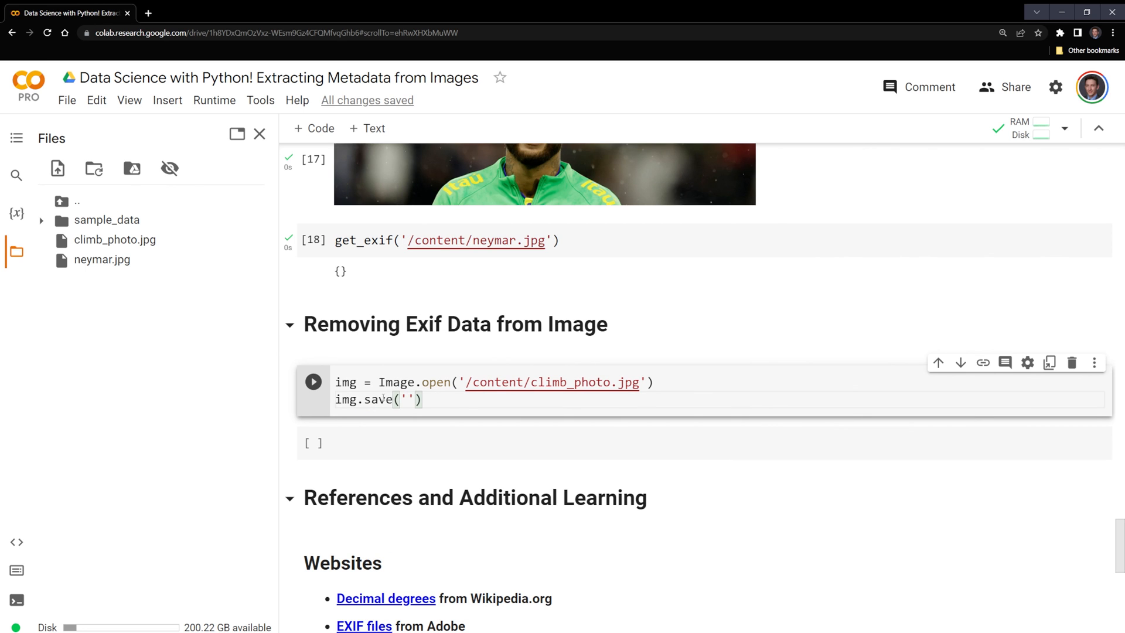
pyautogui.write('climb')
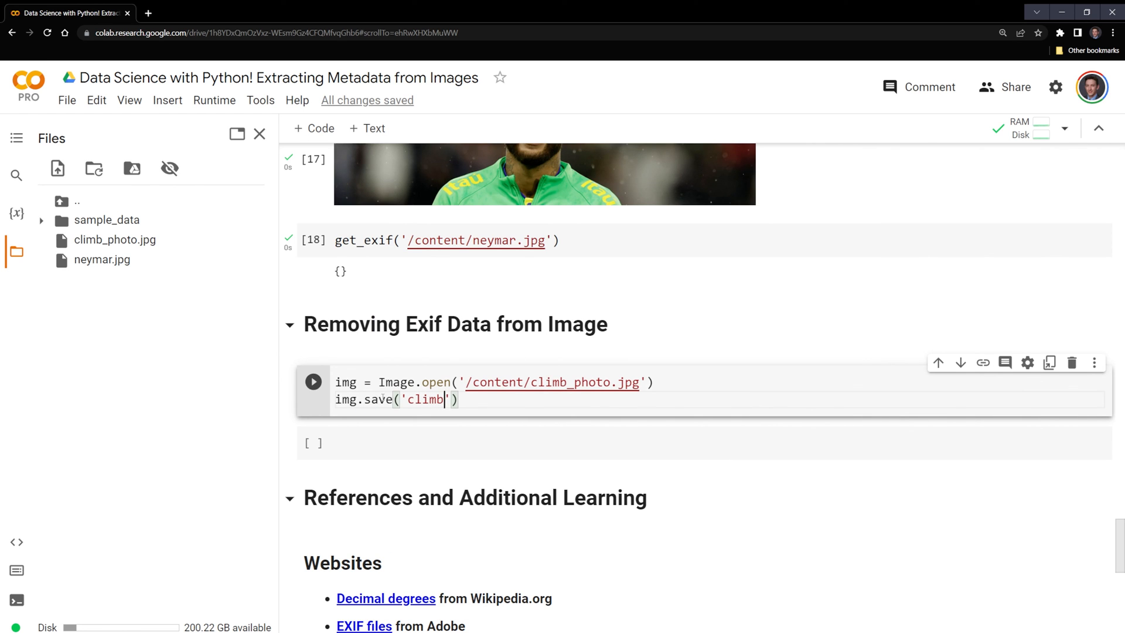
pyautogui.write('_no_meta.jpg')
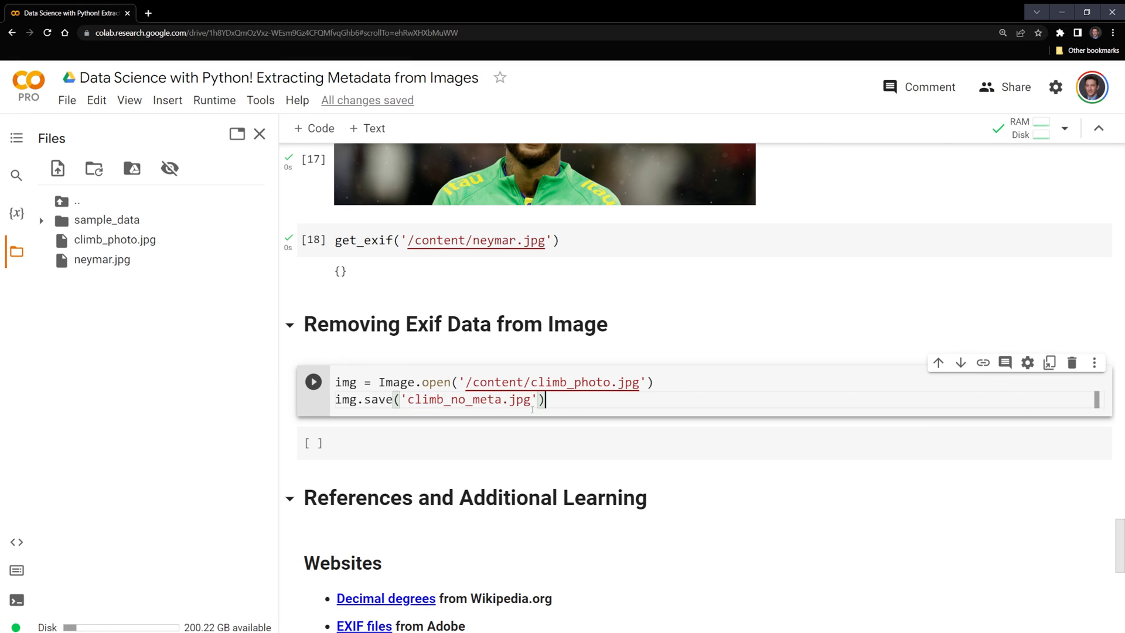
pyautogui.click(312, 381)
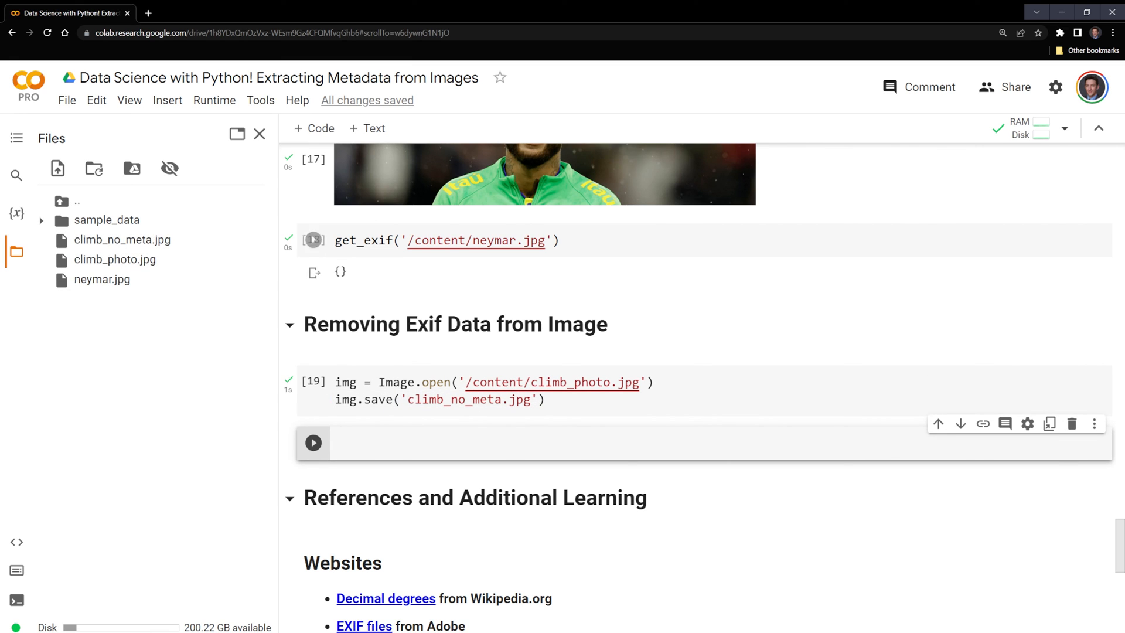
pyautogui.click(312, 239)
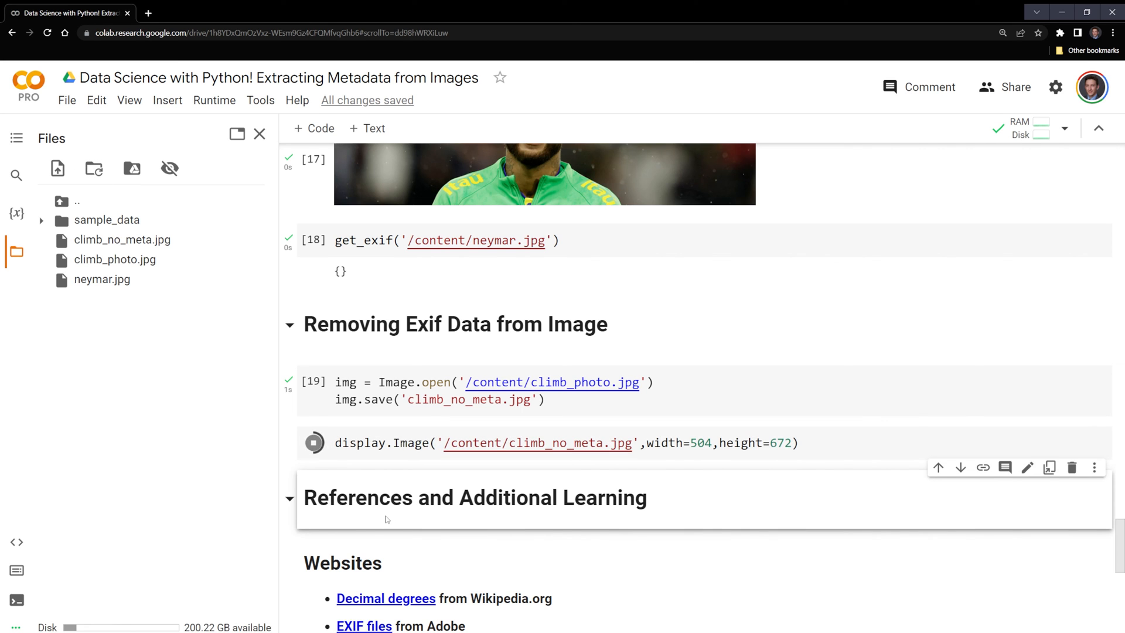
# Step: Display climb_no_meta.jpg, scroll through it, and confirm get_exif returns an empty dictionary
pyautogui.click(313, 443)
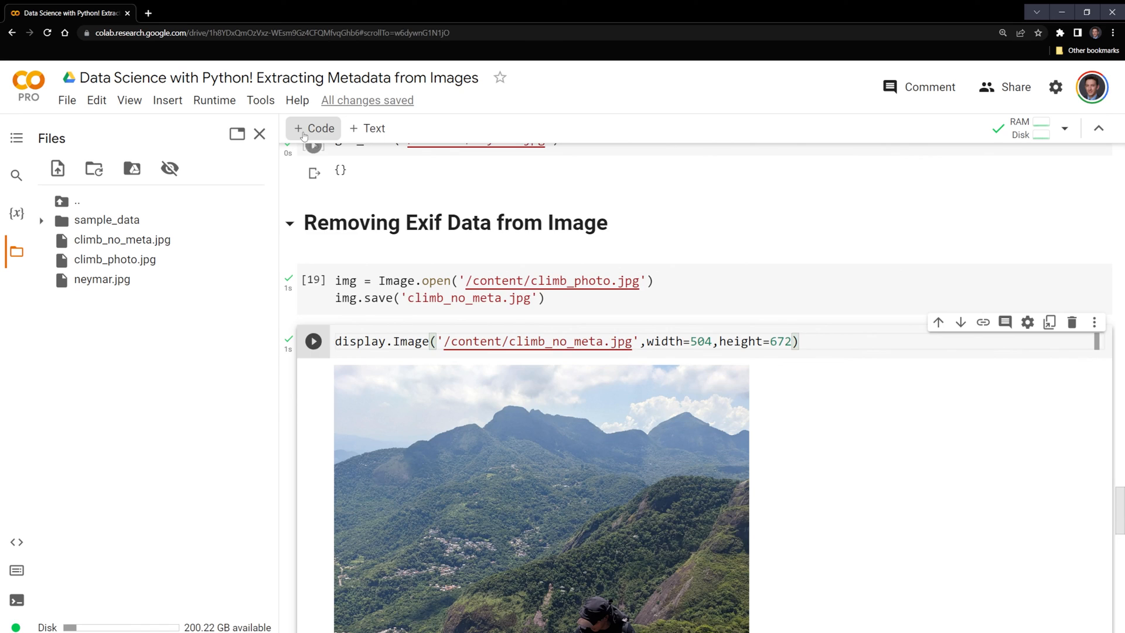
pyautogui.scroll(-3)
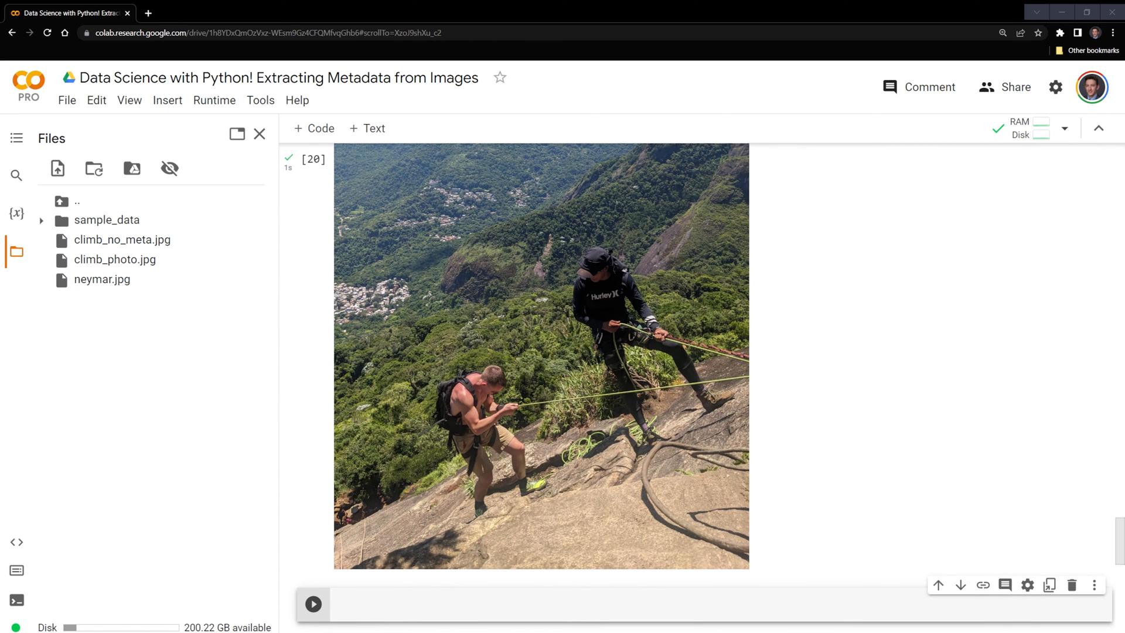
pyautogui.scroll(-3)
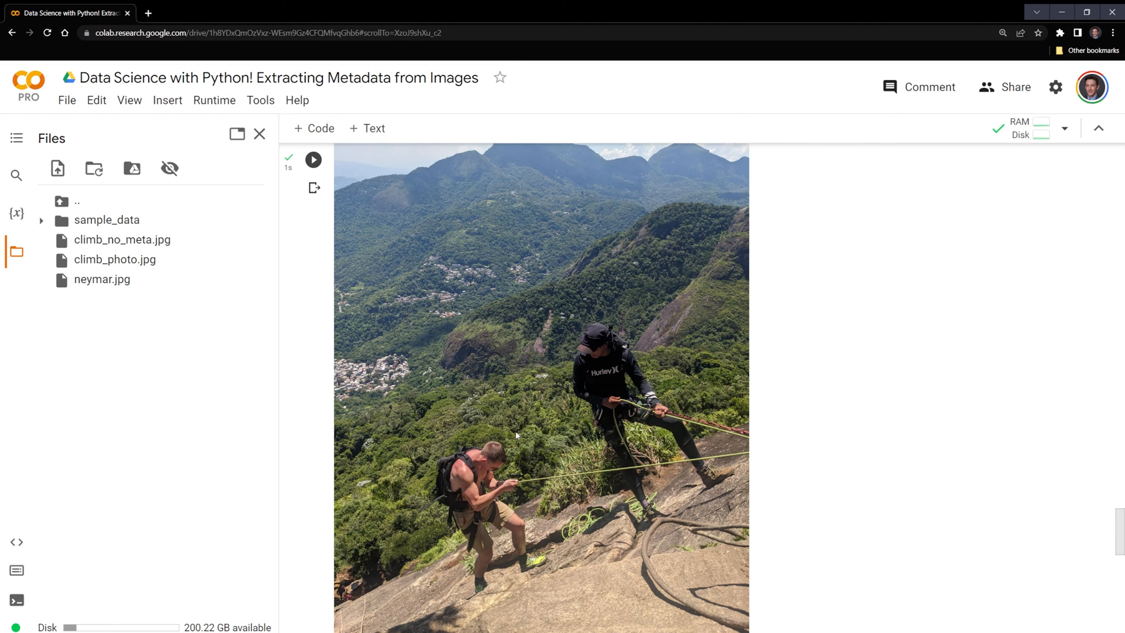
pyautogui.moveTo(623, 410)
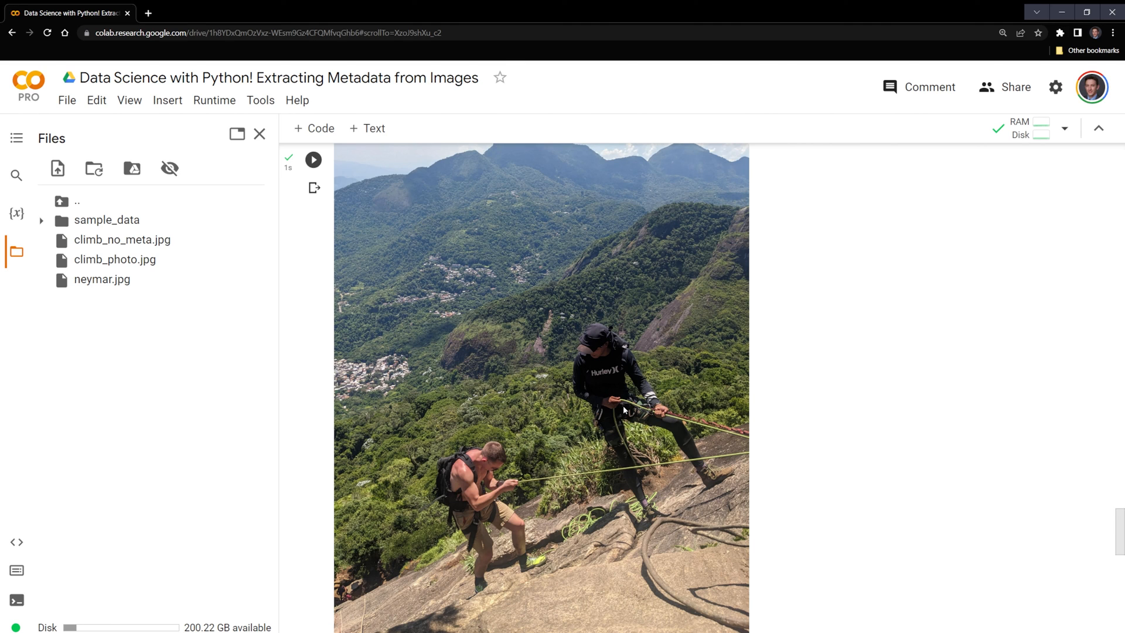
pyautogui.moveTo(564, 358)
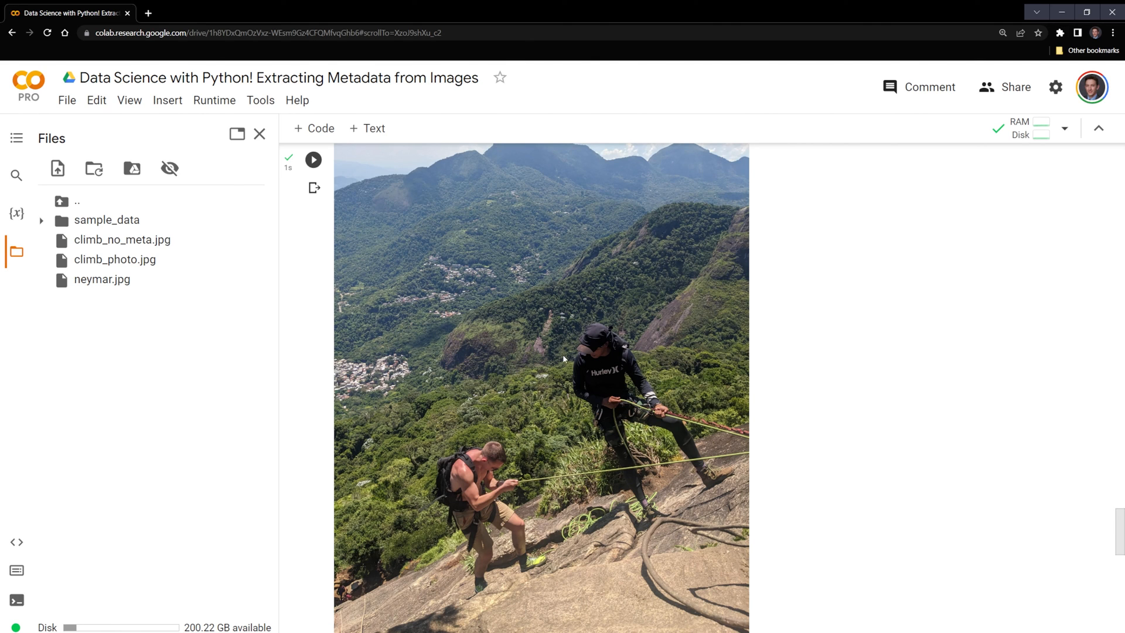
pyautogui.scroll(-3)
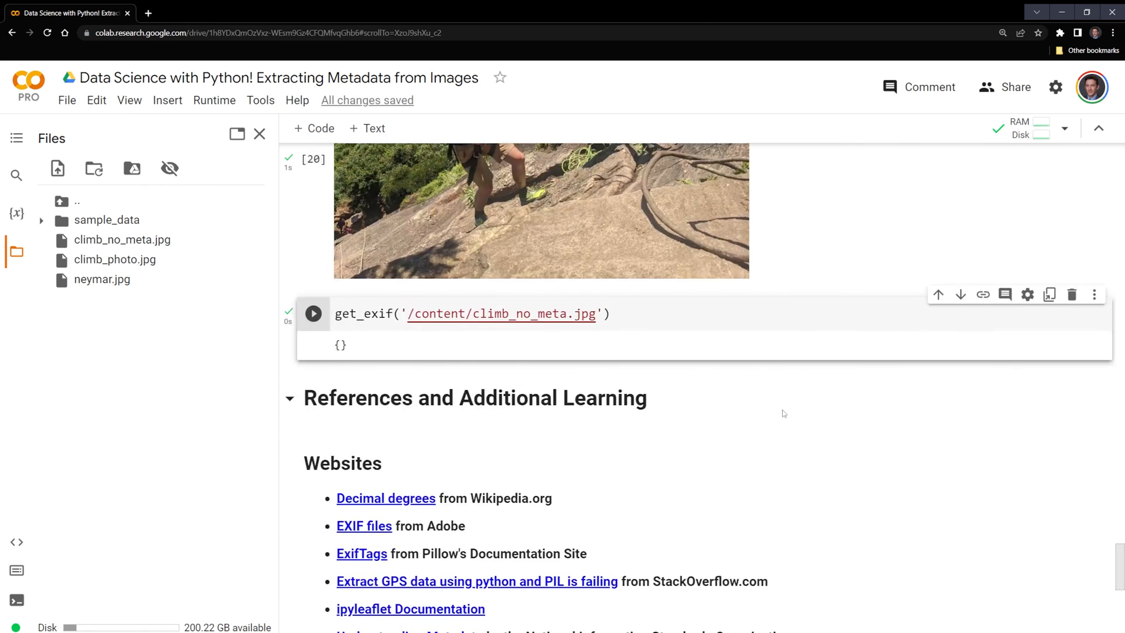
# Step: Scroll to the References and Additional Learning section at the notebook's end
pyautogui.scroll(-3)
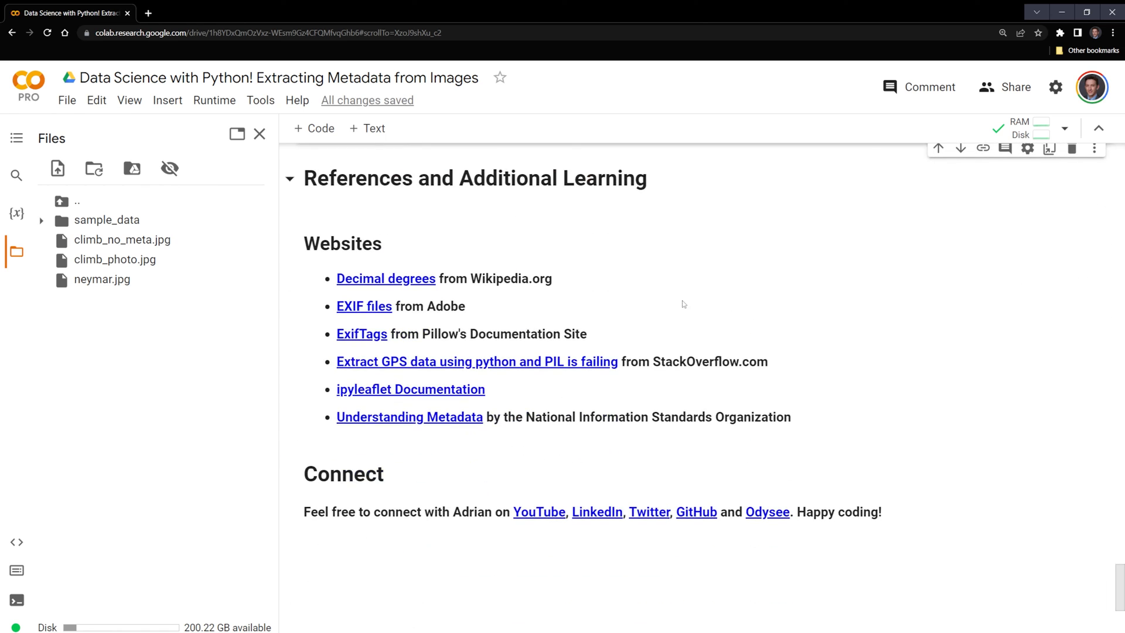
pyautogui.moveTo(571, 206)
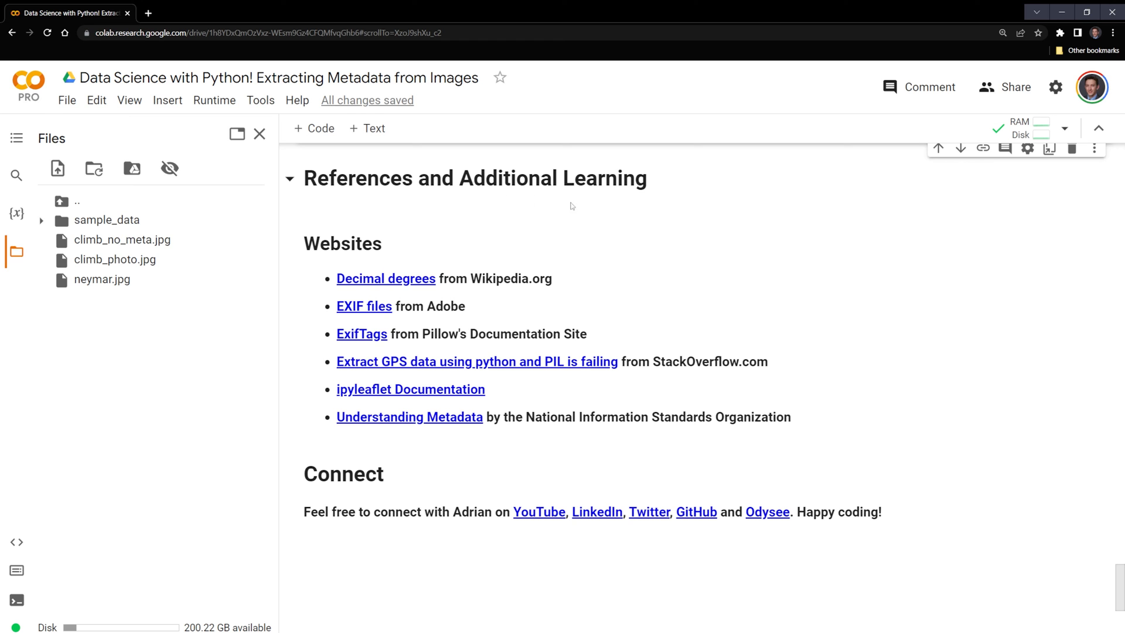